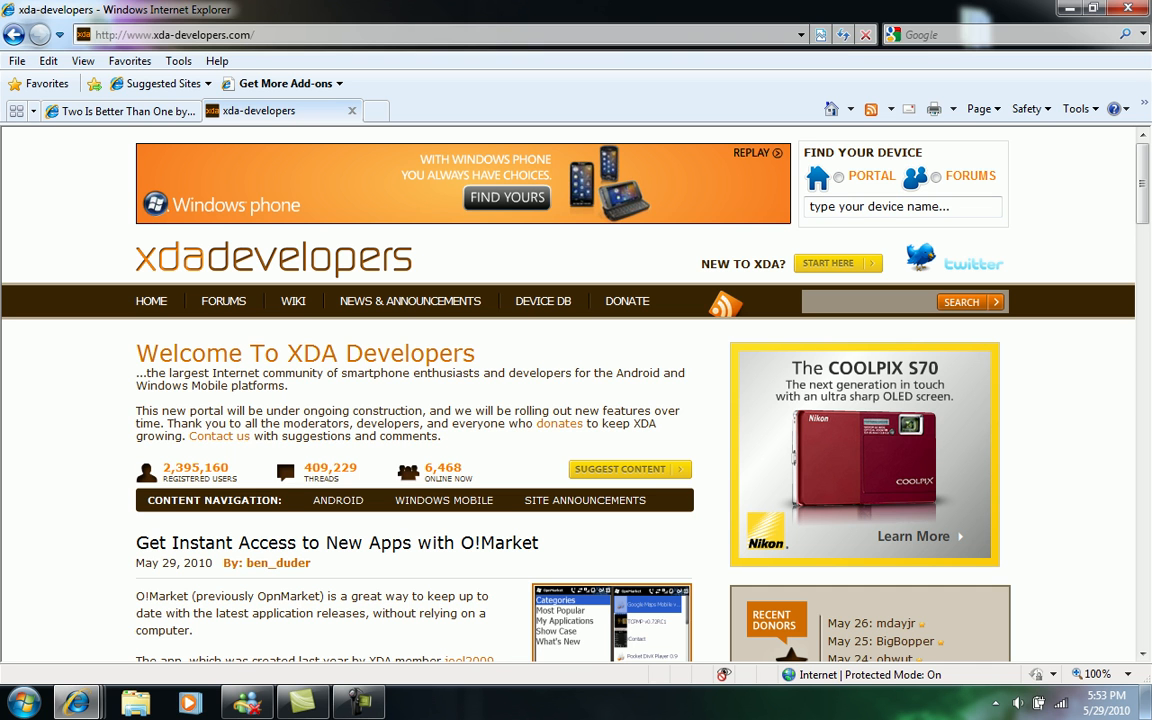
# - Glance at the Slacker radio tab, return to XDA Developers, then minimize the browser
pyautogui.click(120, 110)
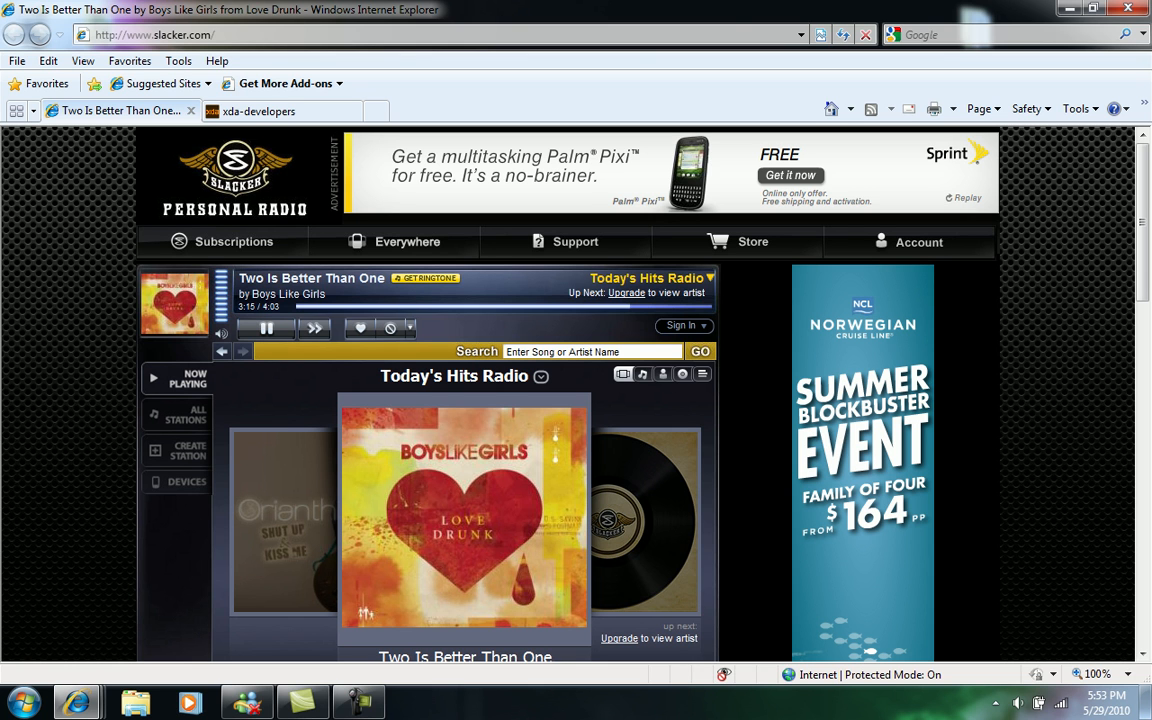
pyautogui.click(258, 112)
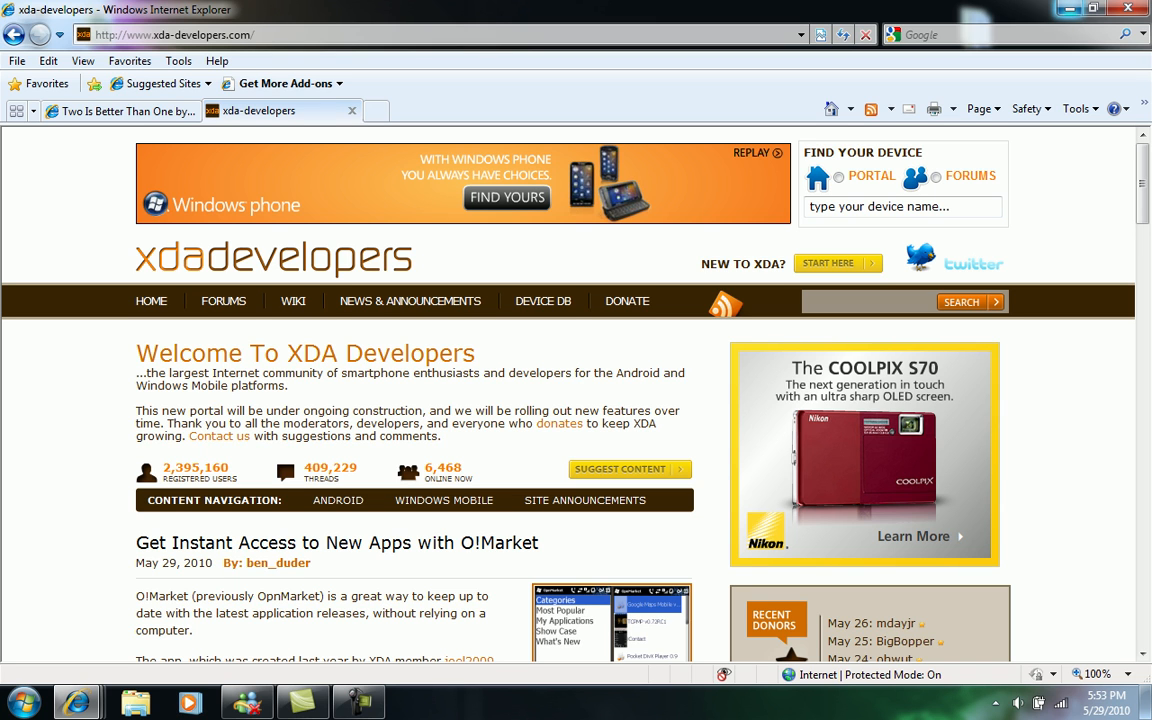
pyautogui.moveTo(1068, 8)
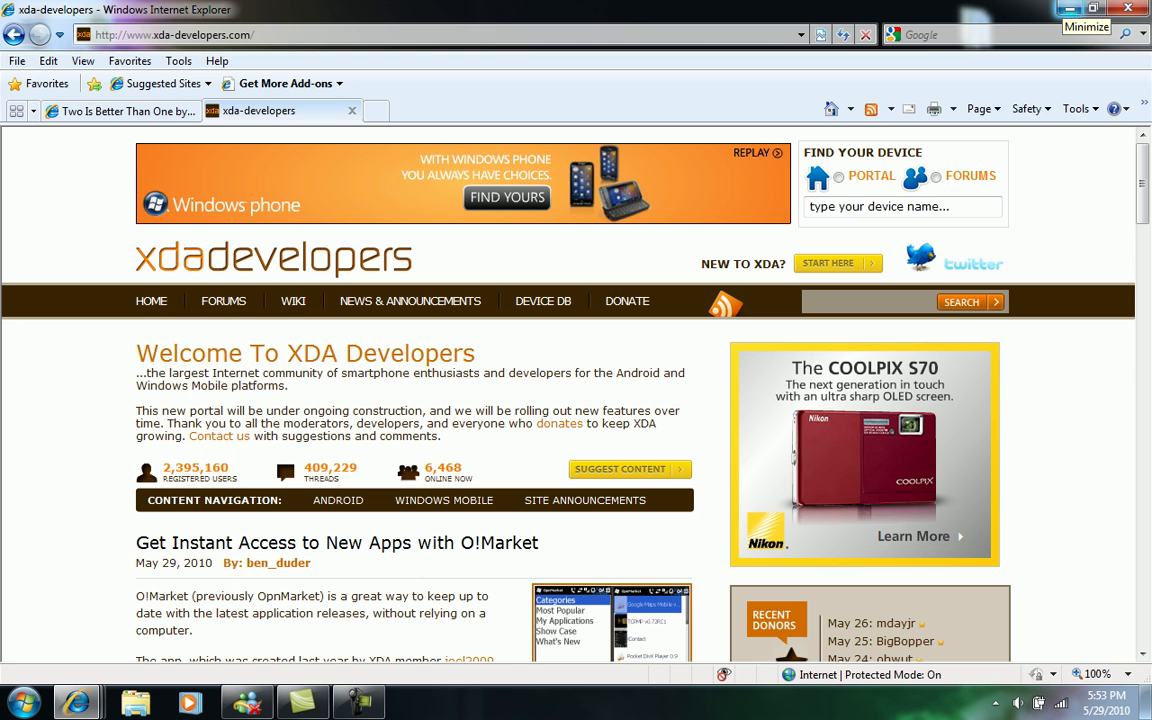
pyautogui.click(1084, 26)
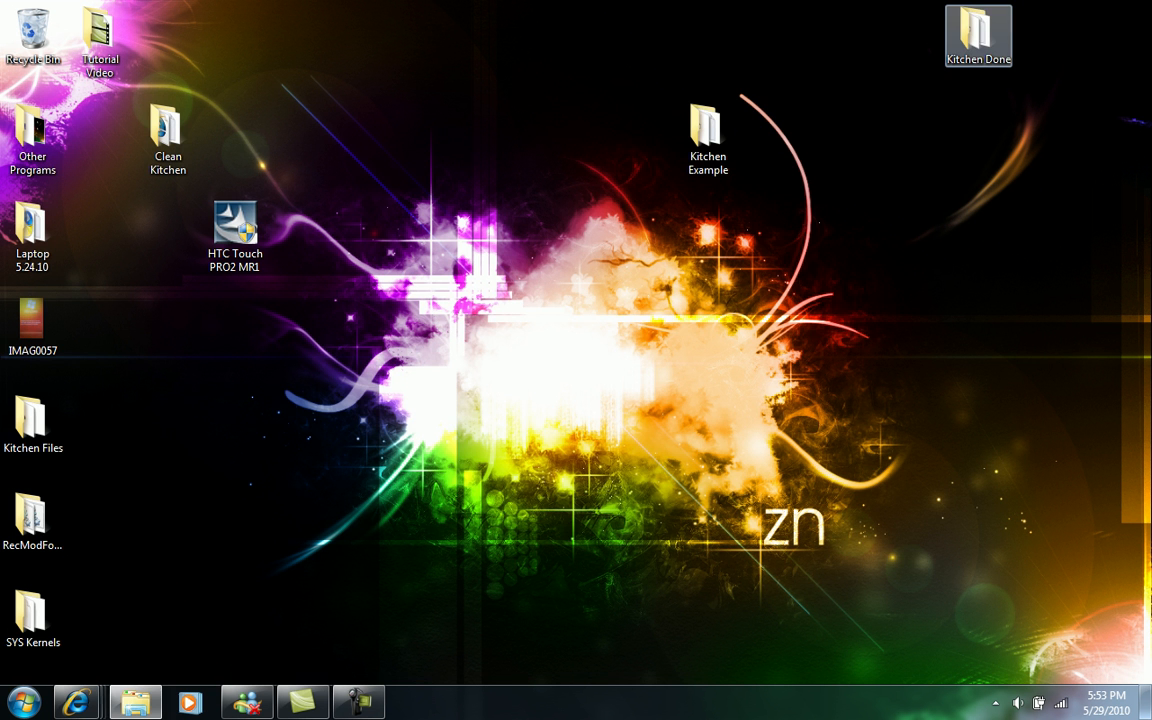
# - Open the Kitchen Done folder from the desktop and reposition its window
pyautogui.doubleClick(978, 36)
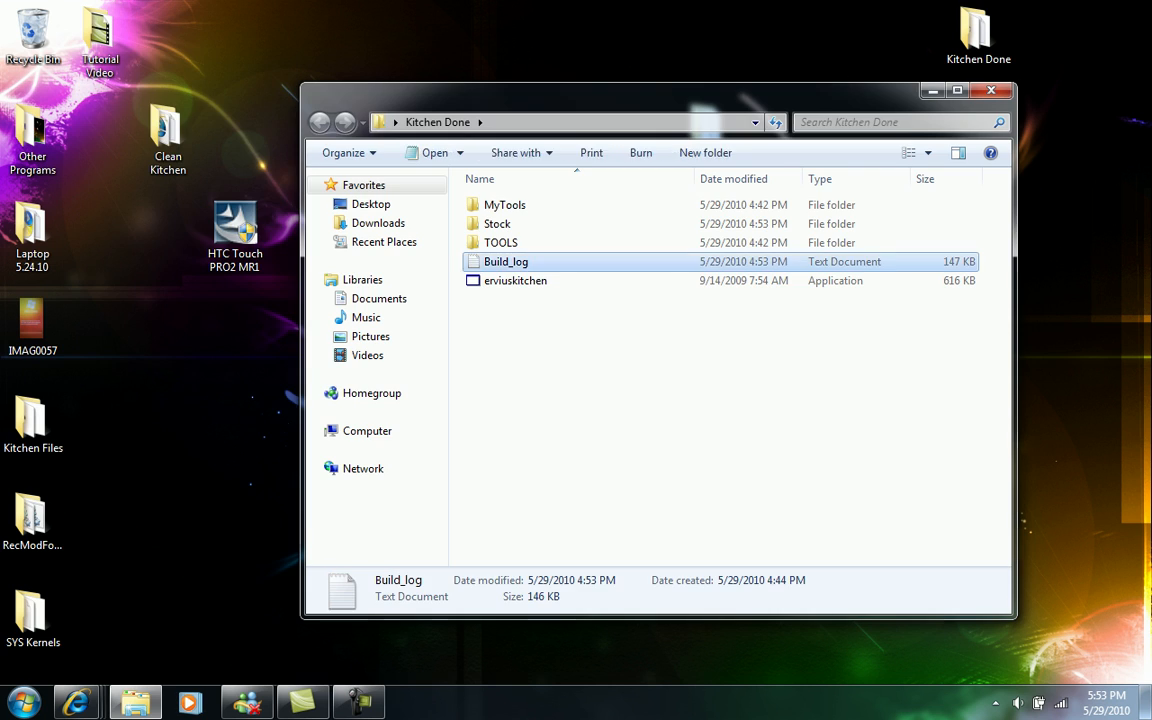
pyautogui.doubleClick(504, 260)
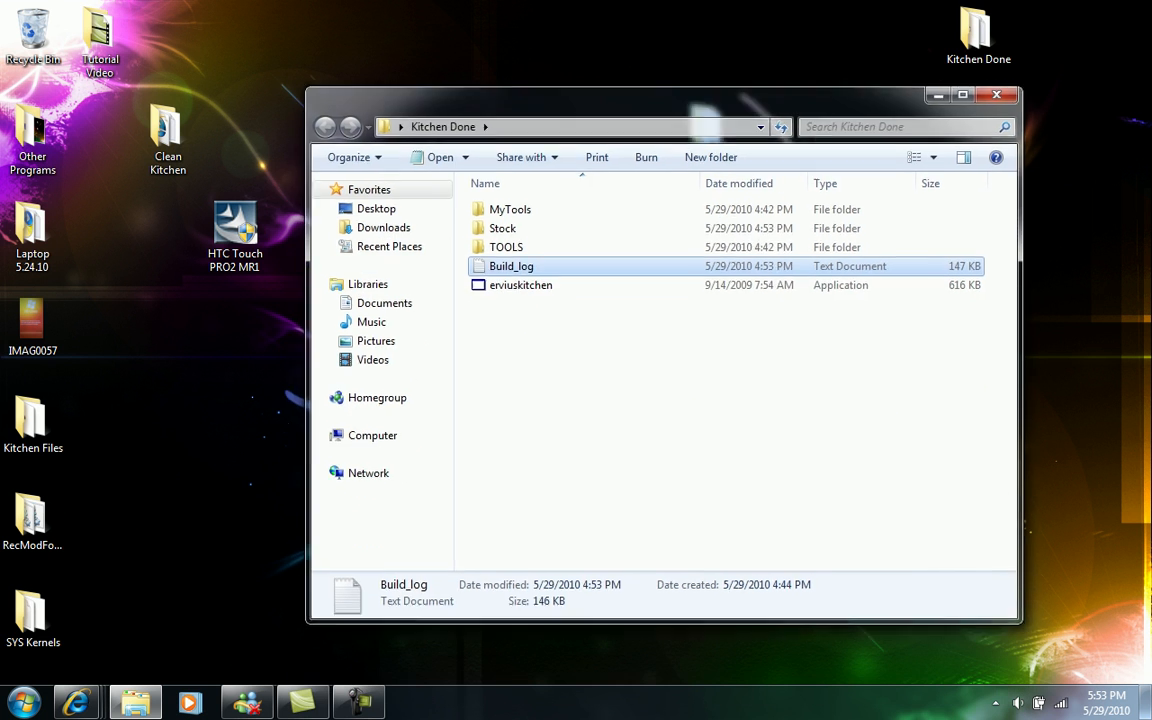
pyautogui.moveTo(660, 96); pyautogui.dragTo(620, 56)
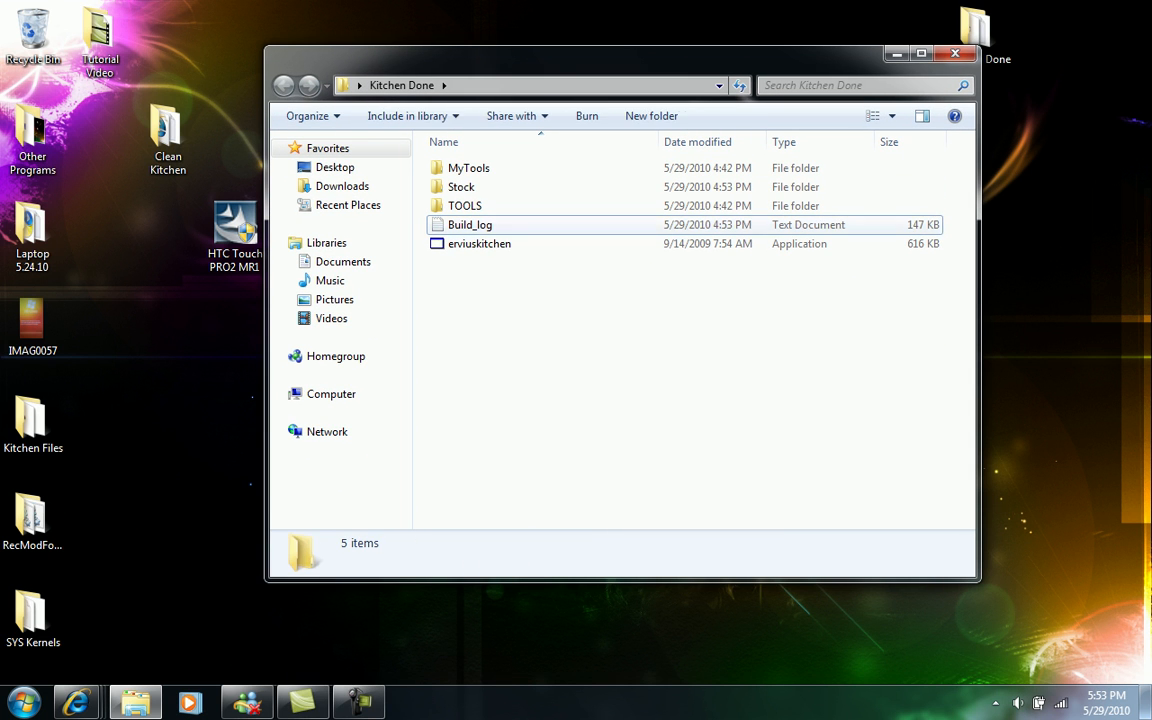
# - Select the listed items in turn, ending with the Stock folder highlighted
pyautogui.click(468, 168)
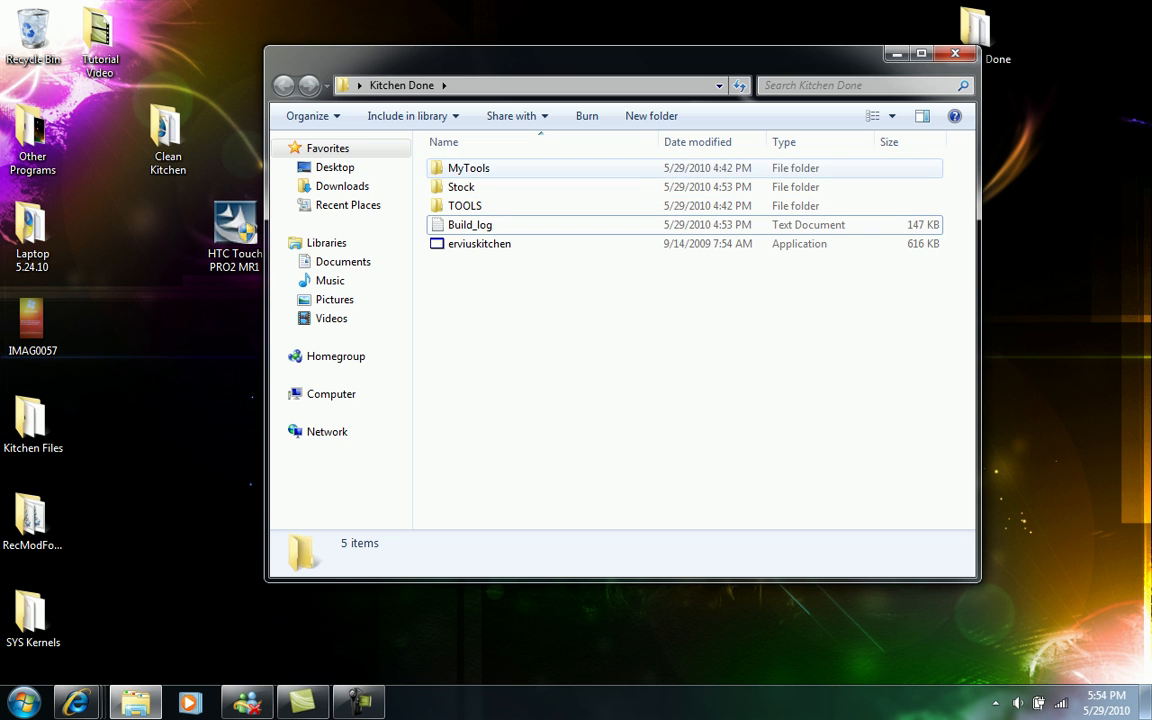
pyautogui.click(464, 204)
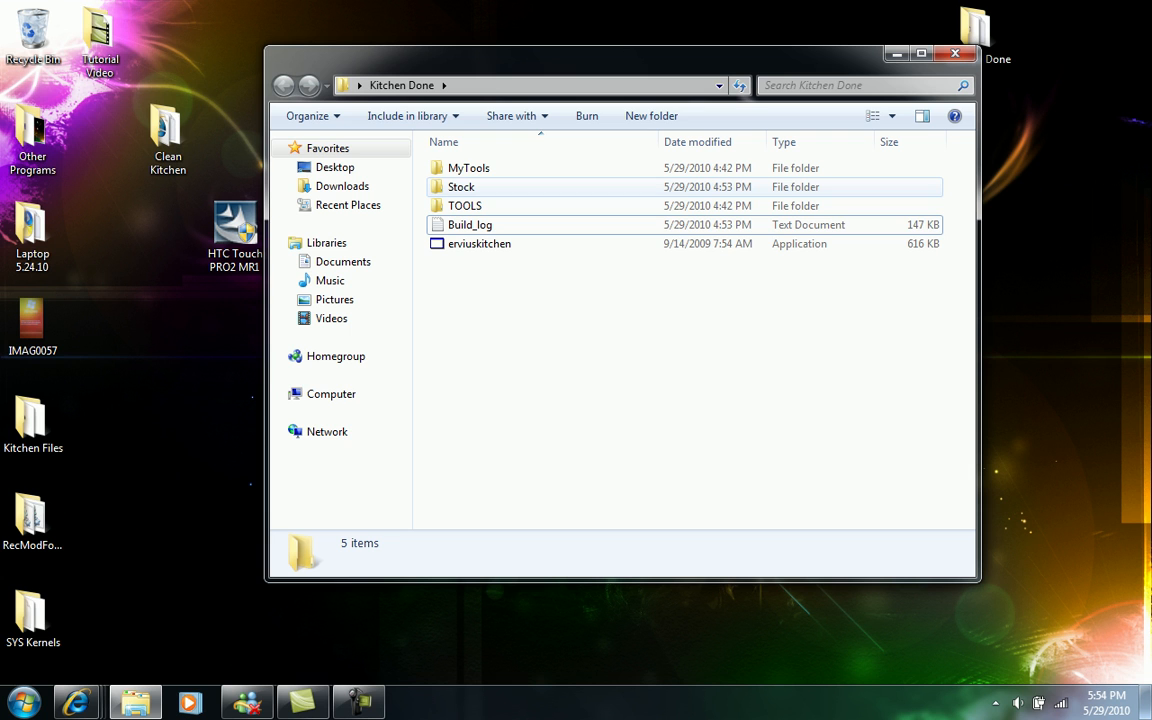
pyautogui.click(470, 224)
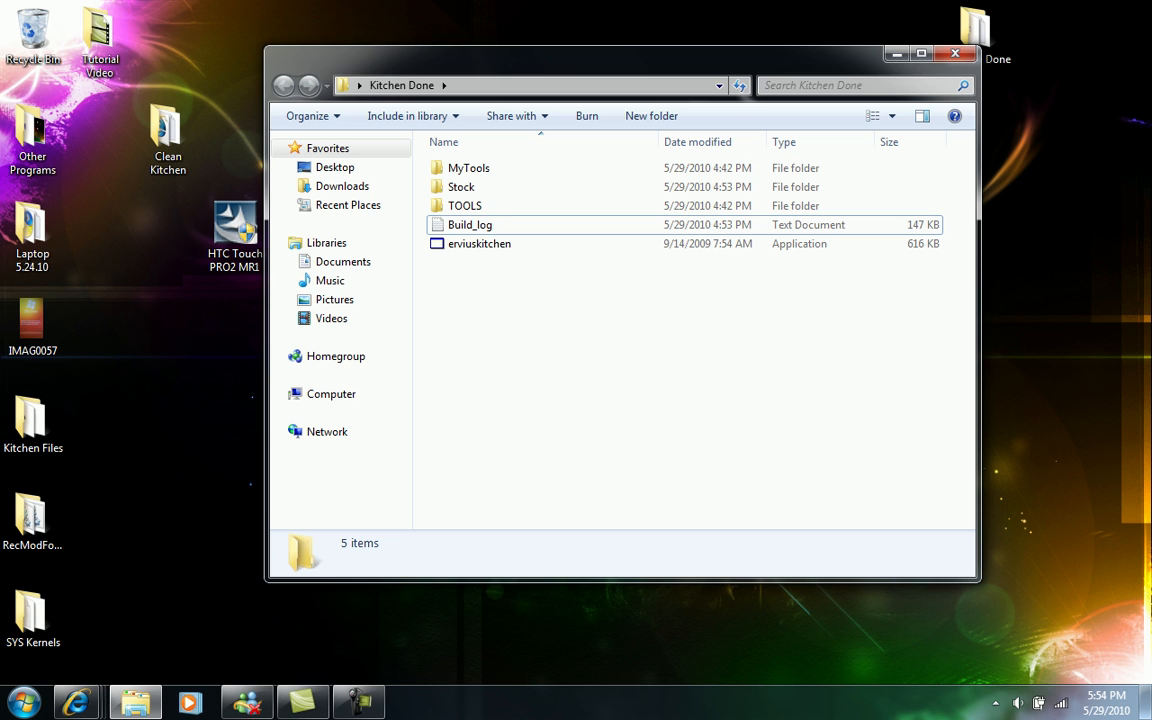
pyautogui.click(460, 188)
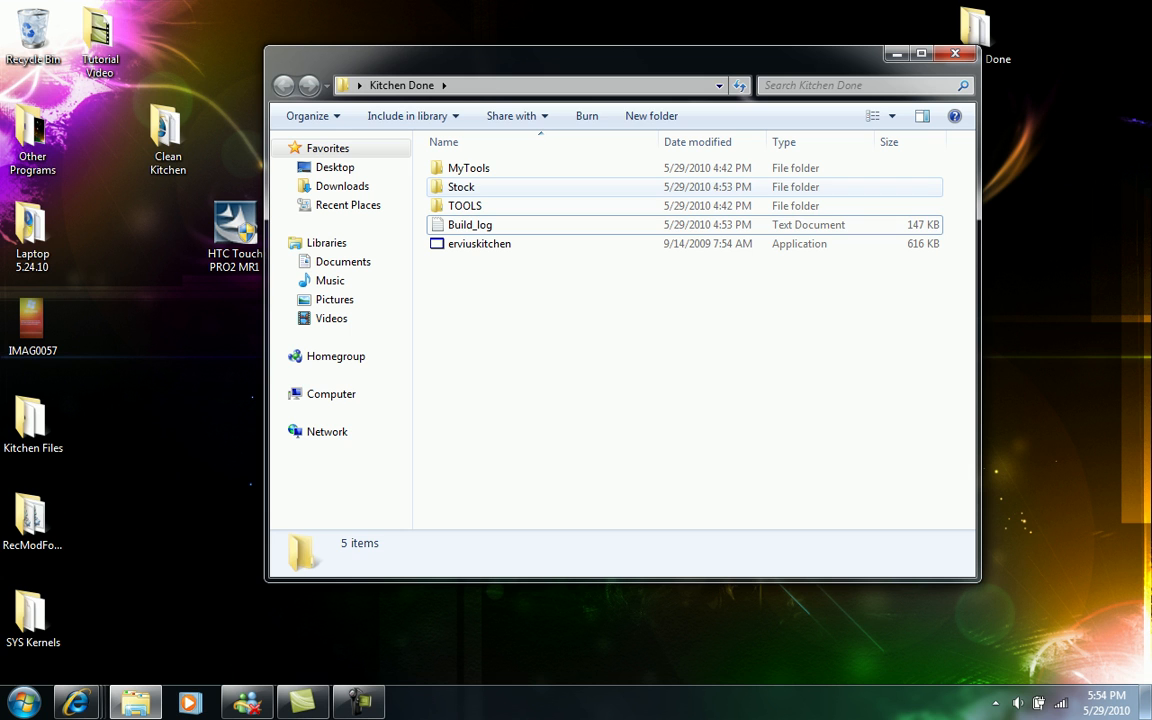
pyautogui.click(460, 188)
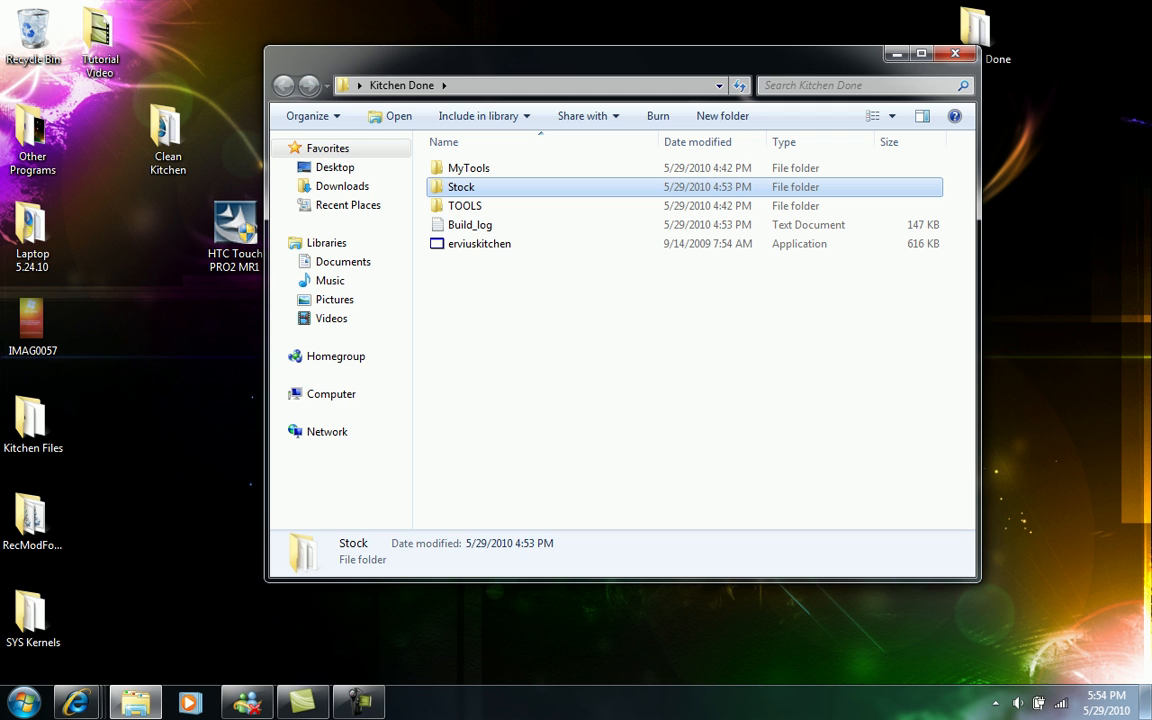
# - Open Stock to show dump, OS.nb, OS.nb.payload and RUU_signed.nbh, selecting RUU_signed.nbh briefly
pyautogui.doubleClick(460, 188)
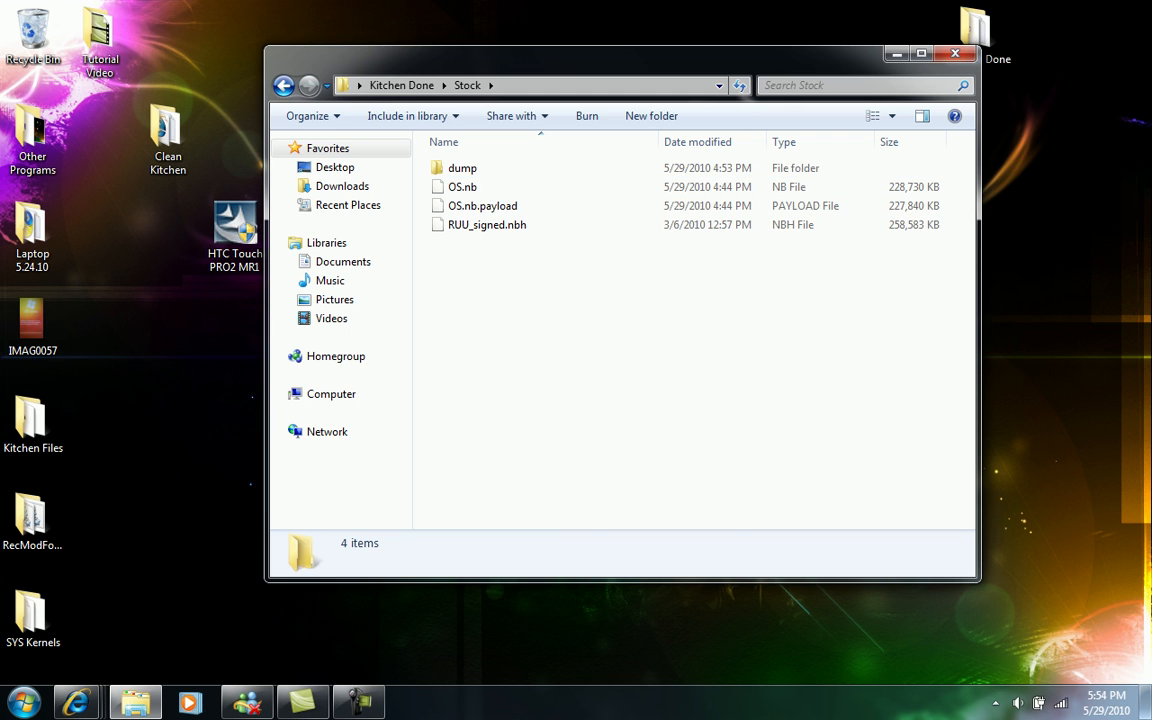
pyautogui.click(488, 224)
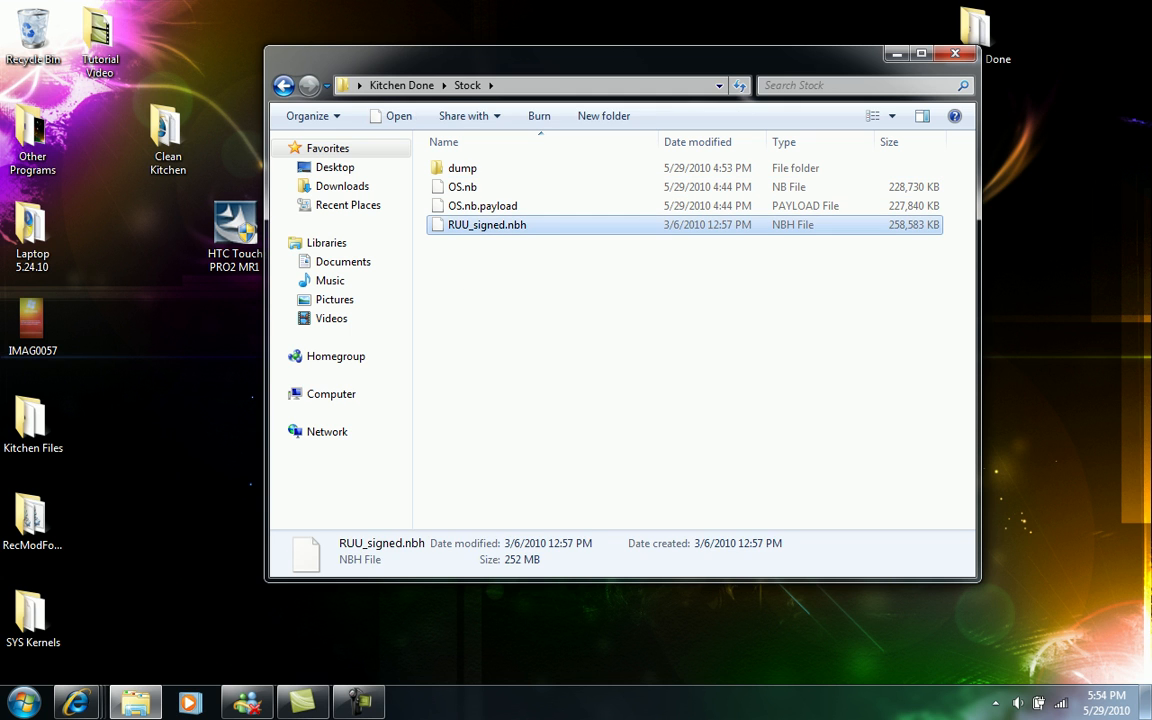
pyautogui.moveTo(488, 224)
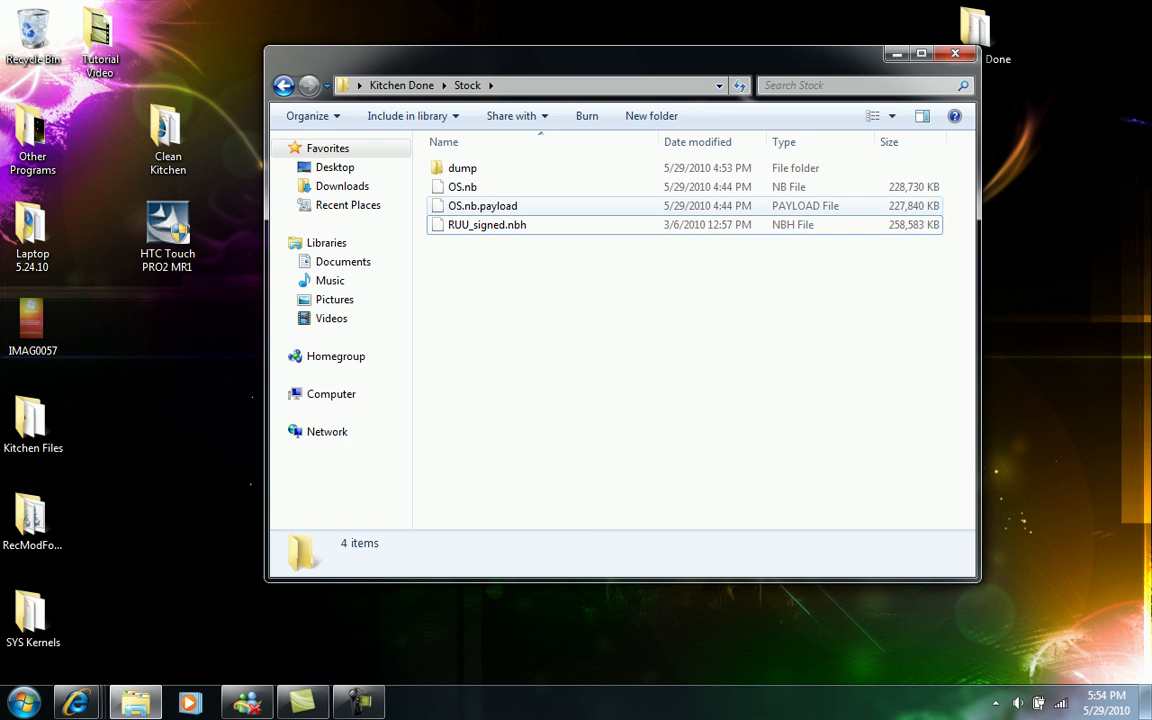
pyautogui.click(462, 168)
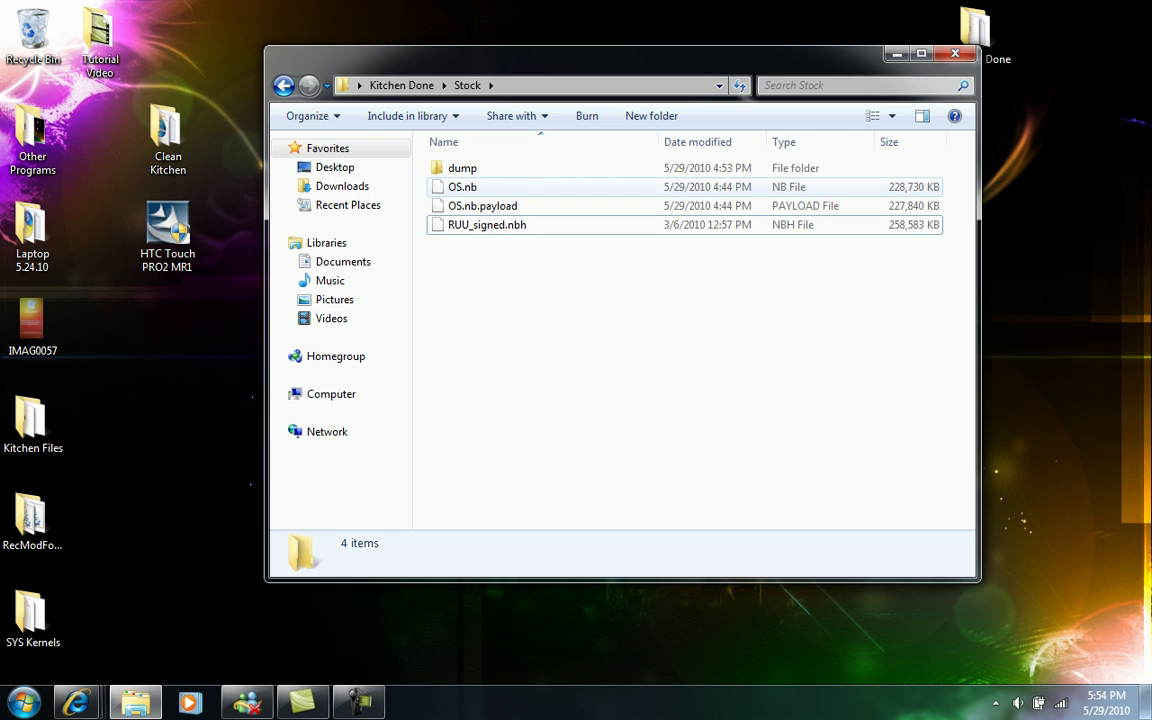
pyautogui.moveTo(462, 168)
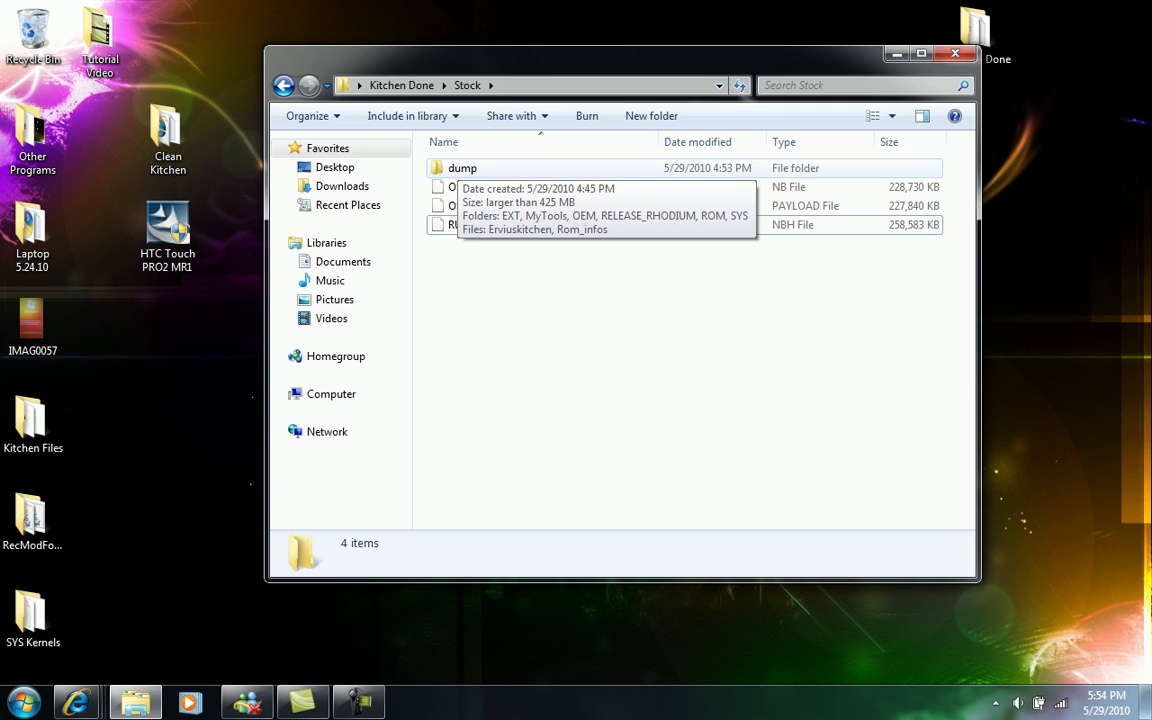
# - Open the dump folder and highlight MyTools, Erviuskitchen, OEM and SYS in turn
pyautogui.doubleClick(462, 168)
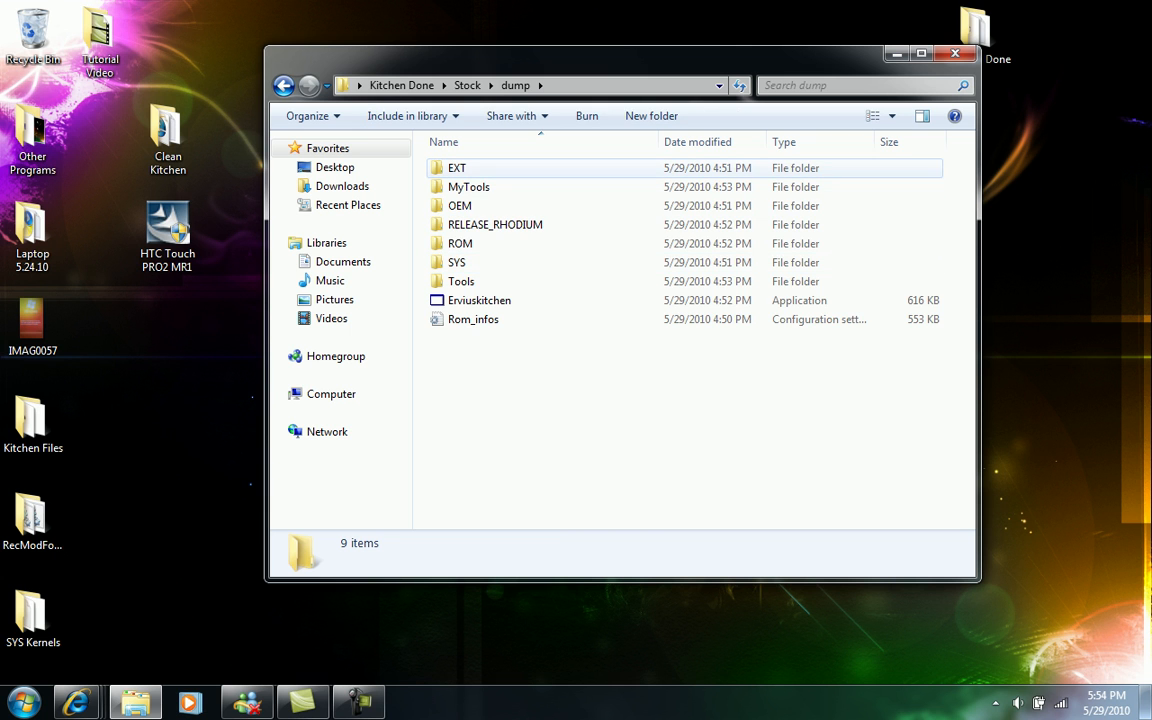
pyautogui.click(456, 262)
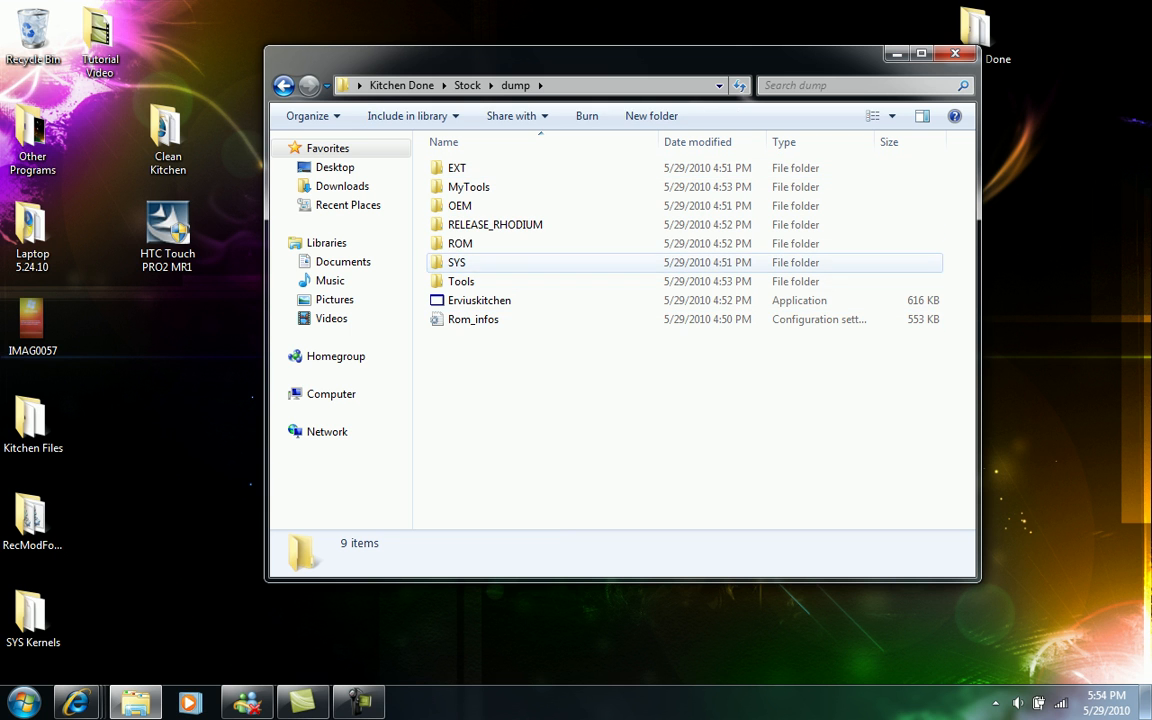
pyautogui.click(468, 188)
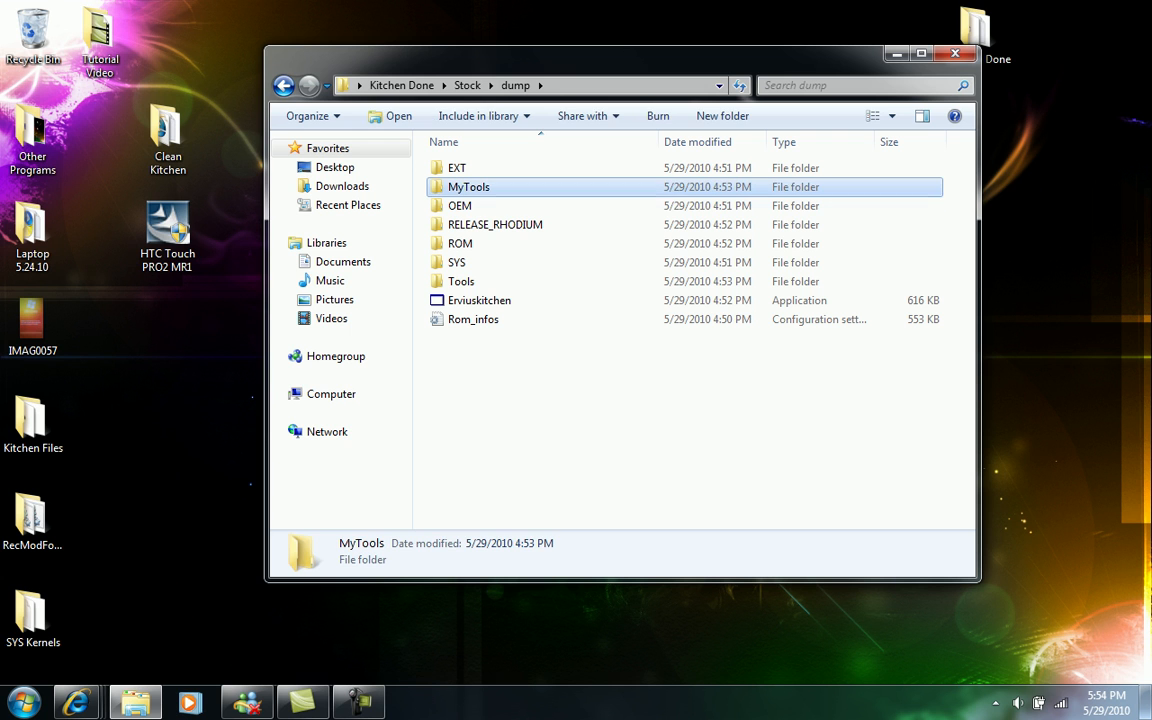
pyautogui.click(460, 280)
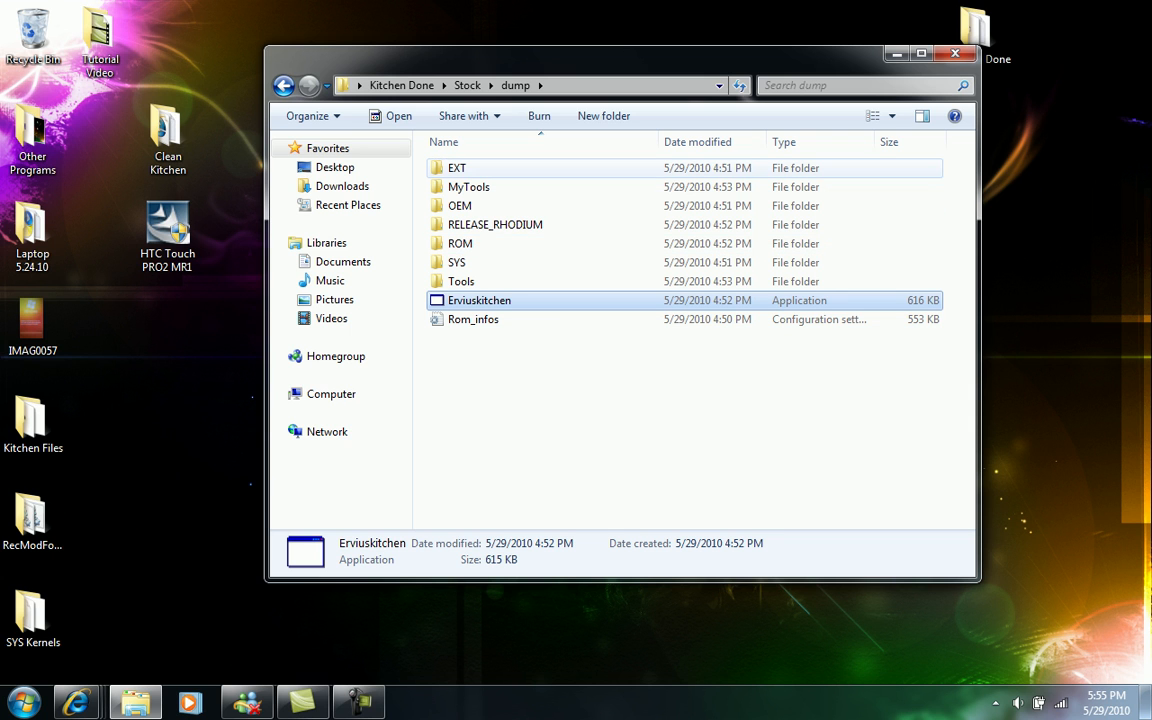
pyautogui.click(460, 204)
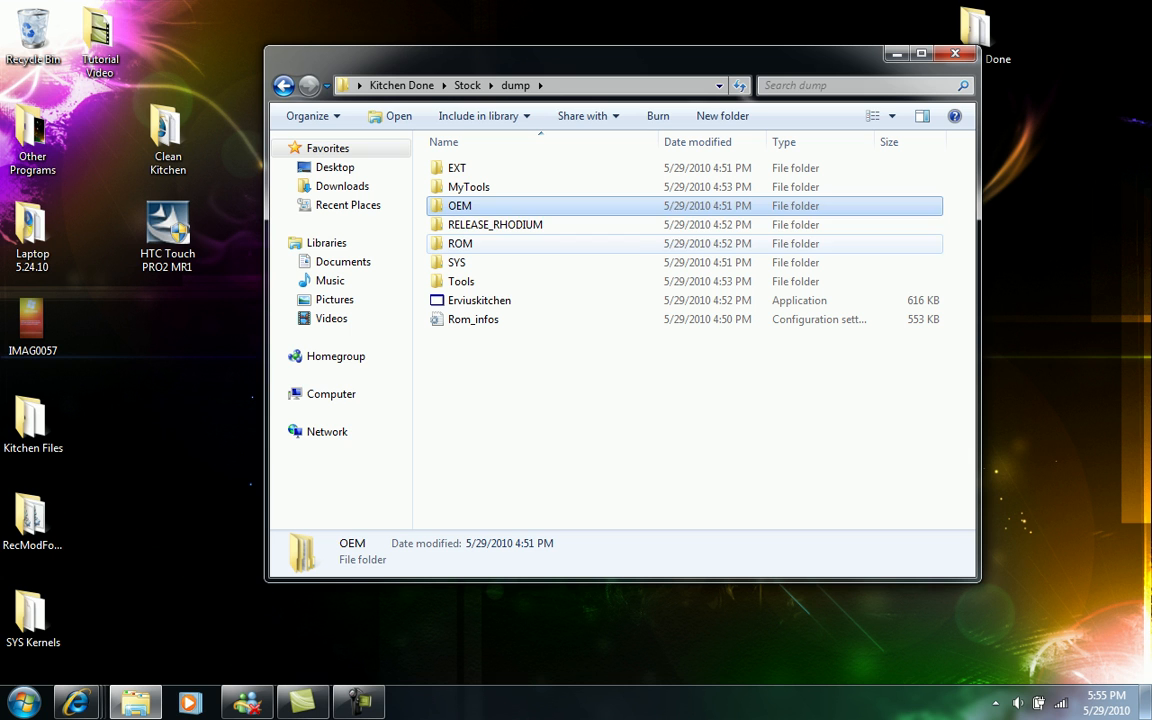
pyautogui.click(456, 262)
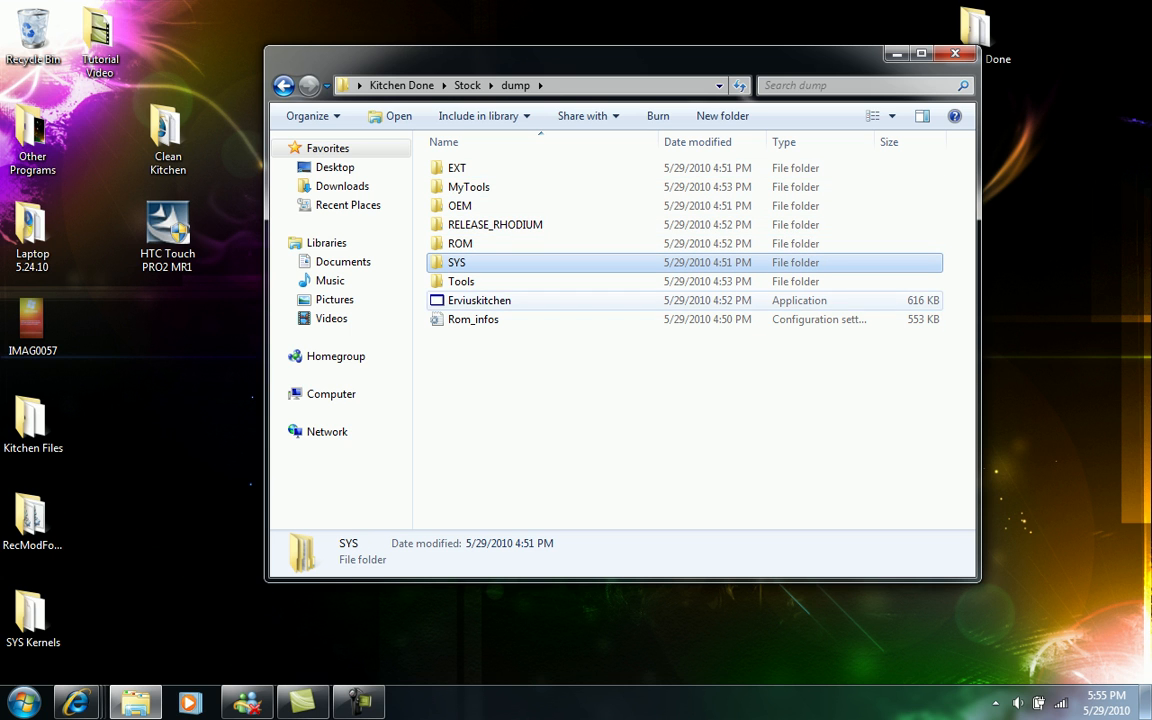
# - Move the dump window aside and close it to return to the desktop
pyautogui.moveTo(620, 52); pyautogui.dragTo(656, 70)
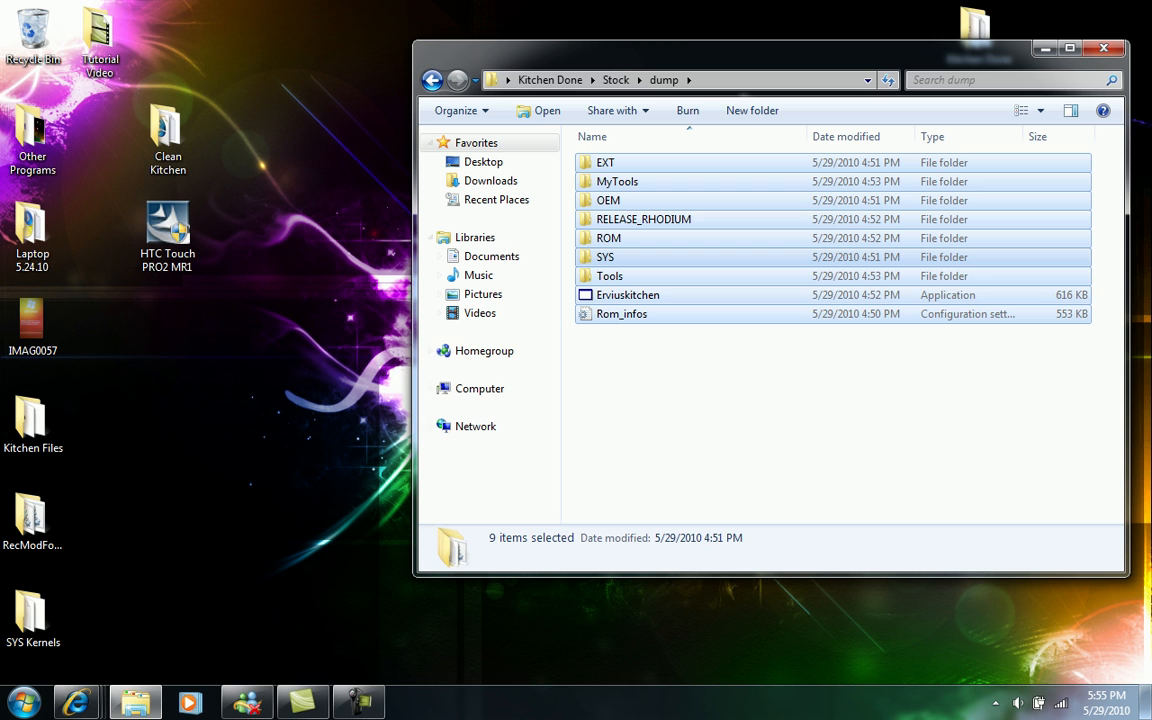
pyautogui.moveTo(608, 276)
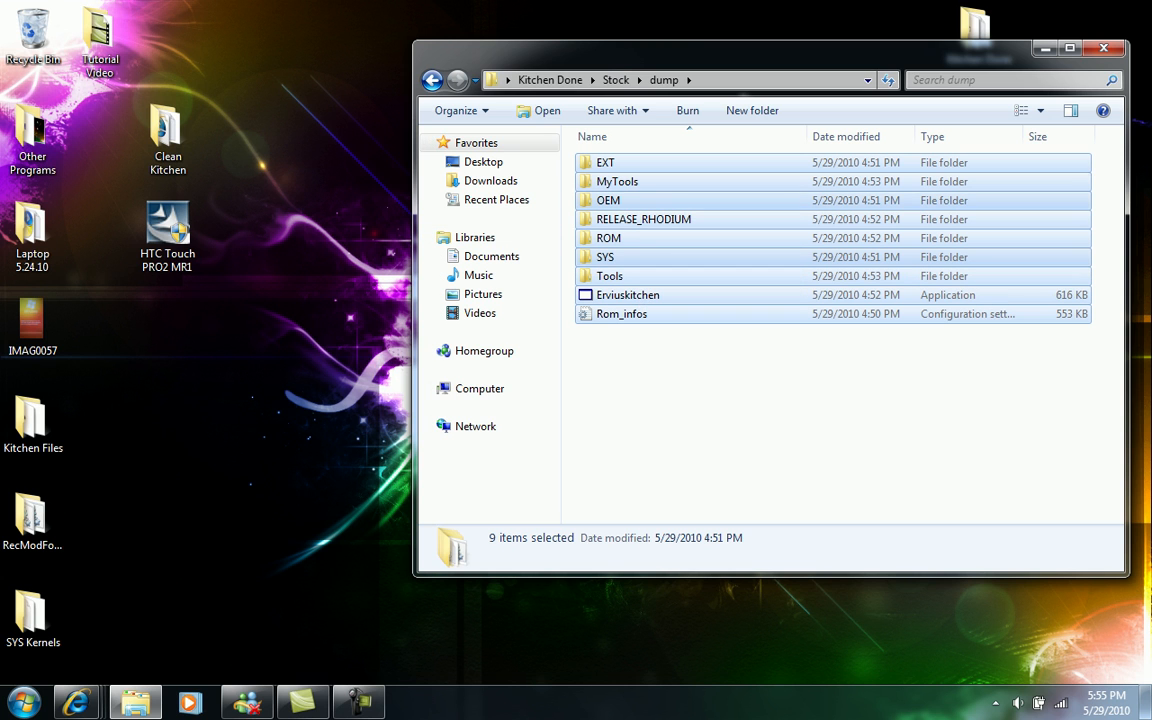
pyautogui.click(1104, 48)
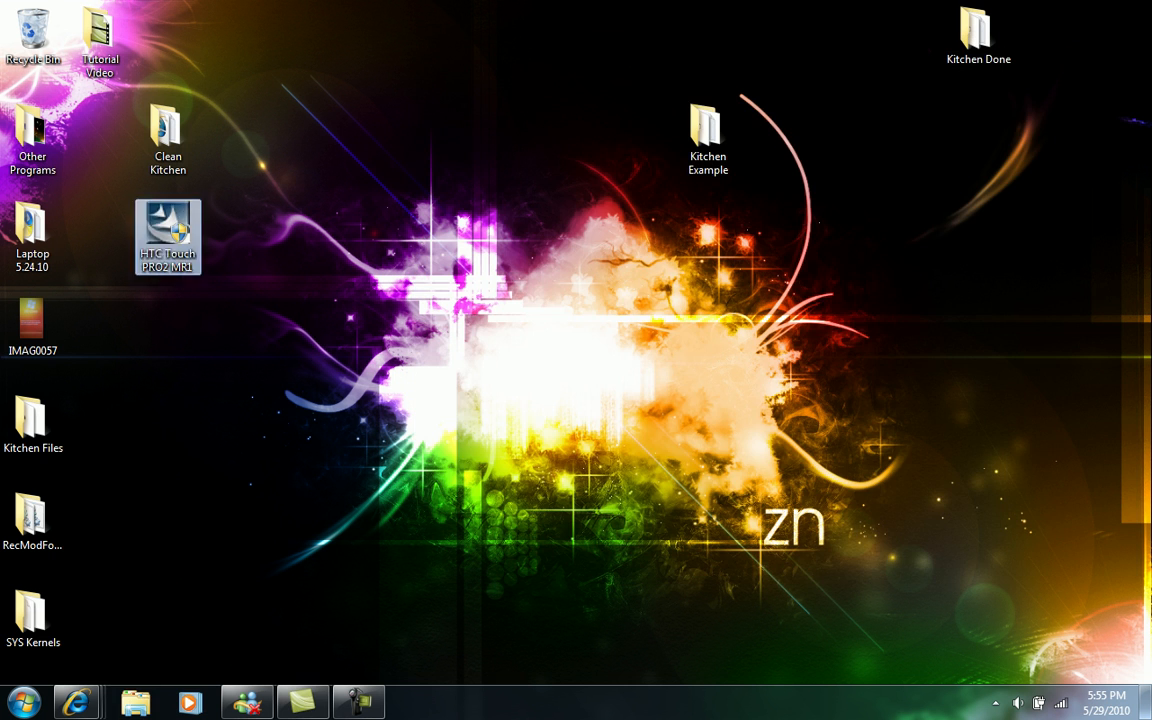
pyautogui.doubleClick(168, 130)
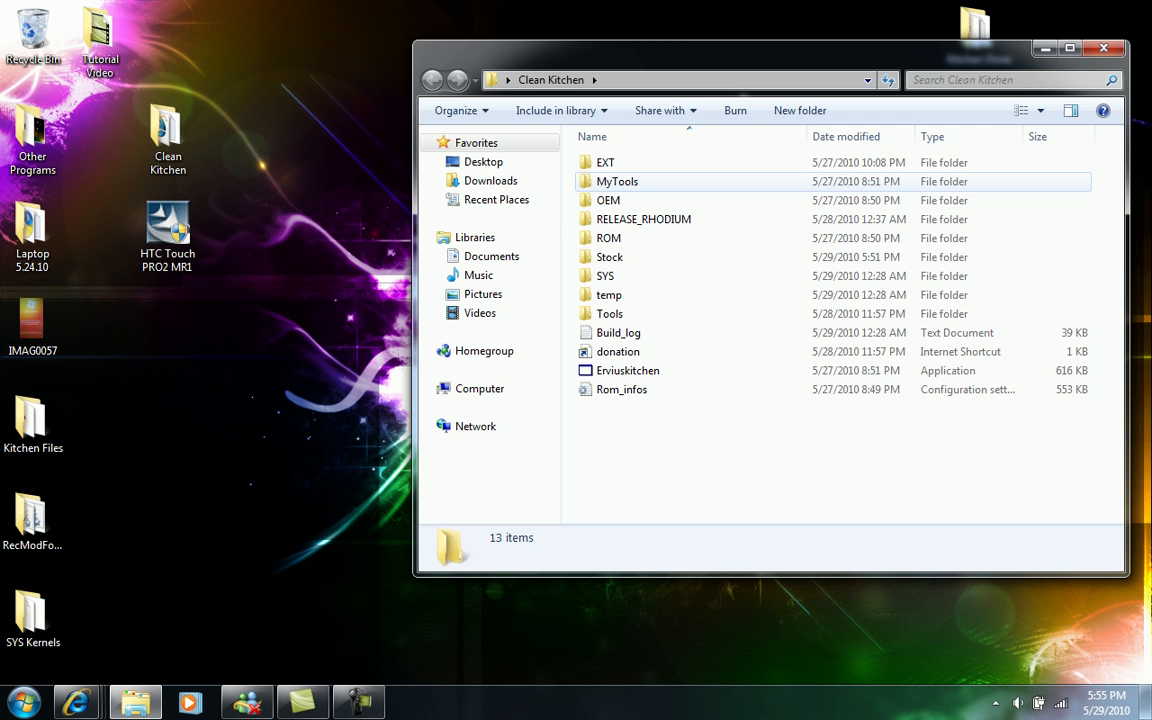
pyautogui.click(608, 238)
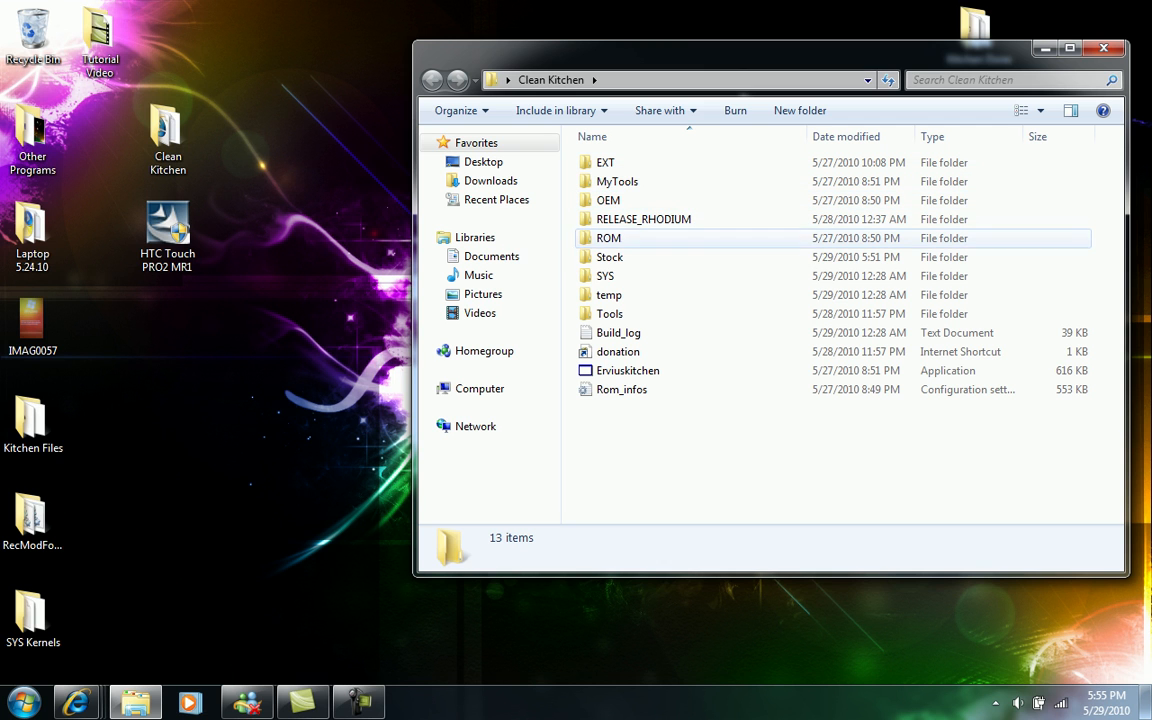
pyautogui.click(604, 276)
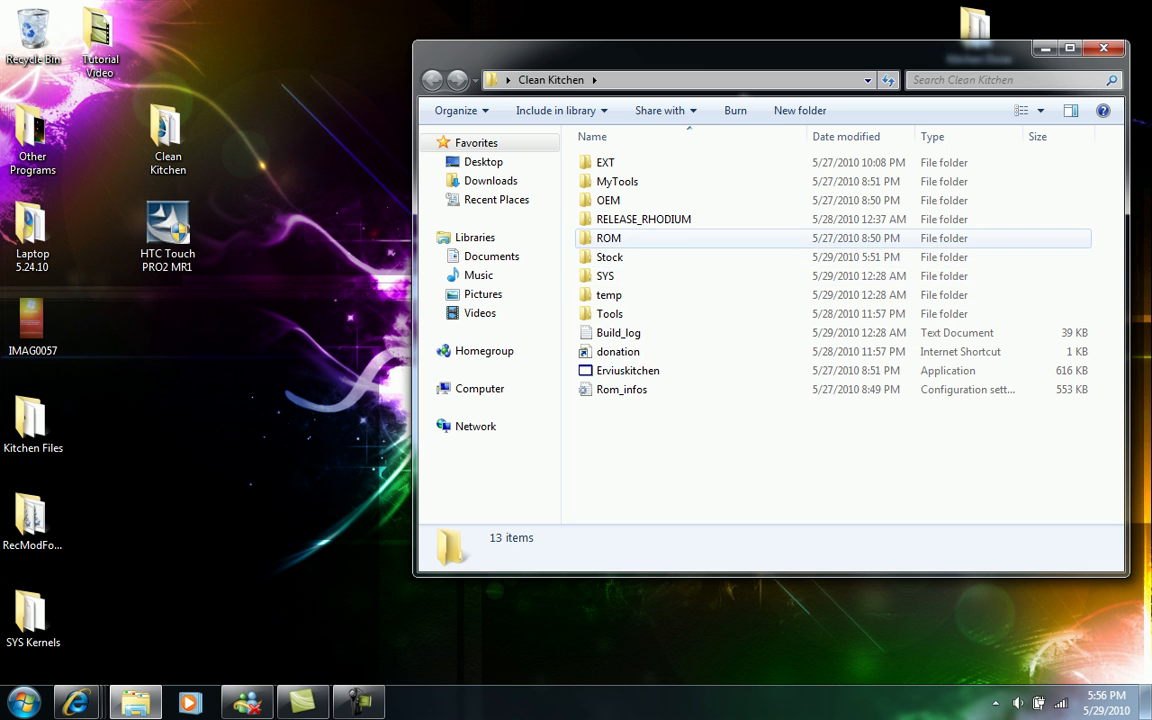
pyautogui.click(644, 218)
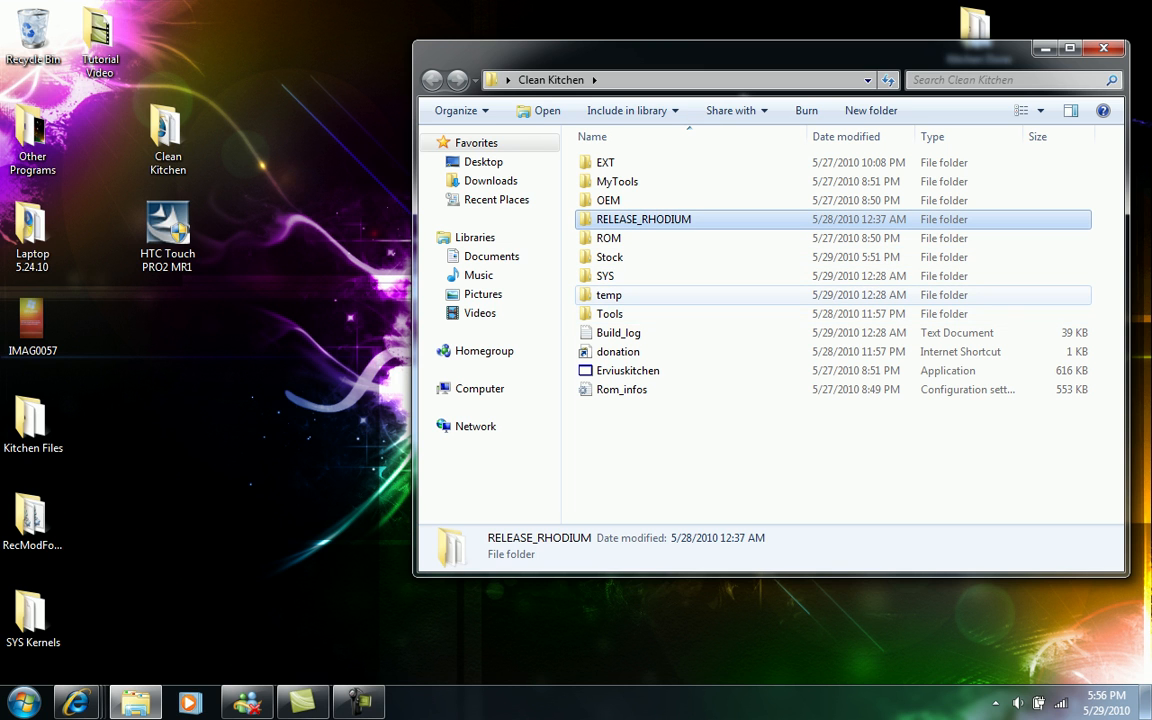
pyautogui.click(608, 294)
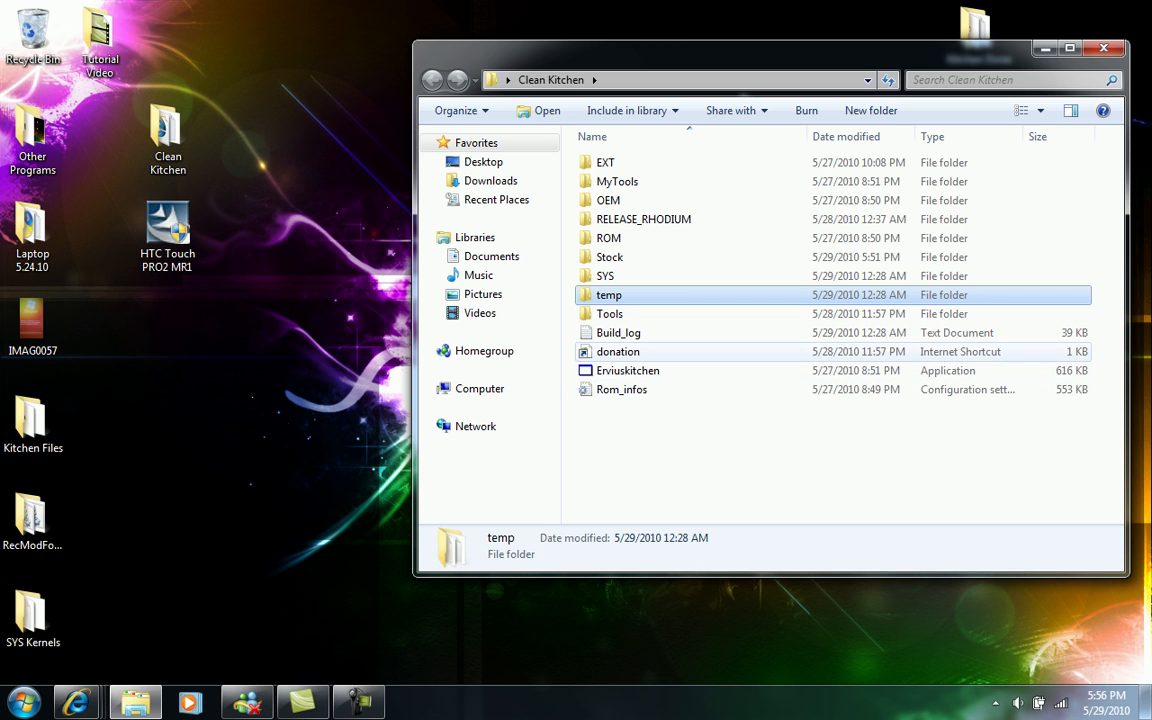
pyautogui.click(618, 332)
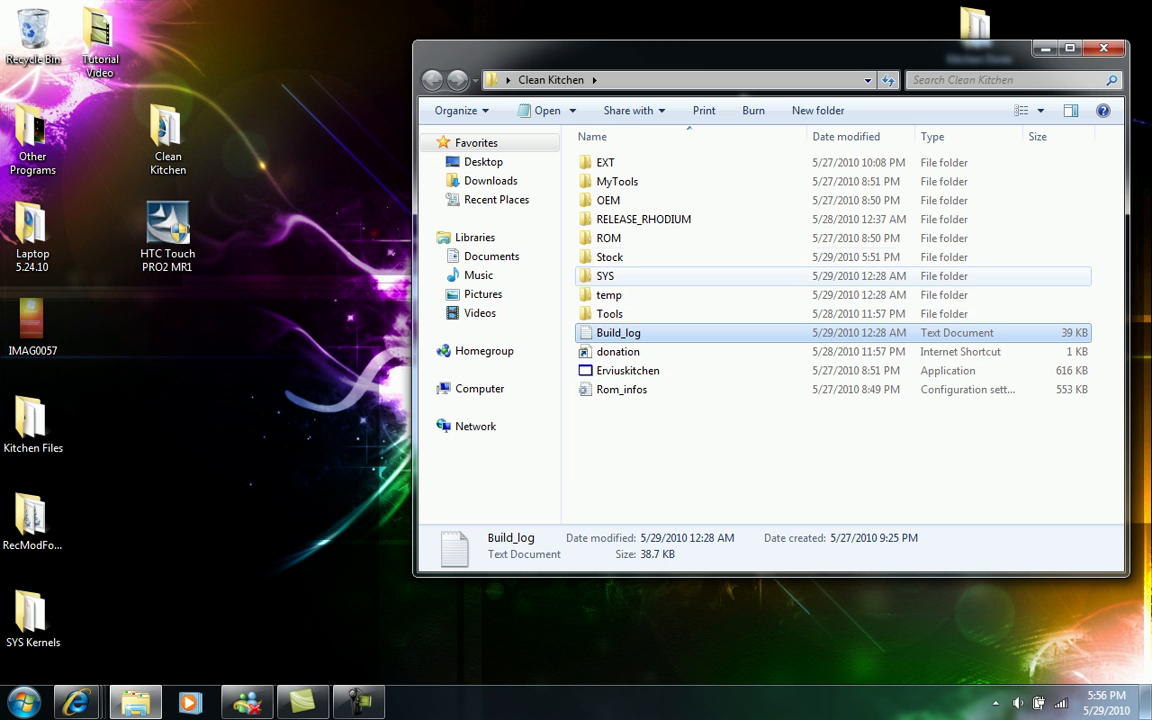
pyautogui.click(608, 238)
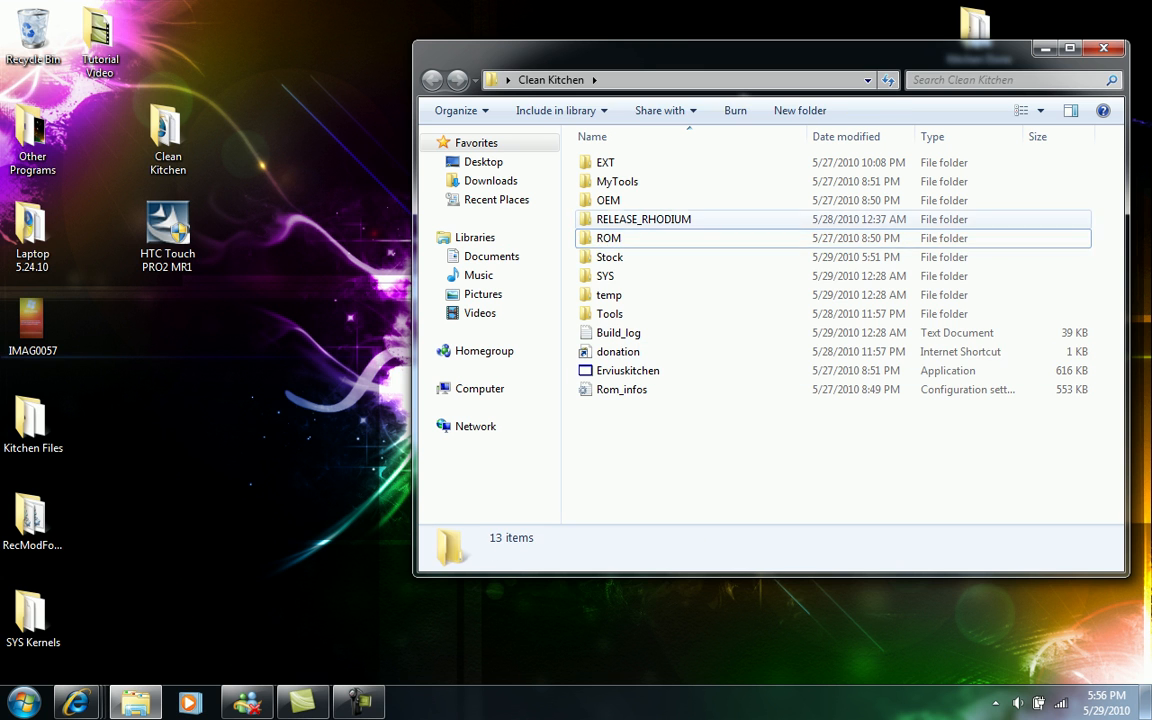
# - Open the ROM folder and highlight its Shared and RHODIUM subfolders, leaving RHODIUM selected
pyautogui.doubleClick(608, 238)
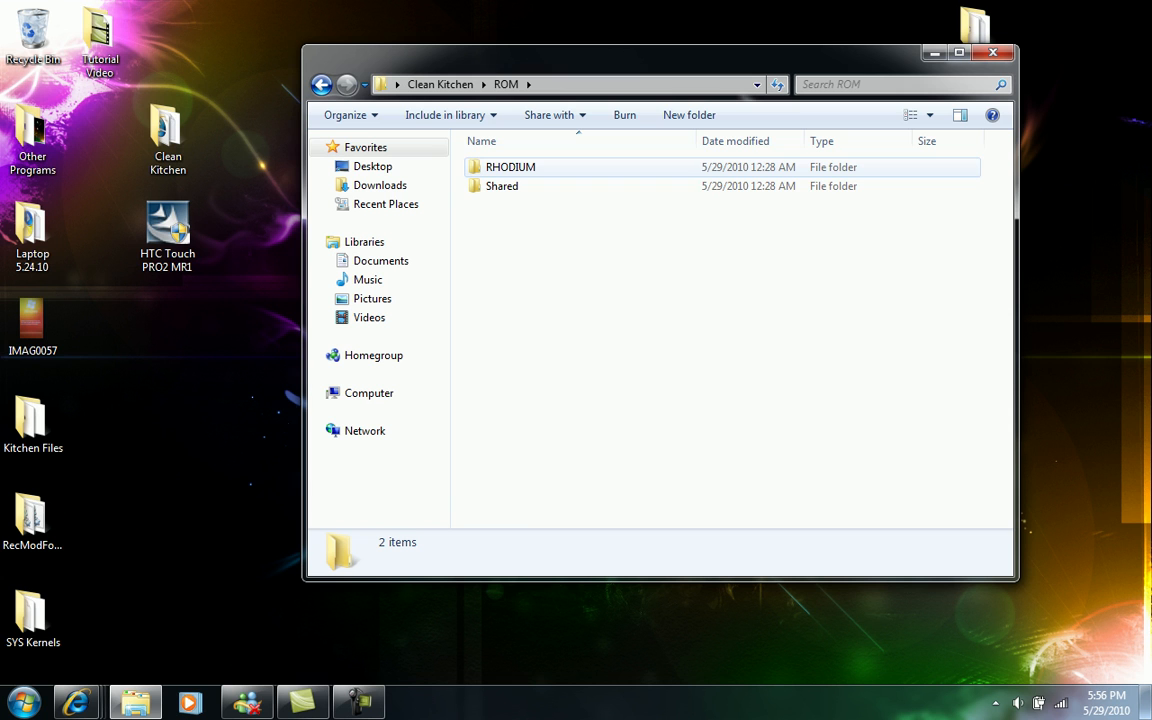
pyautogui.click(502, 186)
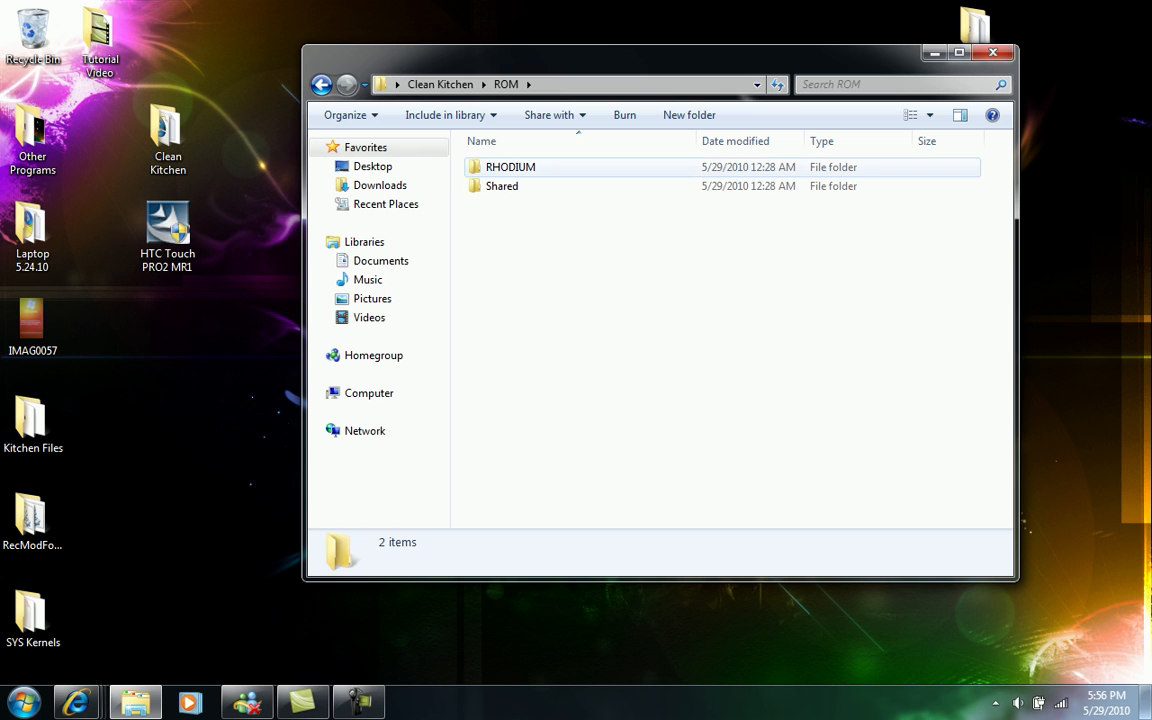
pyautogui.moveTo(502, 186)
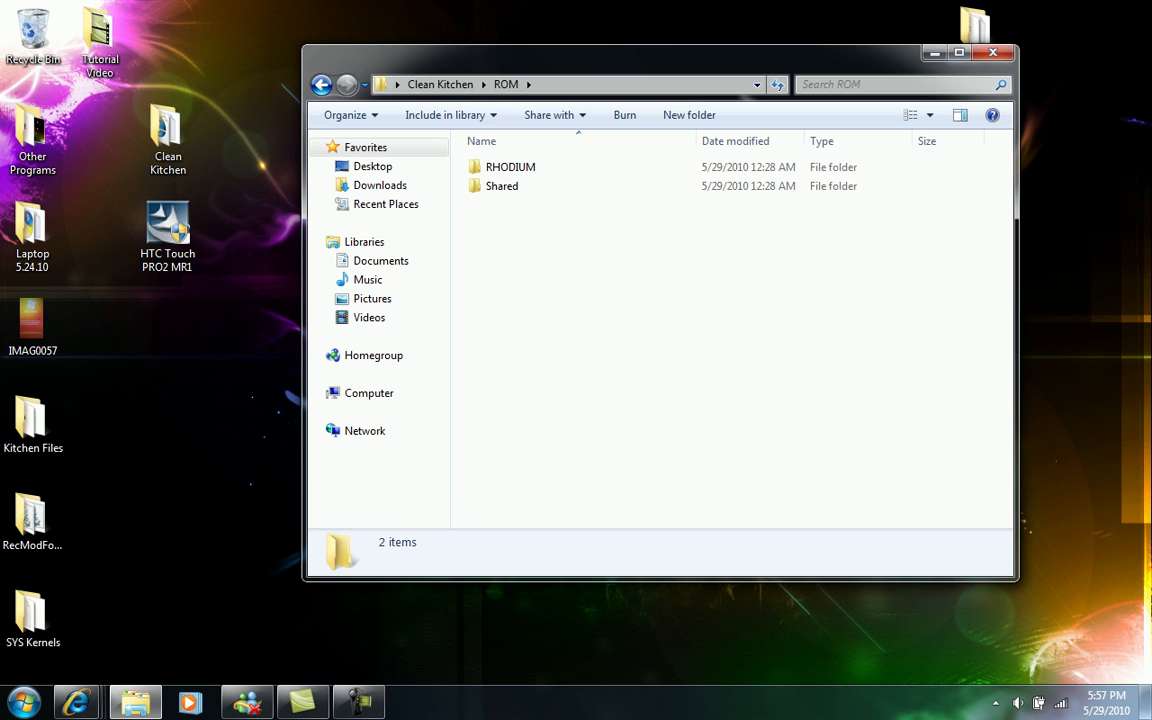
pyautogui.click(502, 186)
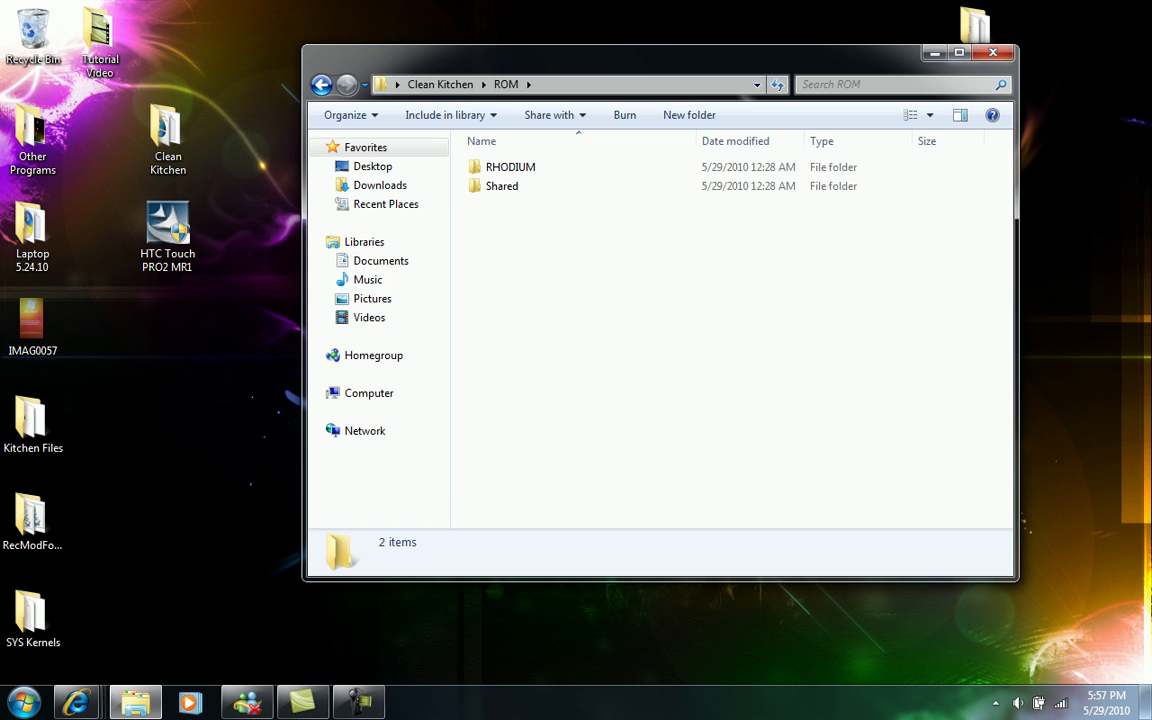
pyautogui.click(510, 168)
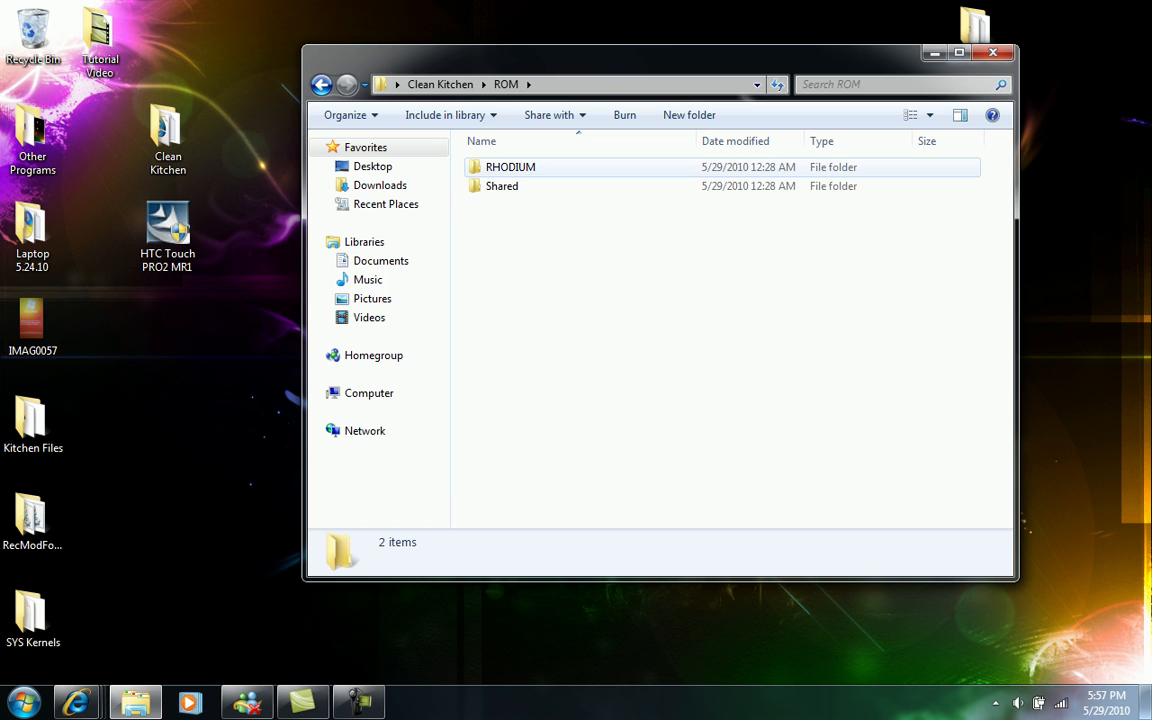
pyautogui.moveTo(500, 186)
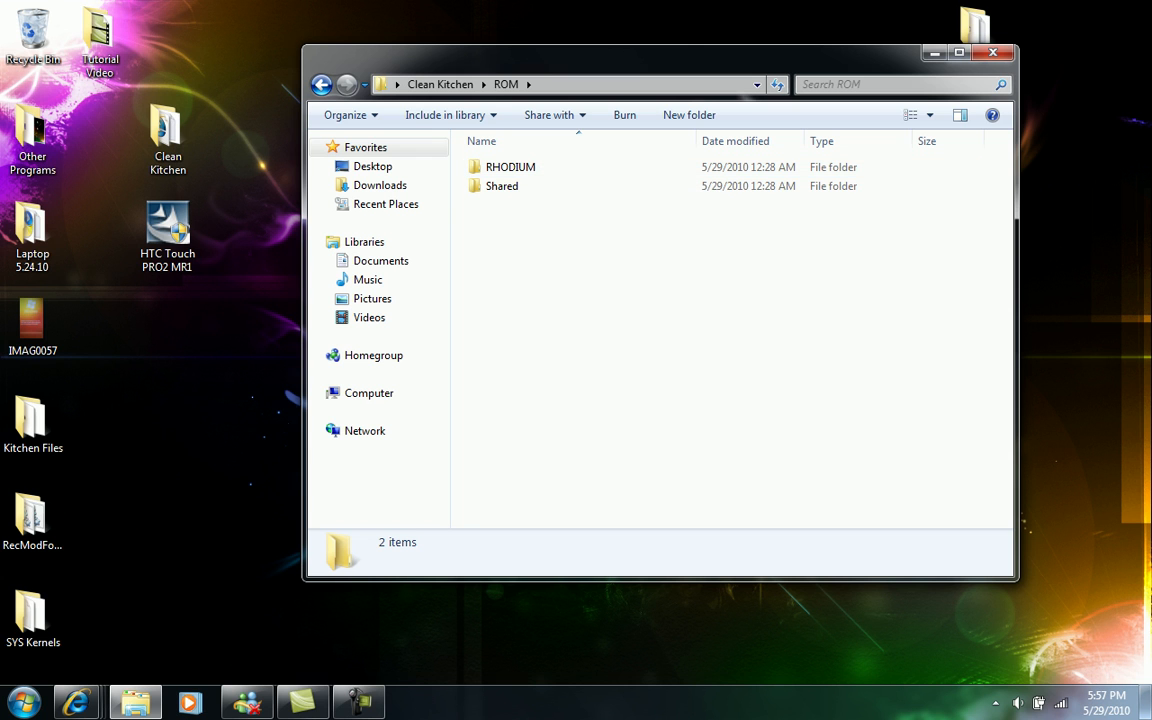
pyautogui.click(502, 186)
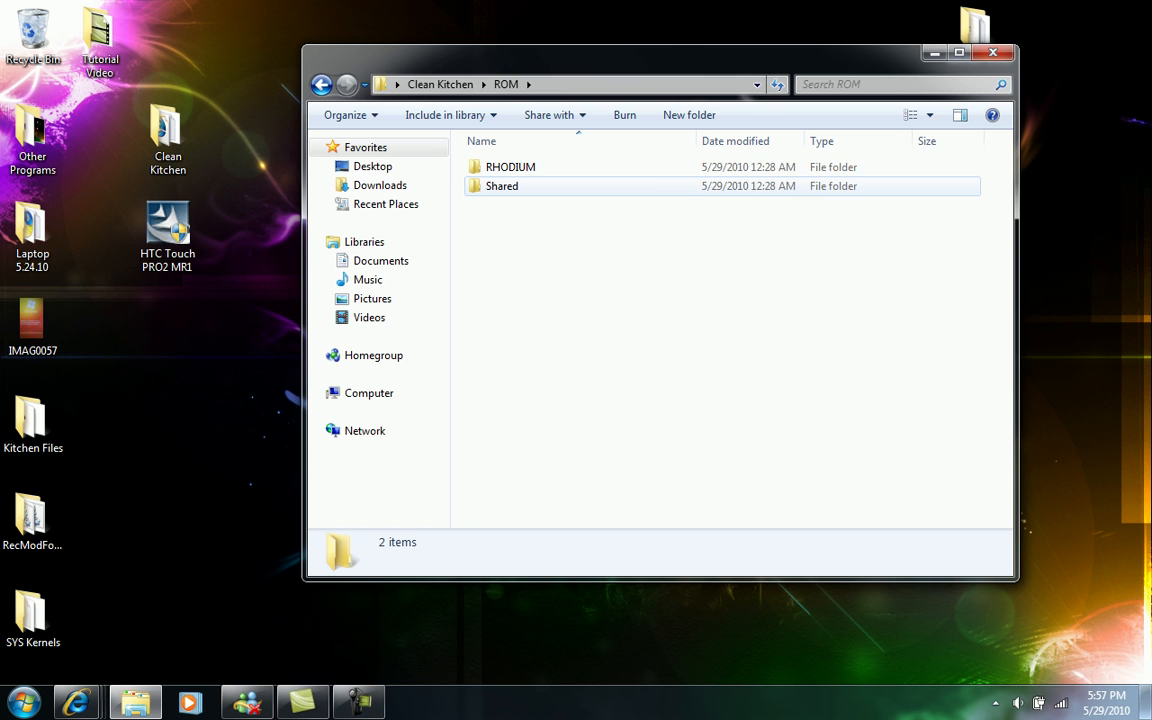
pyautogui.click(510, 168)
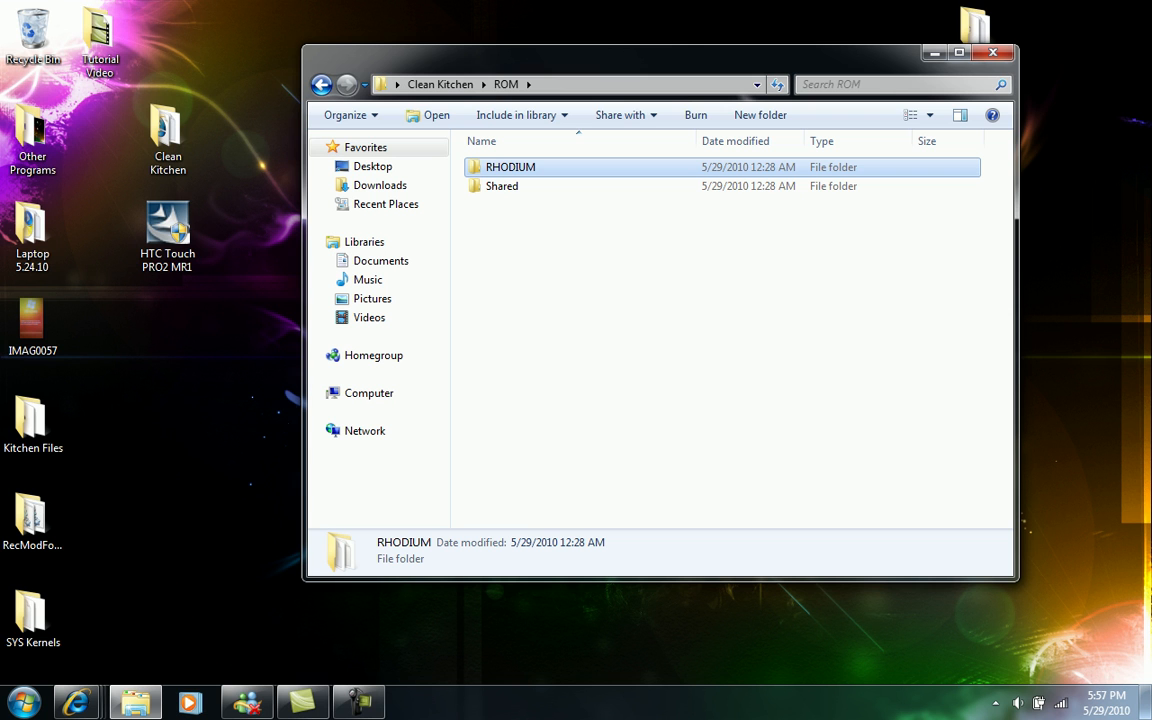
# - Enter the RHODIUM folder, dismissing the color scheme performance prompt
pyautogui.doubleClick(510, 166)
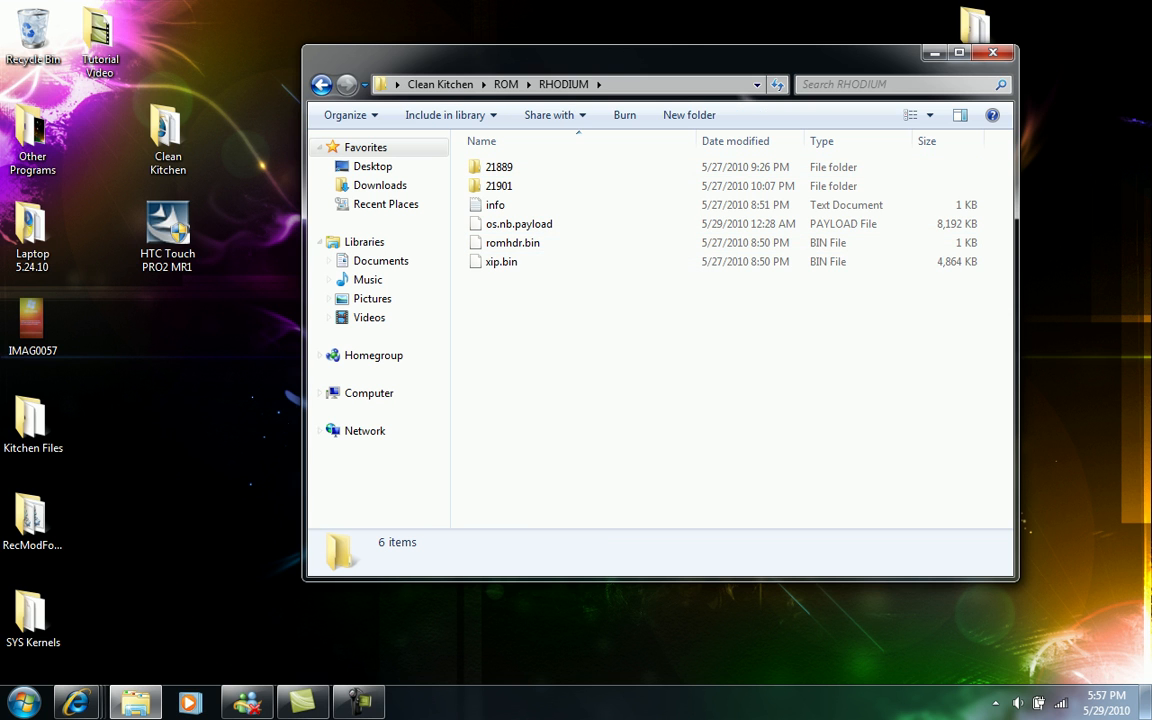
pyautogui.click(500, 186)
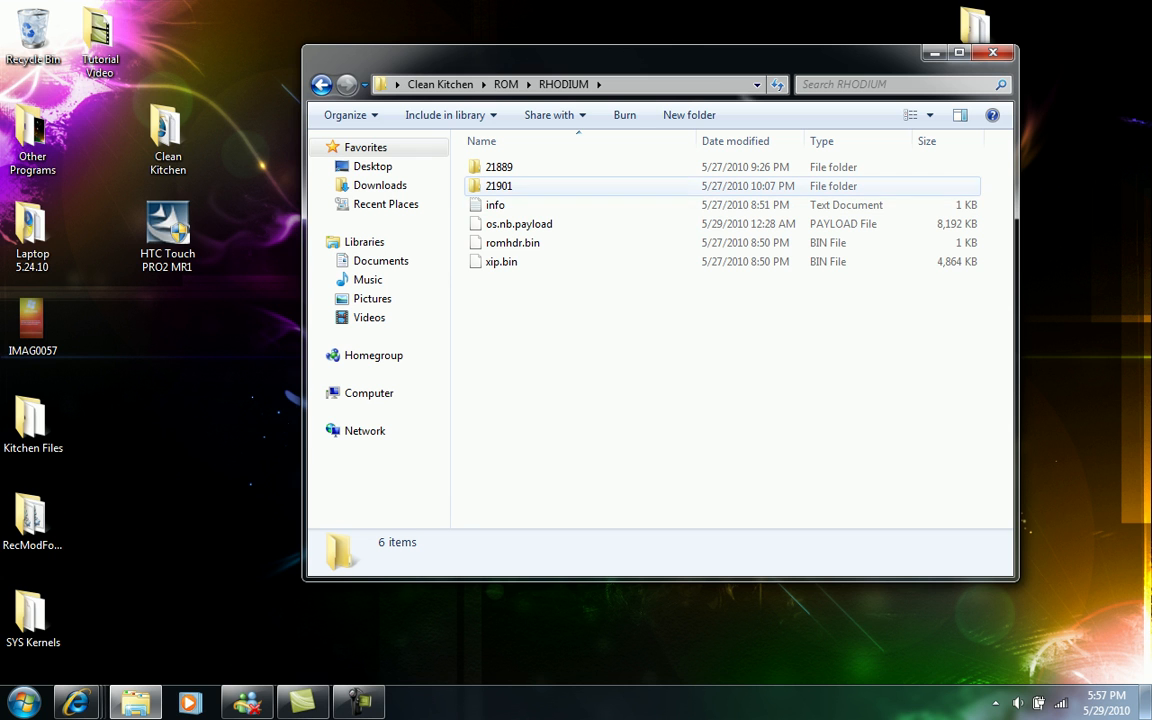
pyautogui.moveTo(512, 242)
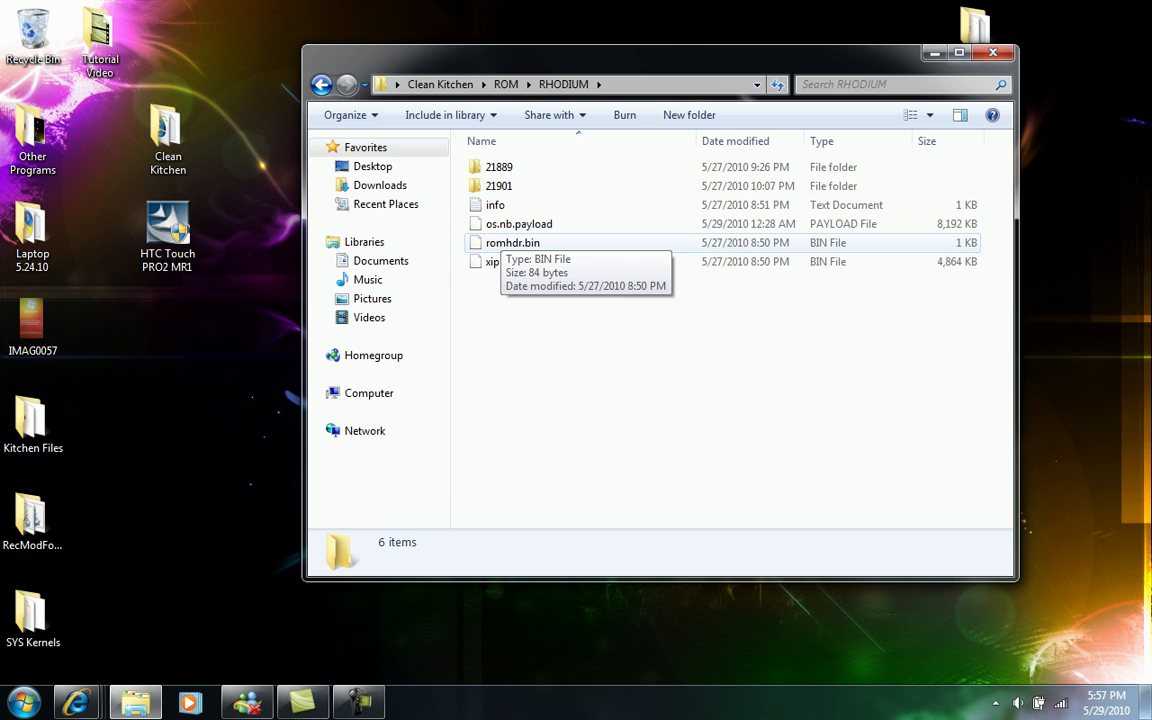
pyautogui.moveTo(518, 224)
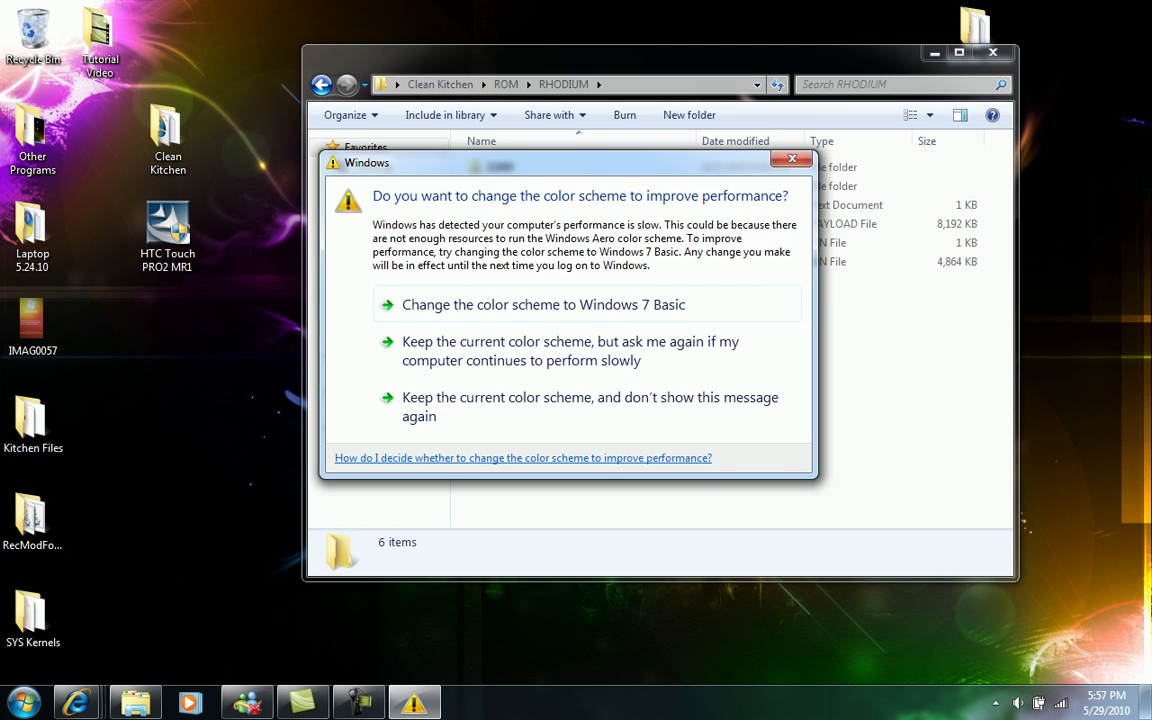
pyautogui.click(792, 158)
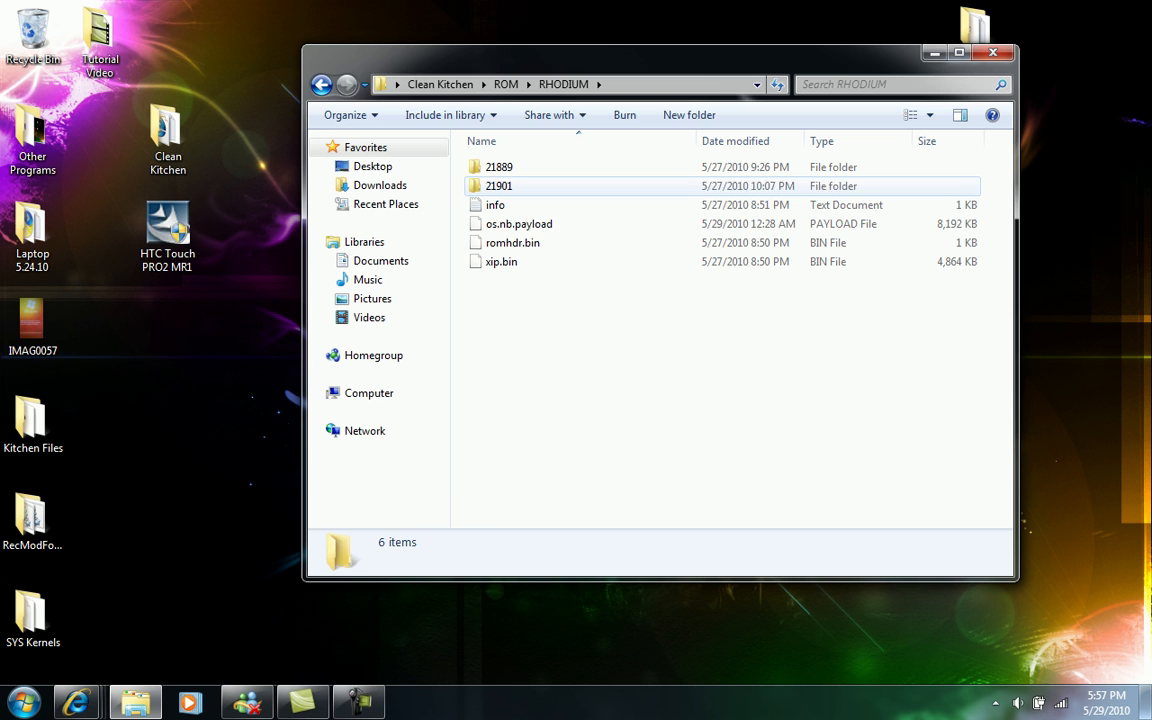
pyautogui.click(500, 186)
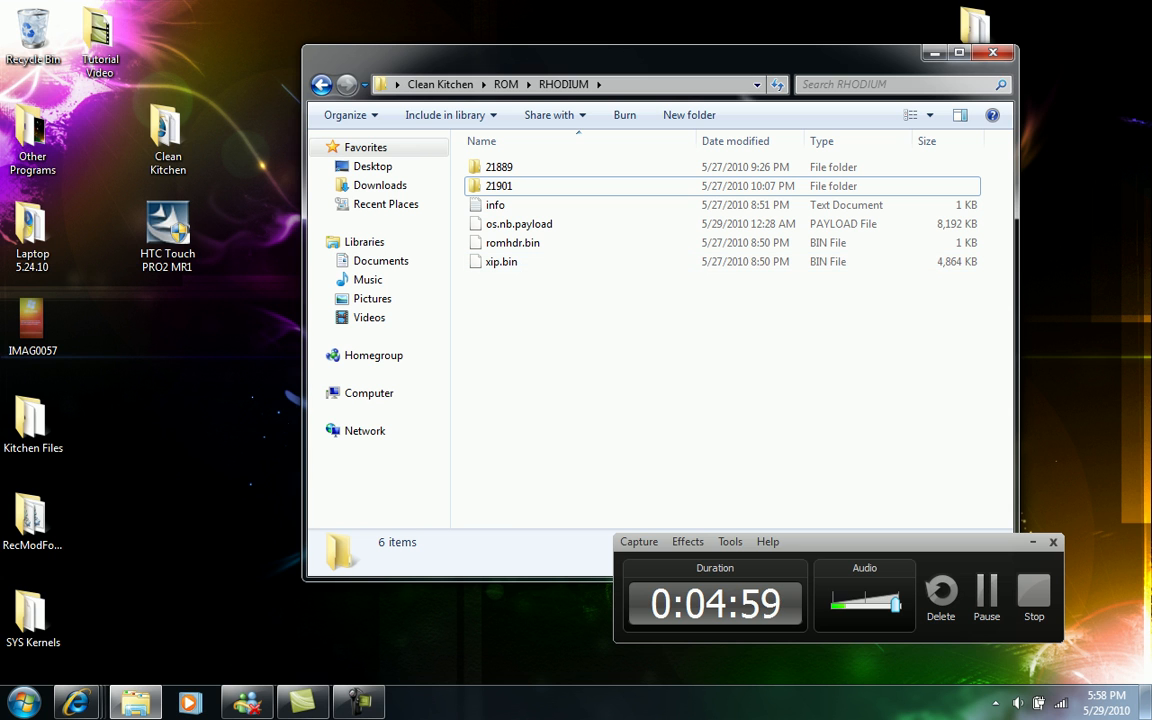
# - Open the 21901 build folder inside RHODIUM
pyautogui.click(1052, 540)
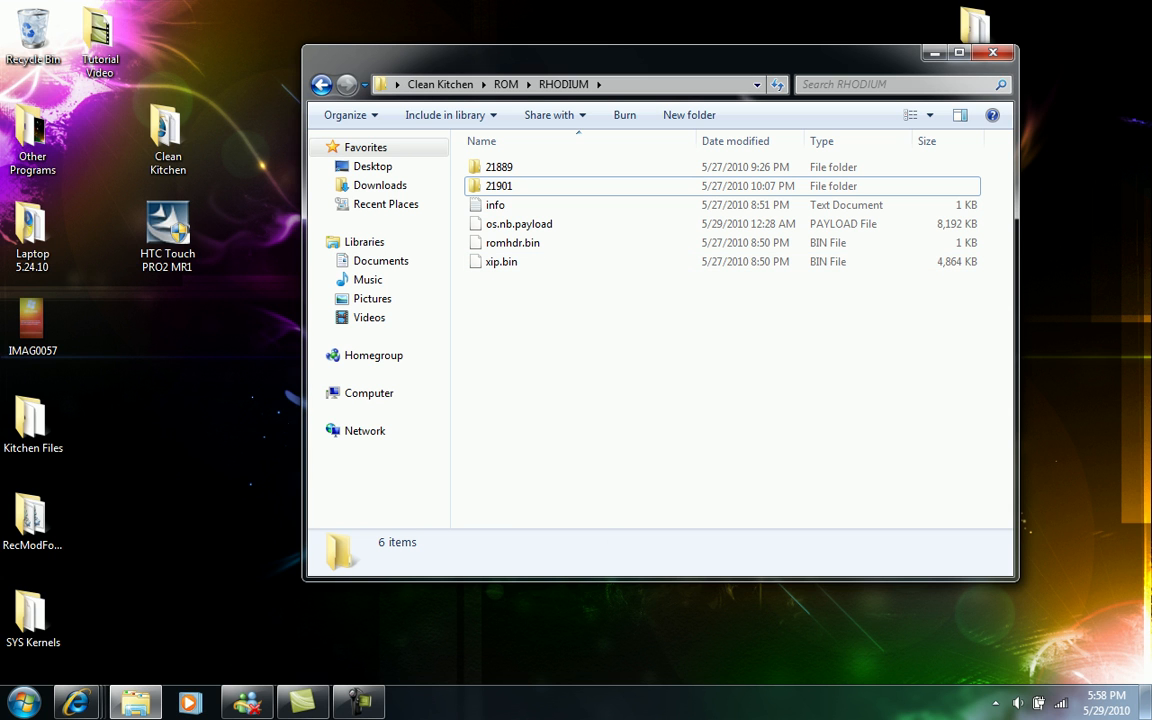
pyautogui.moveTo(500, 184)
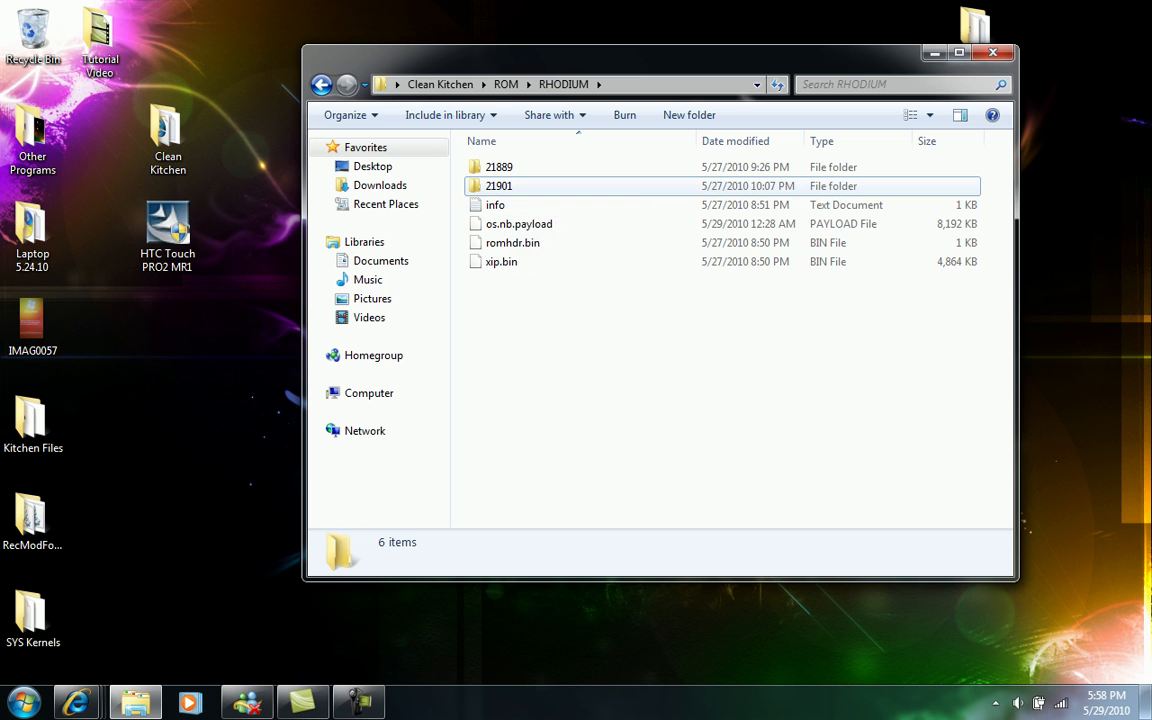
pyautogui.click(500, 186)
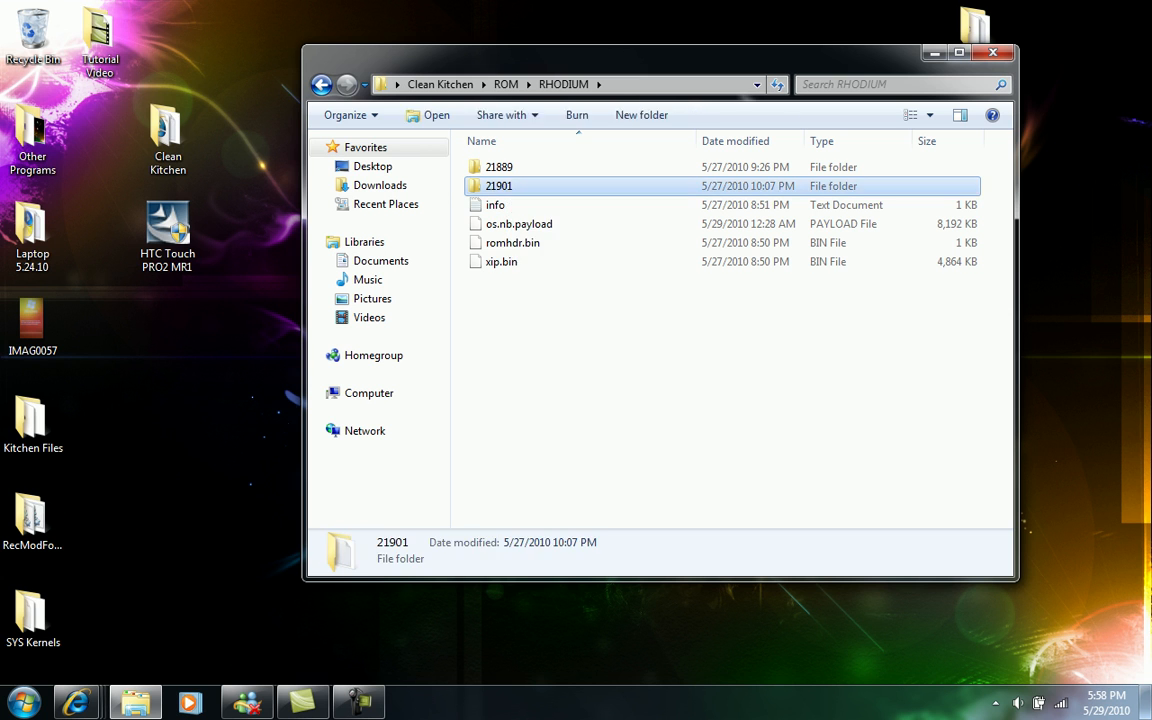
pyautogui.doubleClick(500, 186)
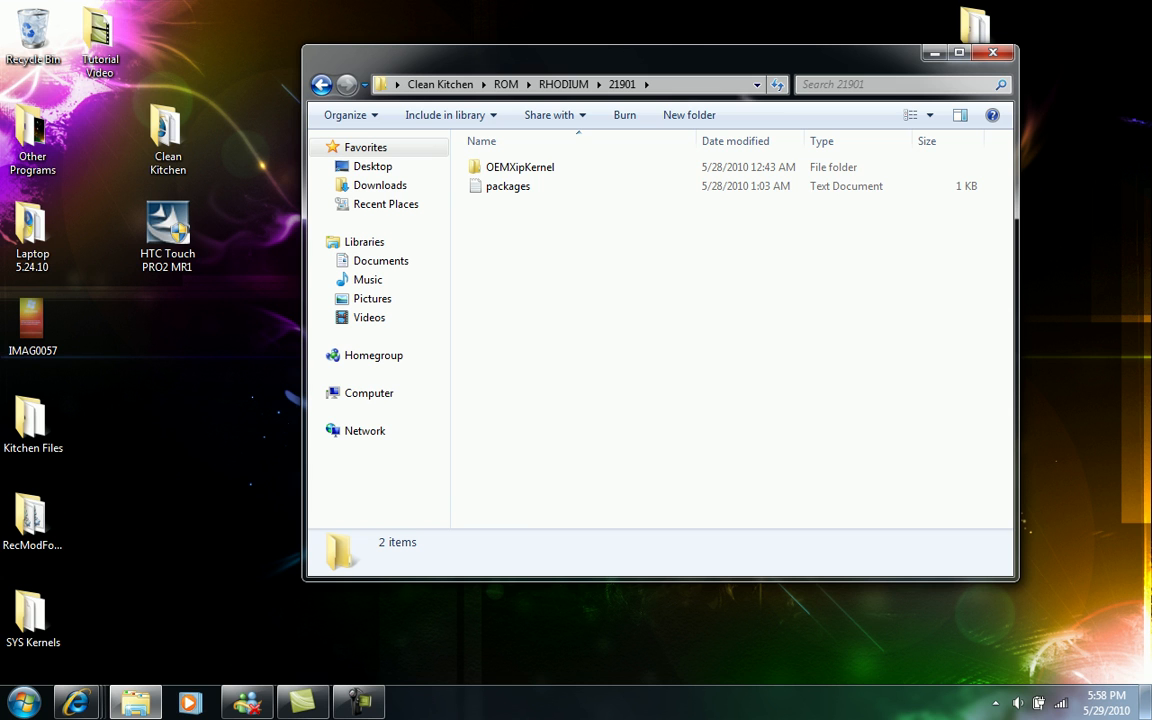
pyautogui.moveTo(508, 186)
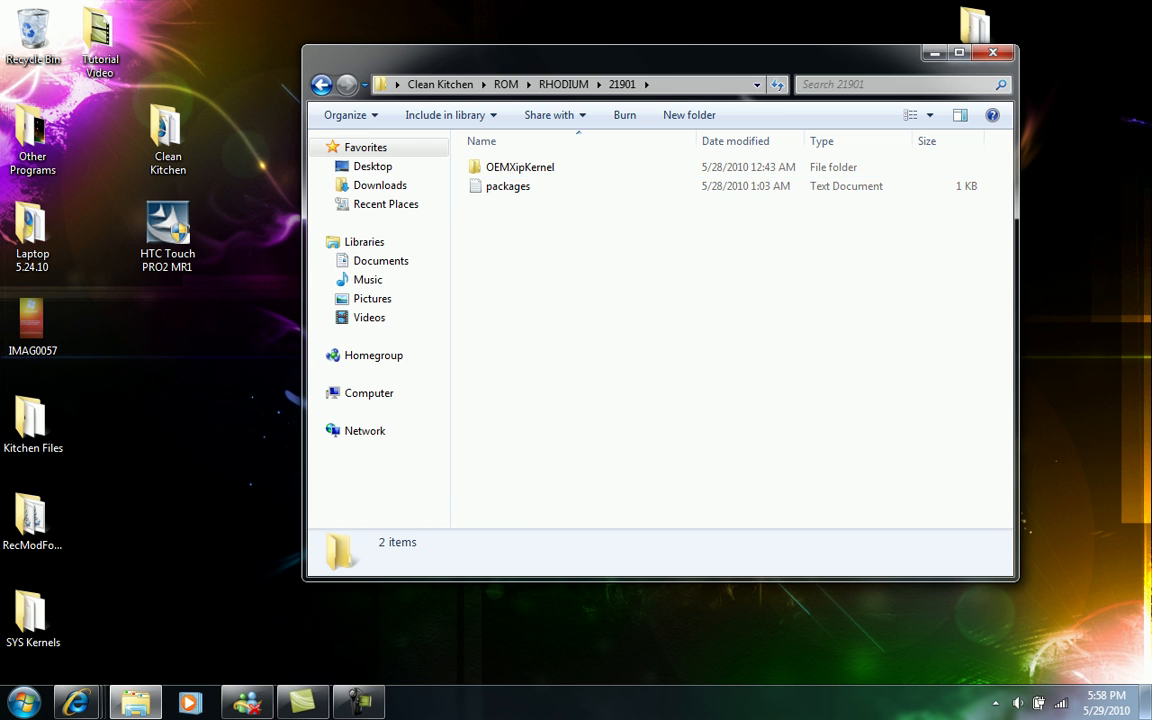
# - Open OEMXipKernel and select its boot.hv and boot files among the 12 items
pyautogui.click(520, 168)
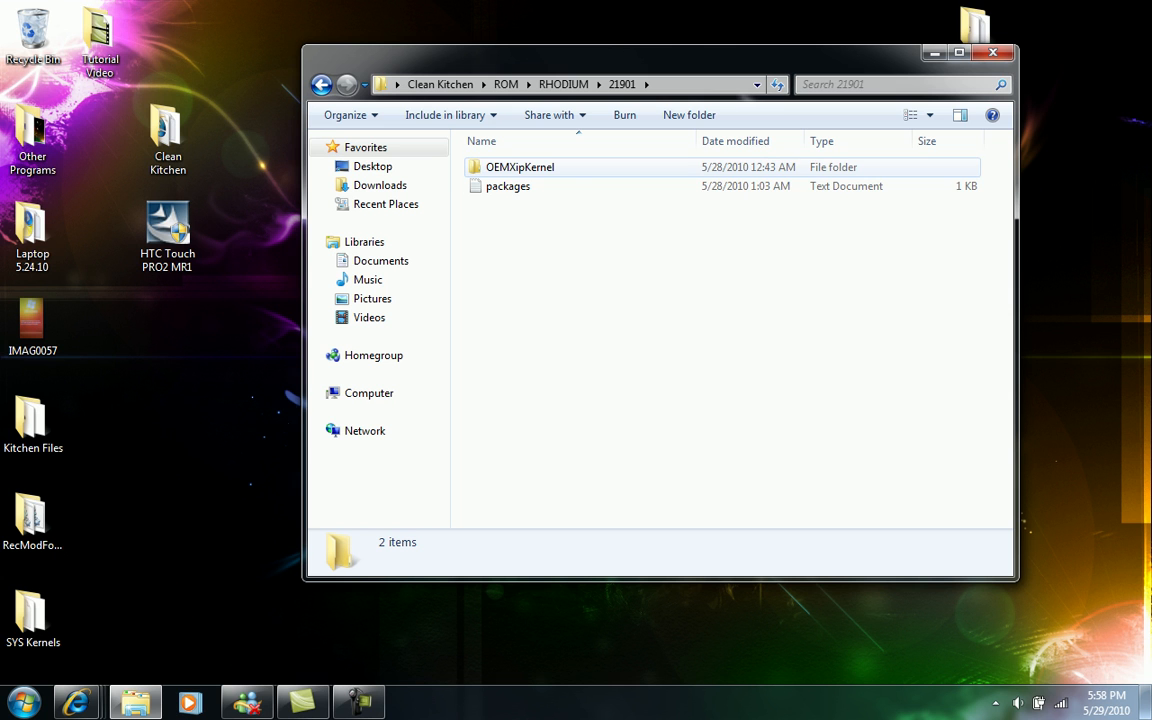
pyautogui.click(520, 168)
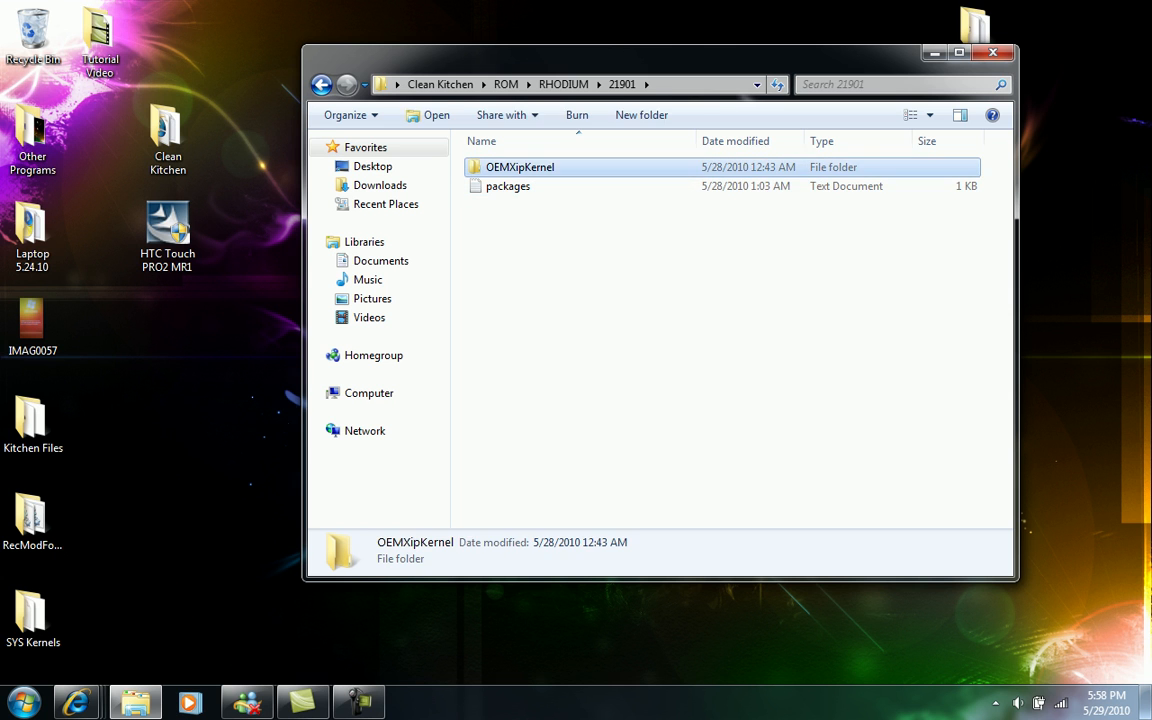
pyautogui.doubleClick(520, 168)
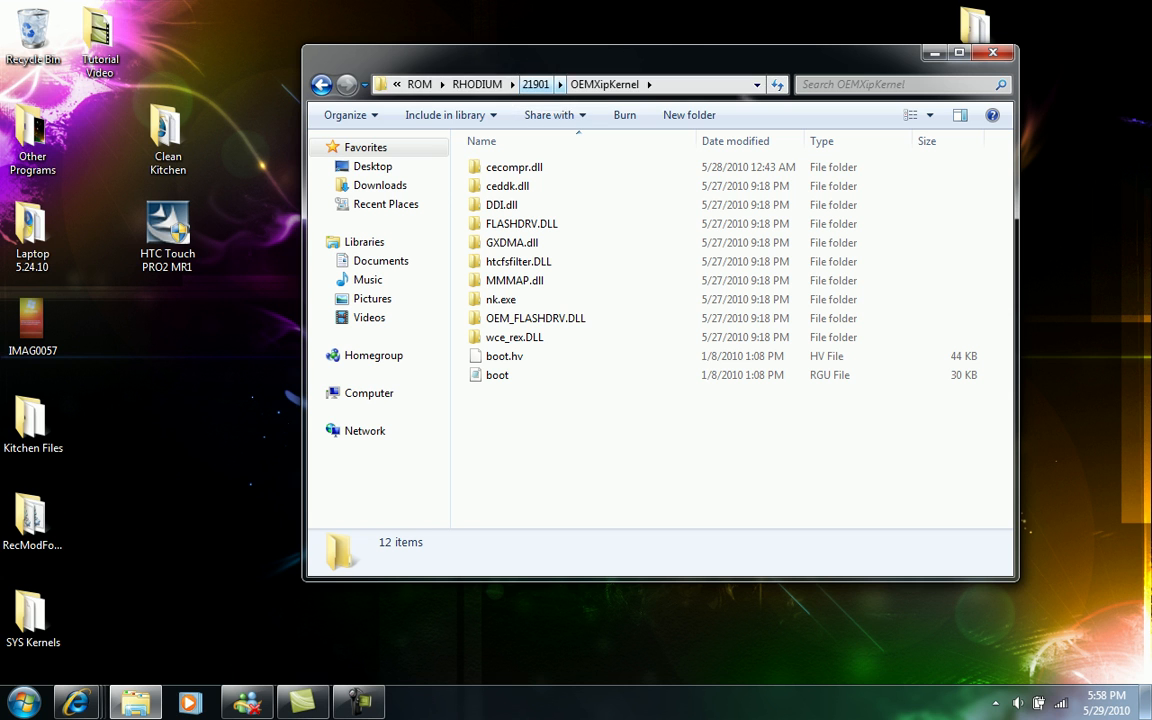
pyautogui.click(520, 260)
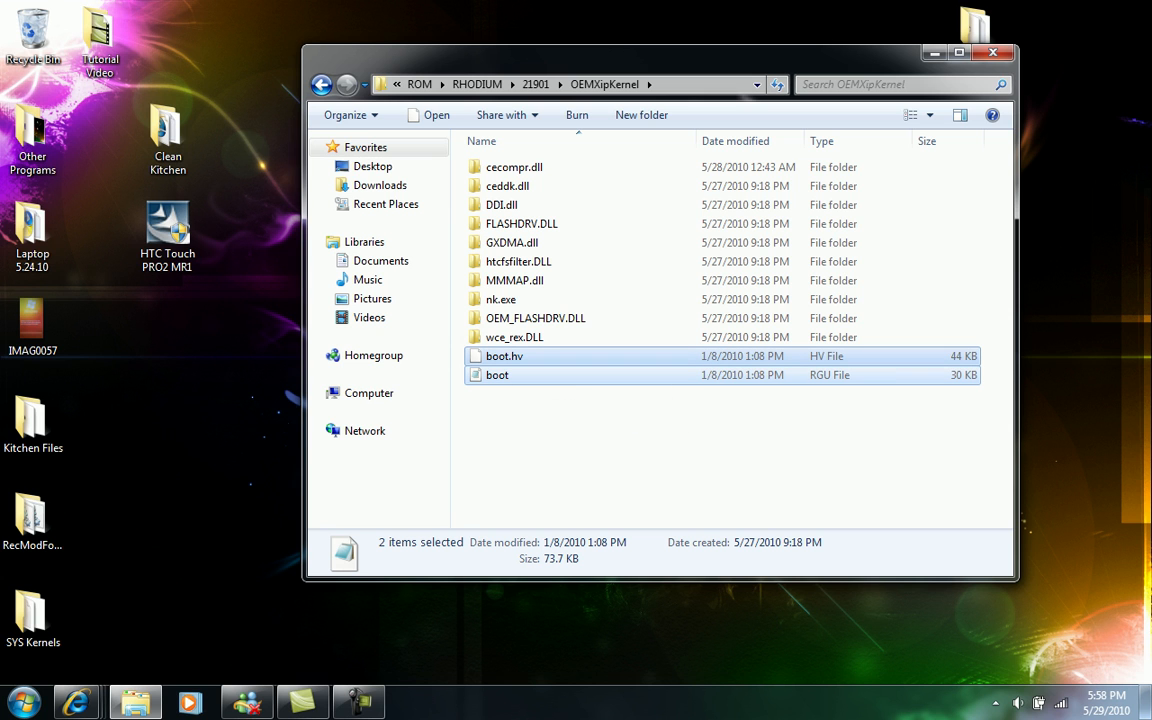
pyautogui.moveTo(504, 356)
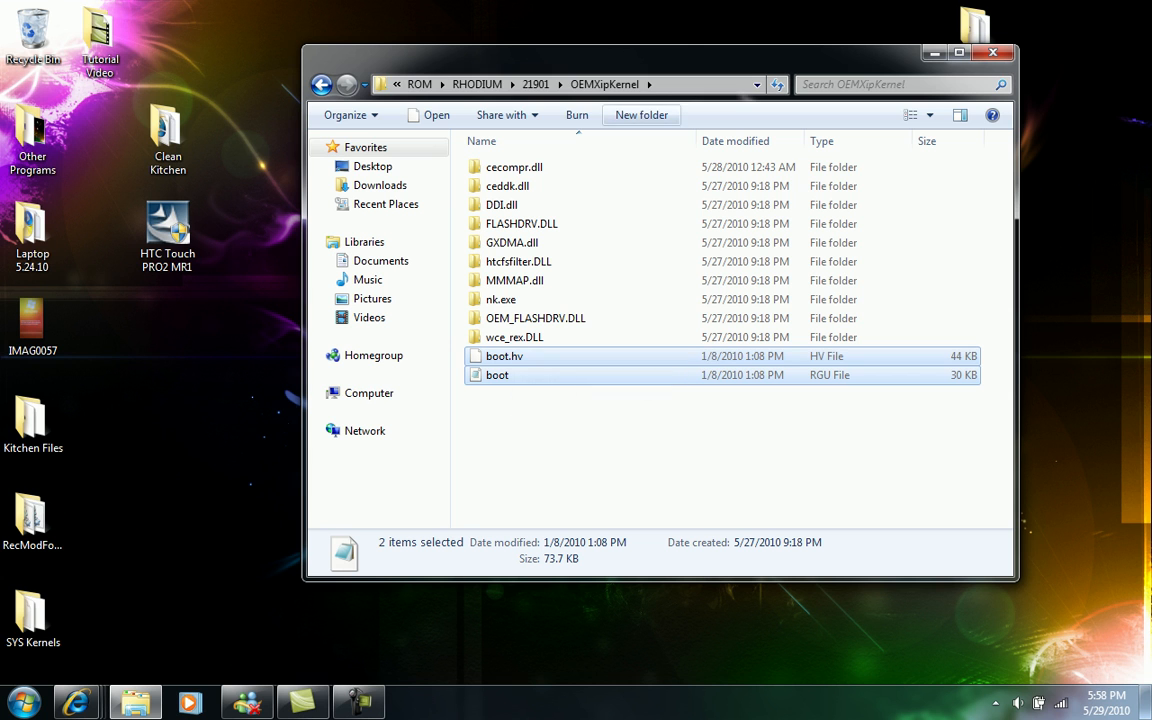
pyautogui.moveTo(496, 374)
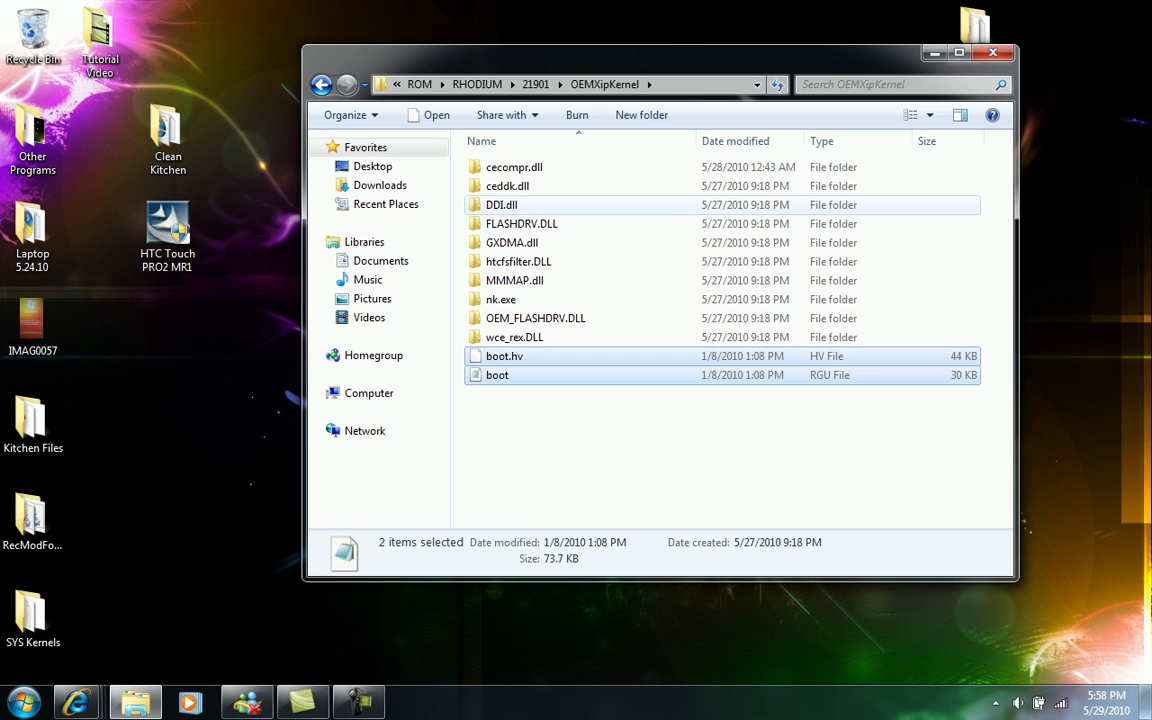
pyautogui.moveTo(520, 224)
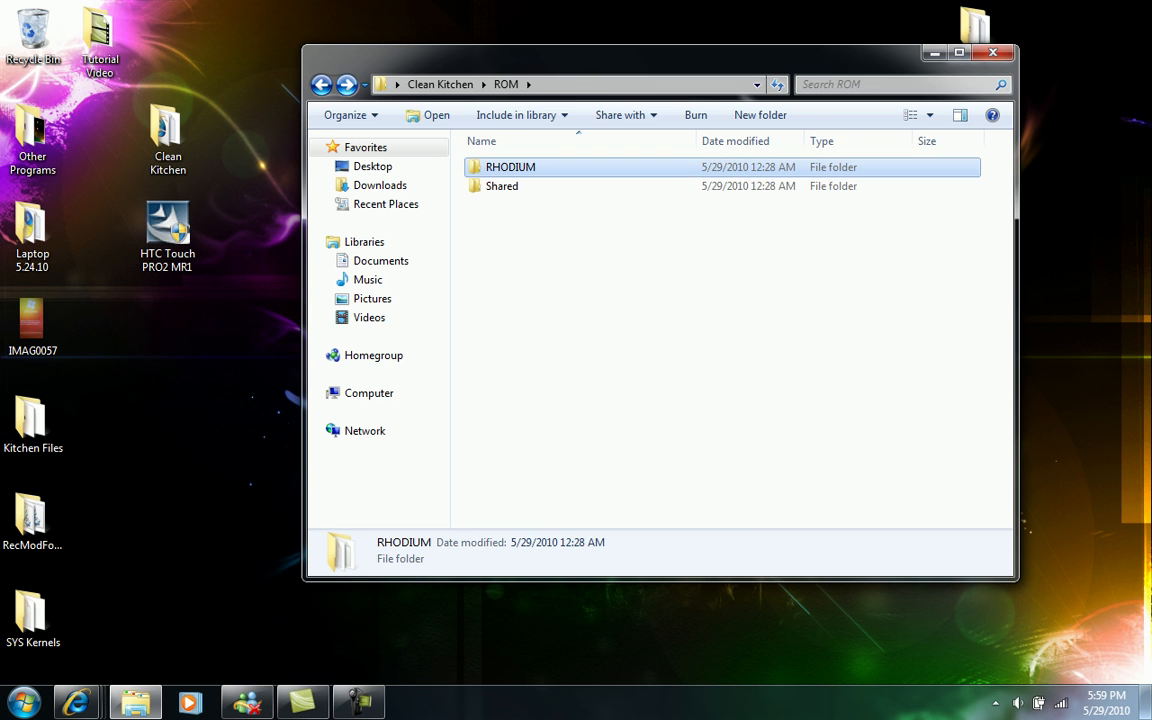
pyautogui.moveTo(502, 186)
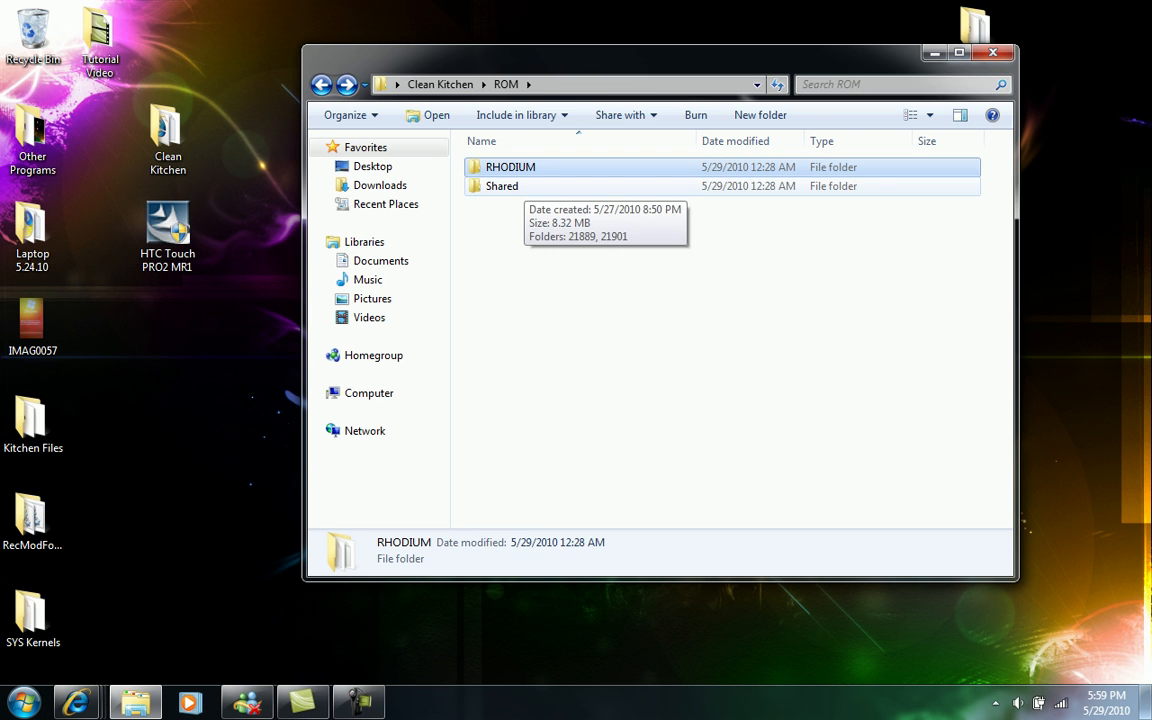
# - Browse into Shared, its 21901 folder and the MSXIPKernel folder
pyautogui.doubleClick(500, 186)
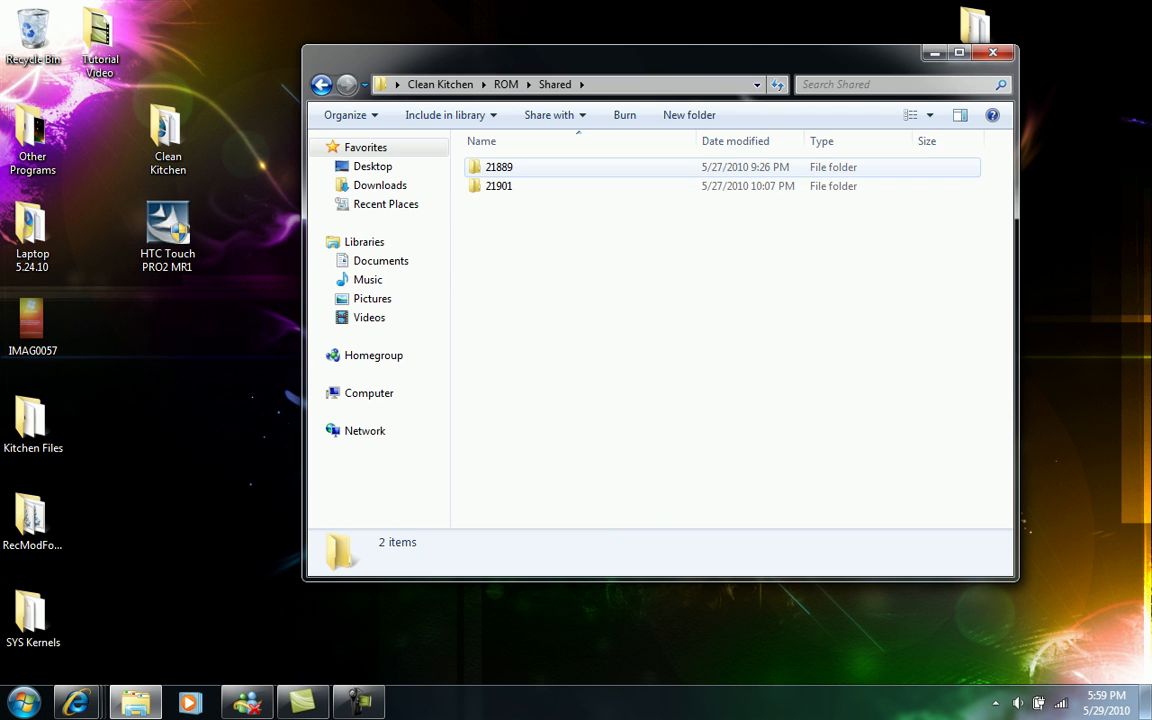
pyautogui.click(500, 186)
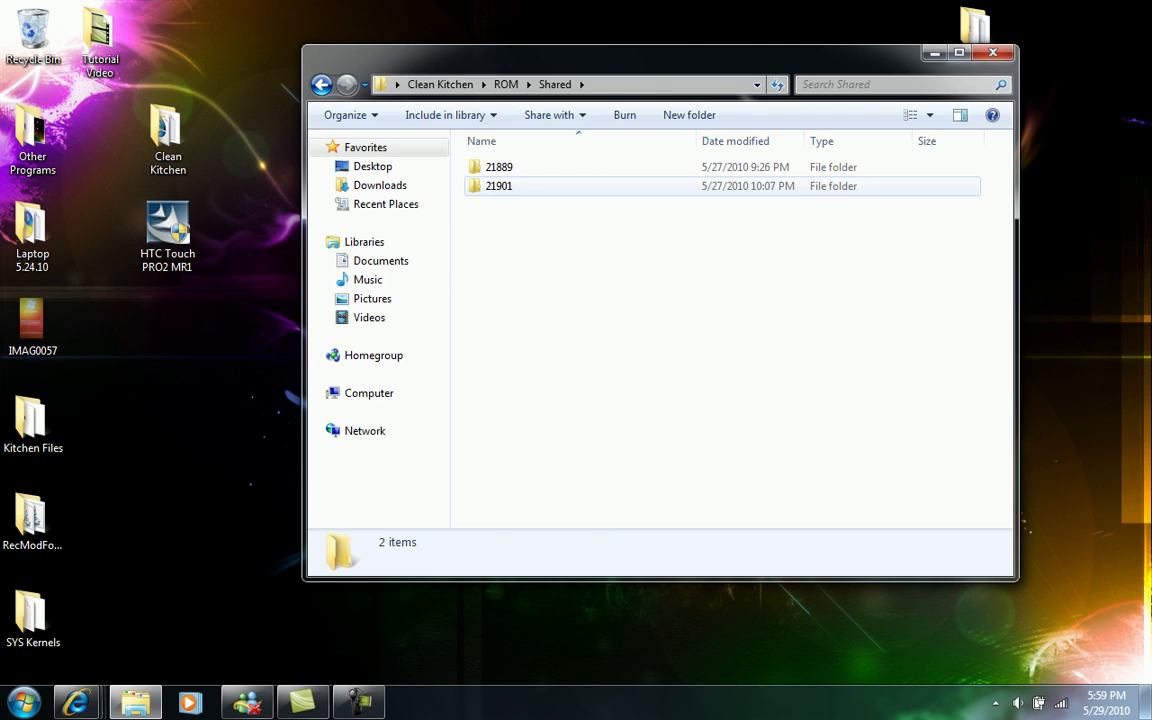
pyautogui.doubleClick(498, 186)
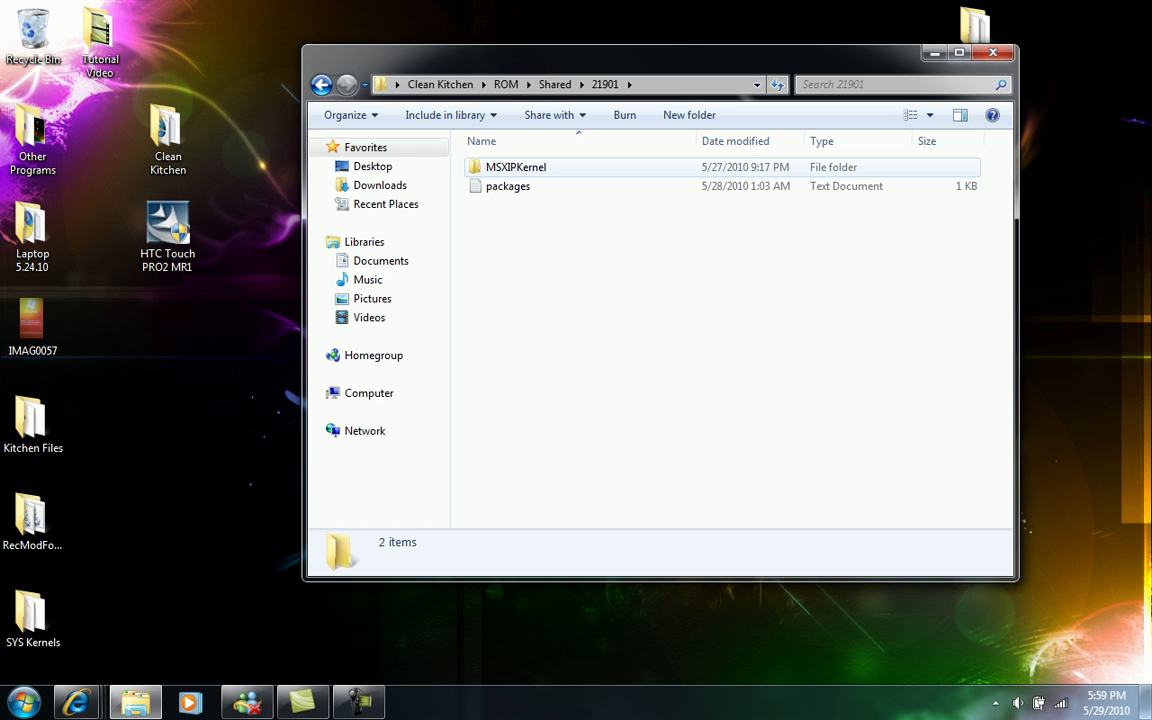
pyautogui.doubleClick(516, 166)
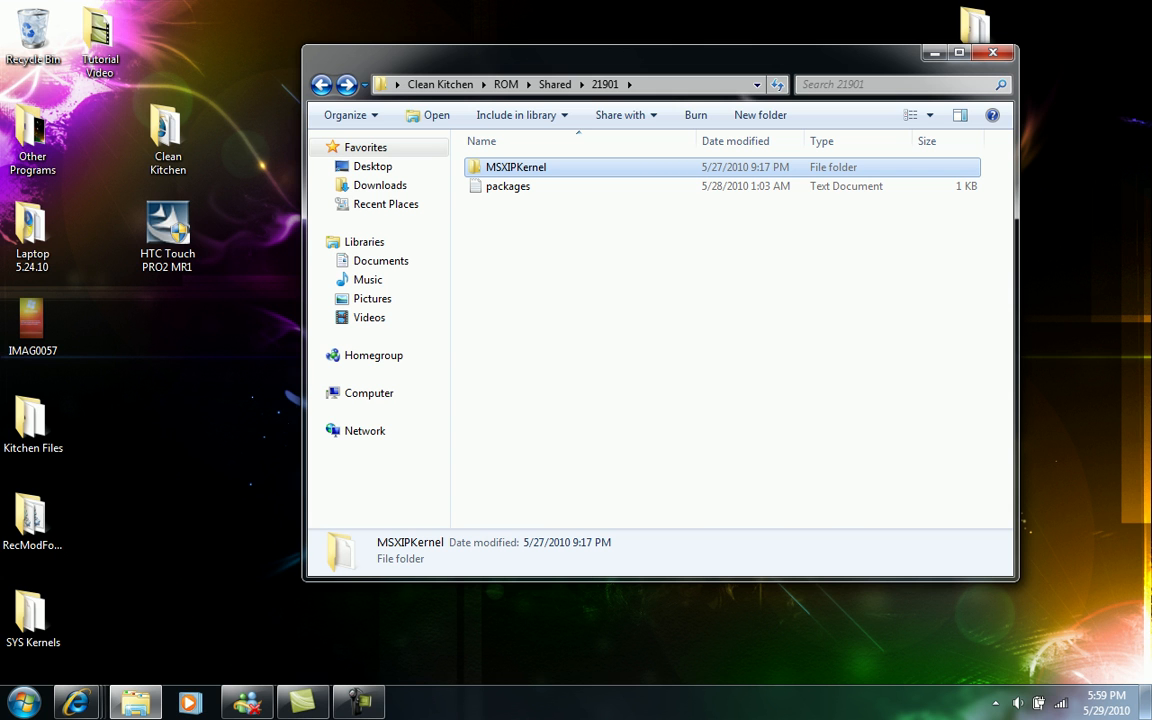
# - Go back up through Shared to the ROM folder
pyautogui.doubleClick(516, 168)
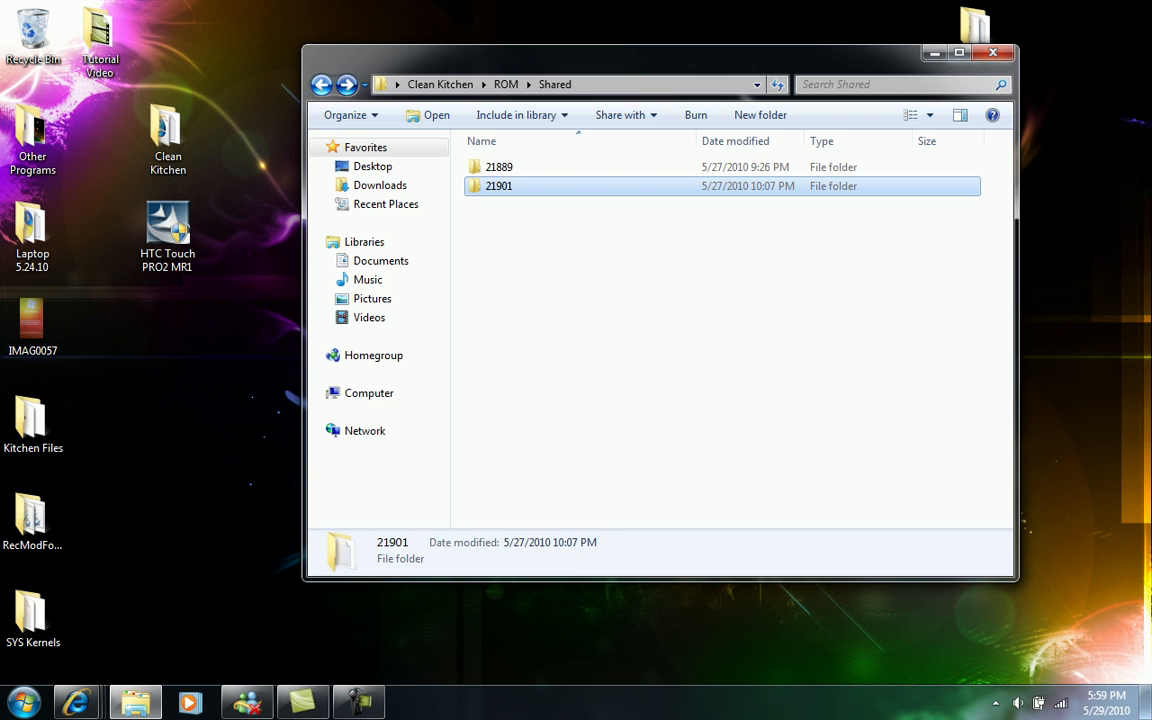
pyautogui.click(322, 84)
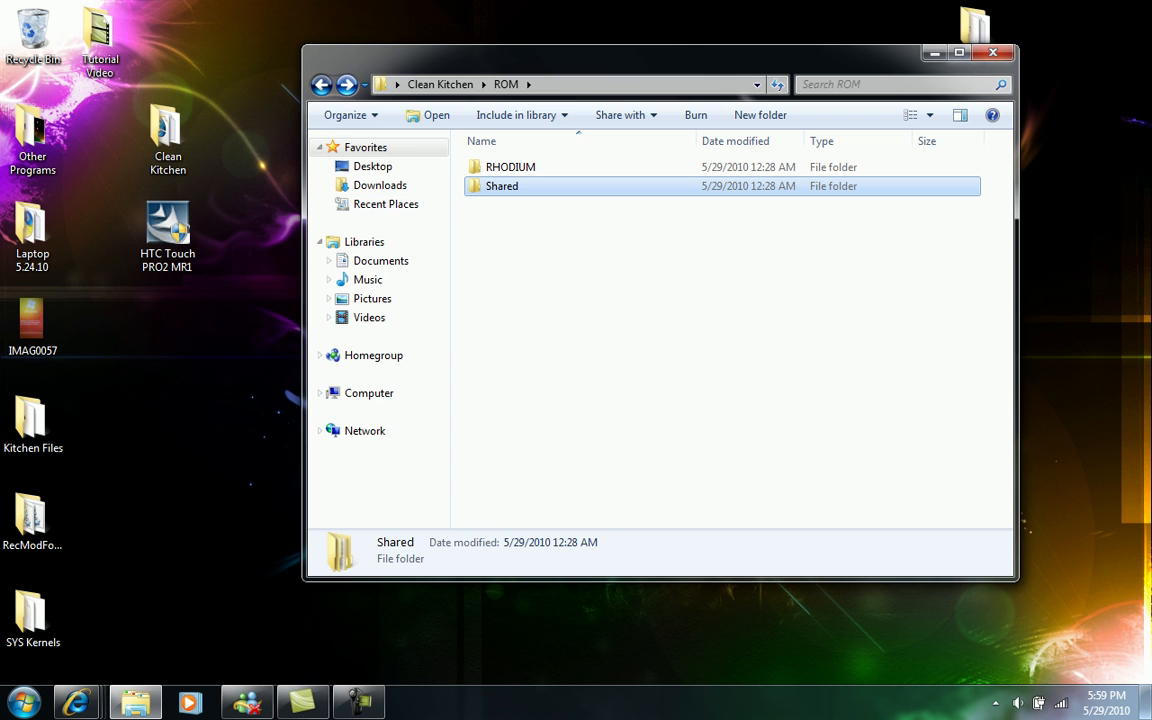
# - Return to Clean Kitchen and open the SYS folder's 21901 build
pyautogui.click(322, 84)
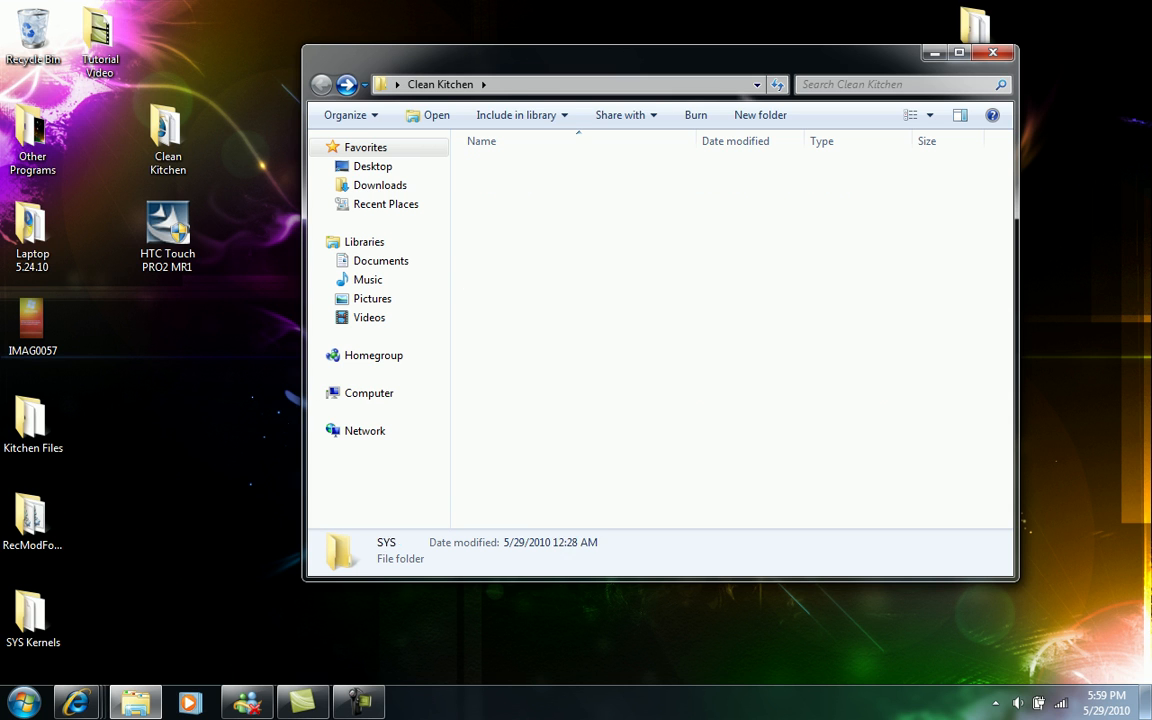
pyautogui.doubleClick(342, 550)
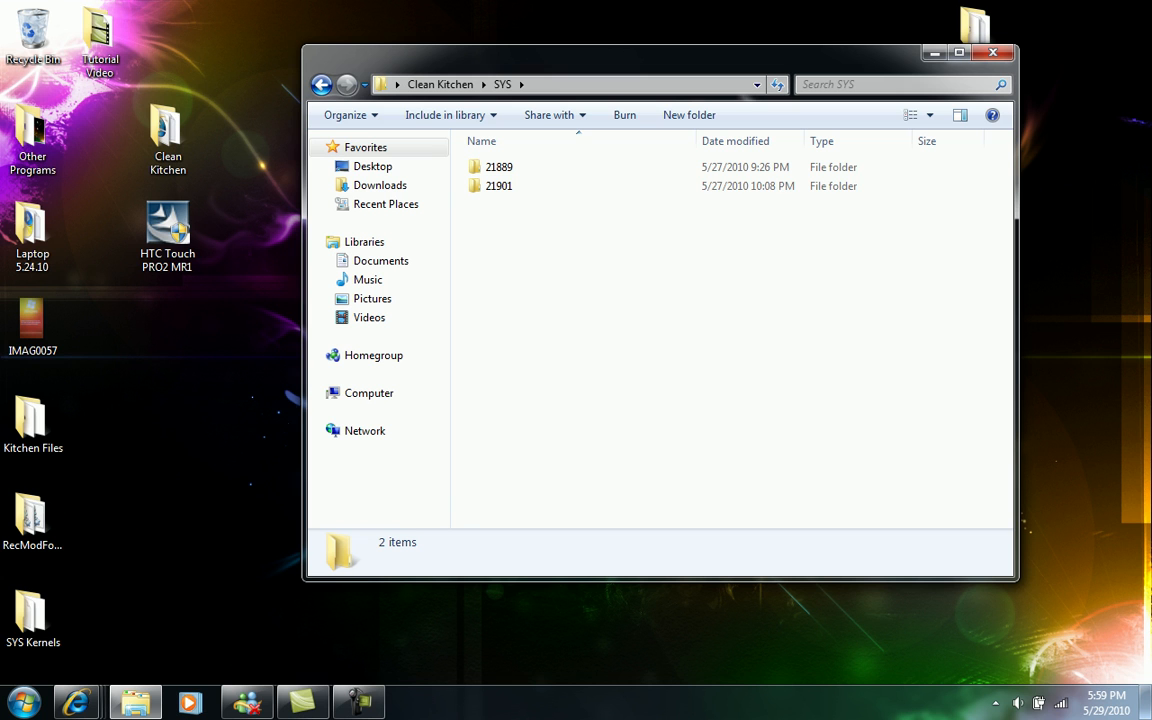
pyautogui.click(498, 186)
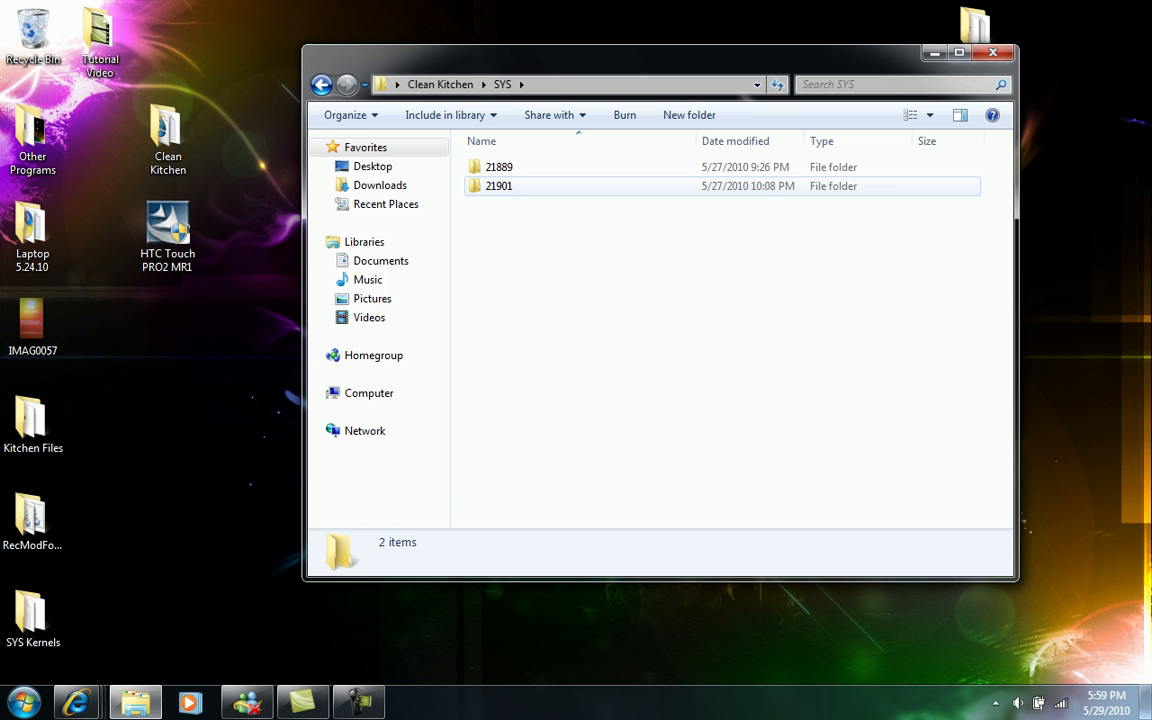
pyautogui.moveTo(500, 186)
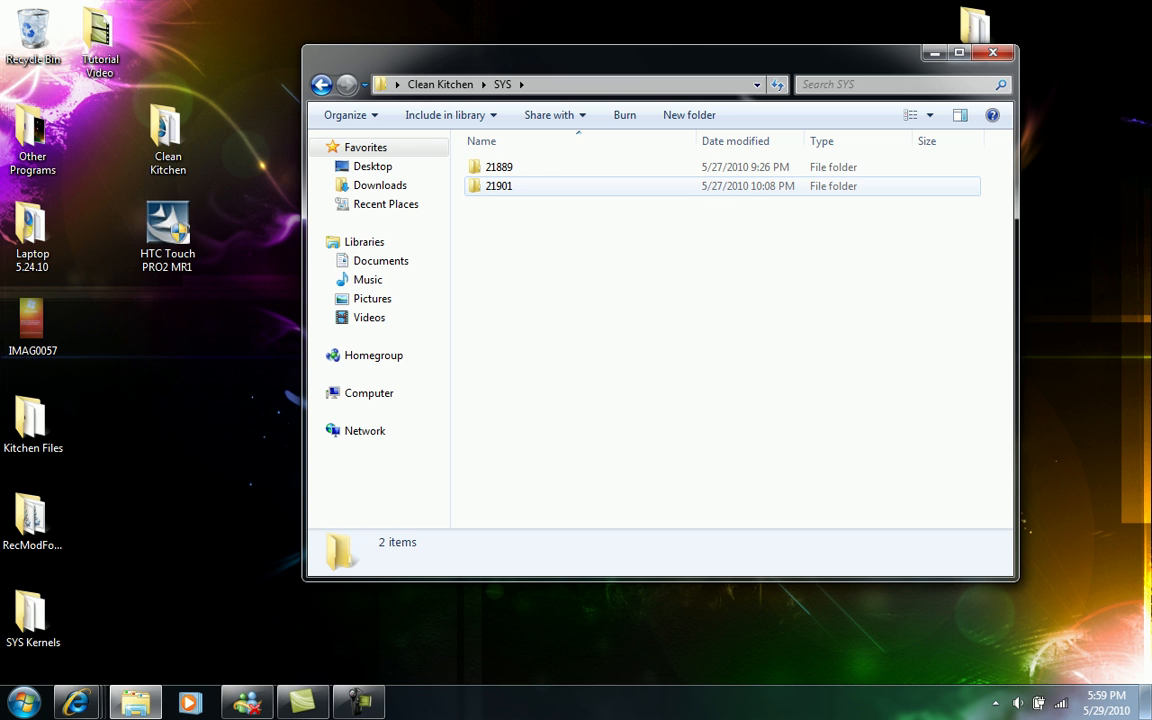
pyautogui.moveTo(500, 186)
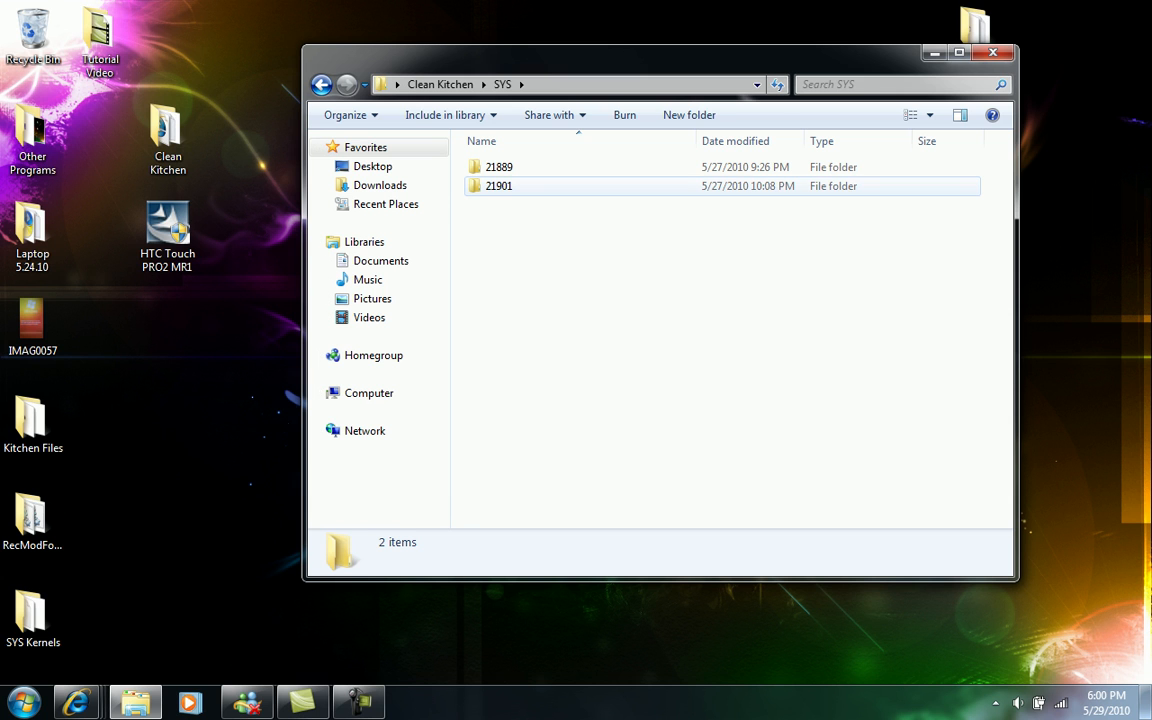
pyautogui.doubleClick(500, 186)
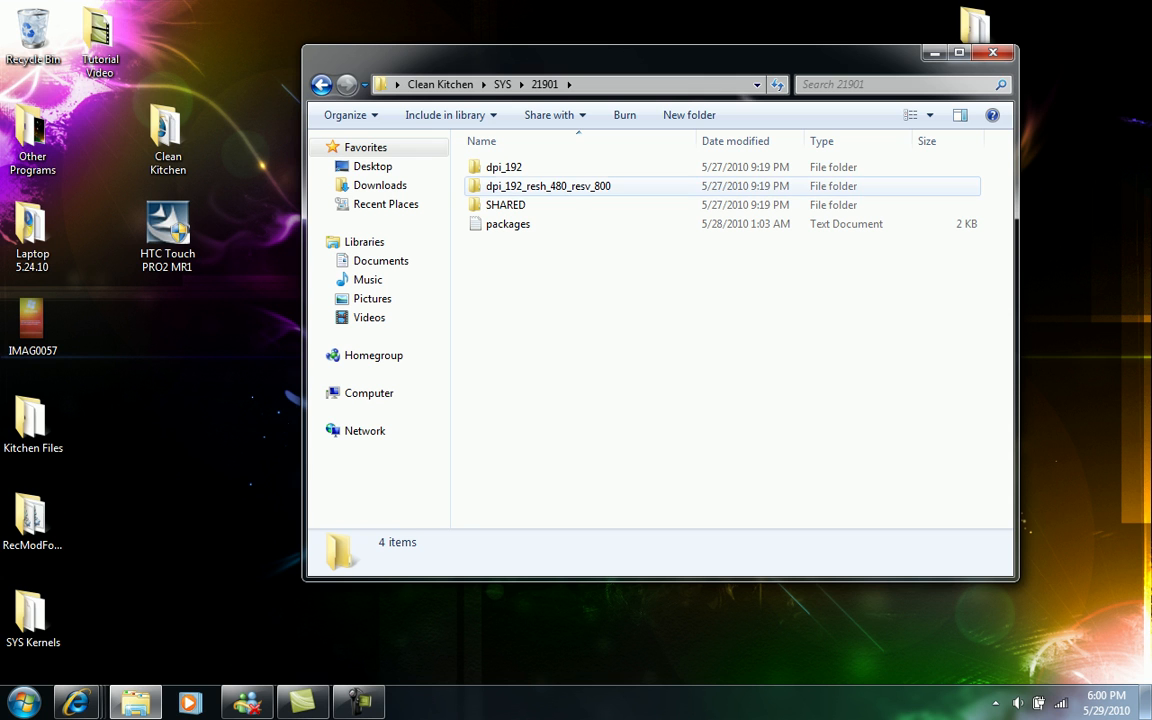
pyautogui.moveTo(508, 224)
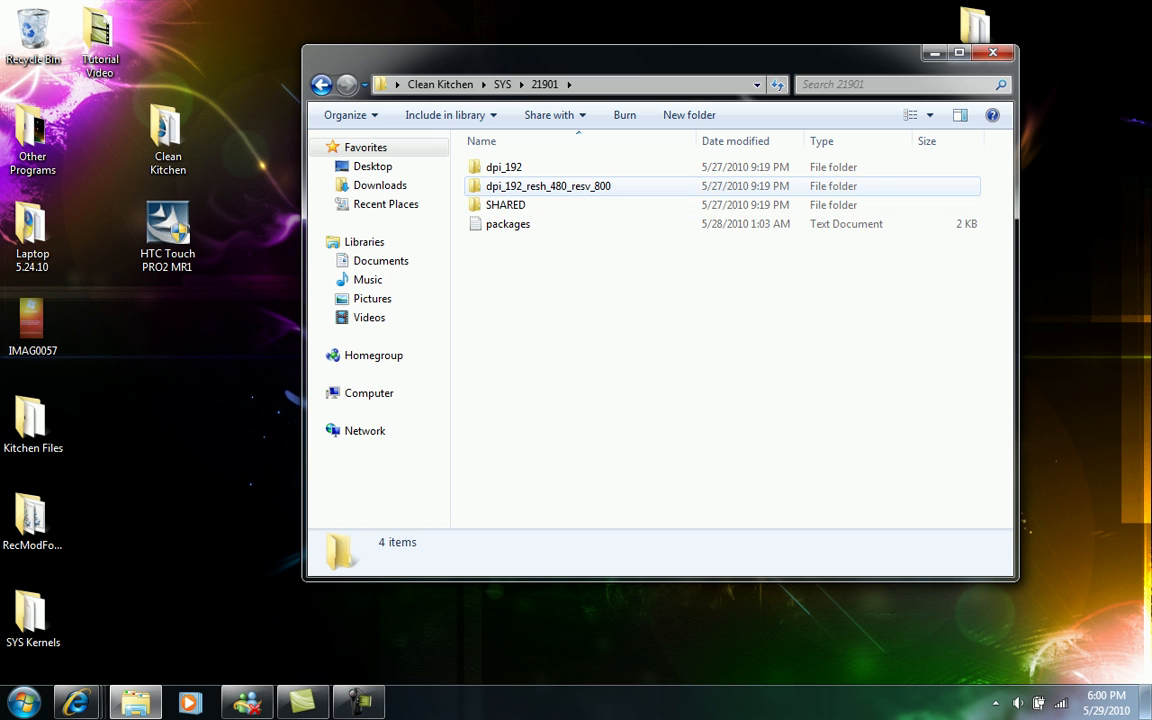
# - Highlight the dpi_192_resh_480_resv_800 and SHARED folders
pyautogui.click(504, 204)
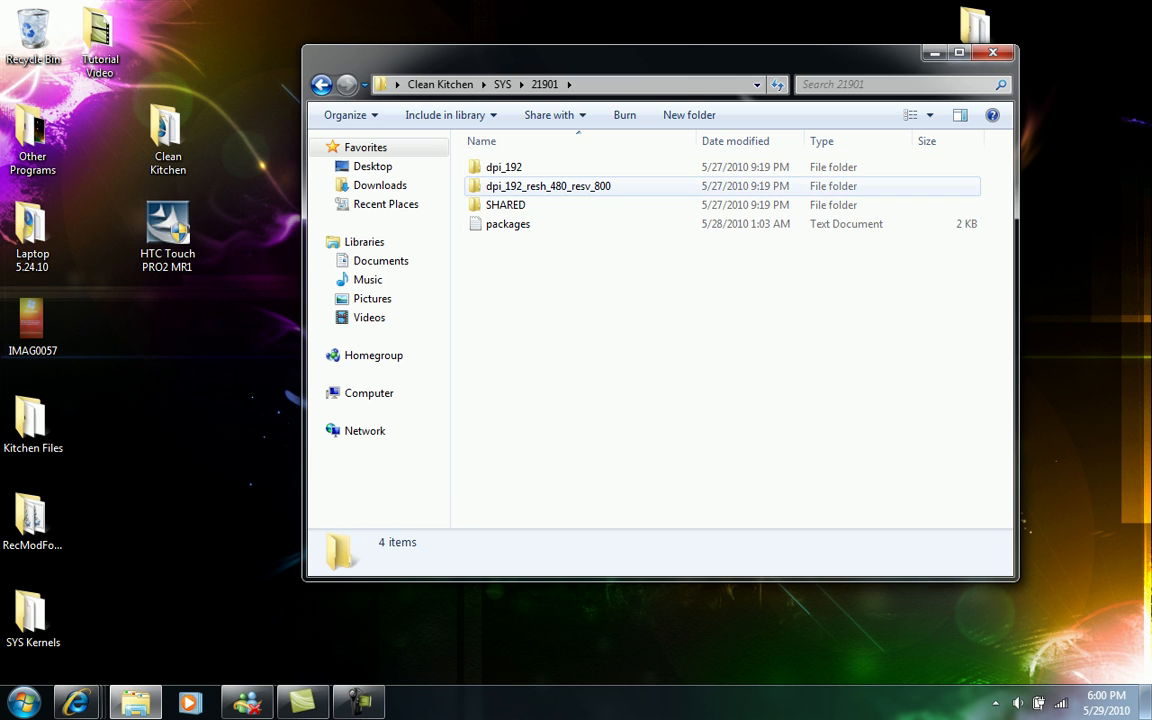
pyautogui.moveTo(548, 186)
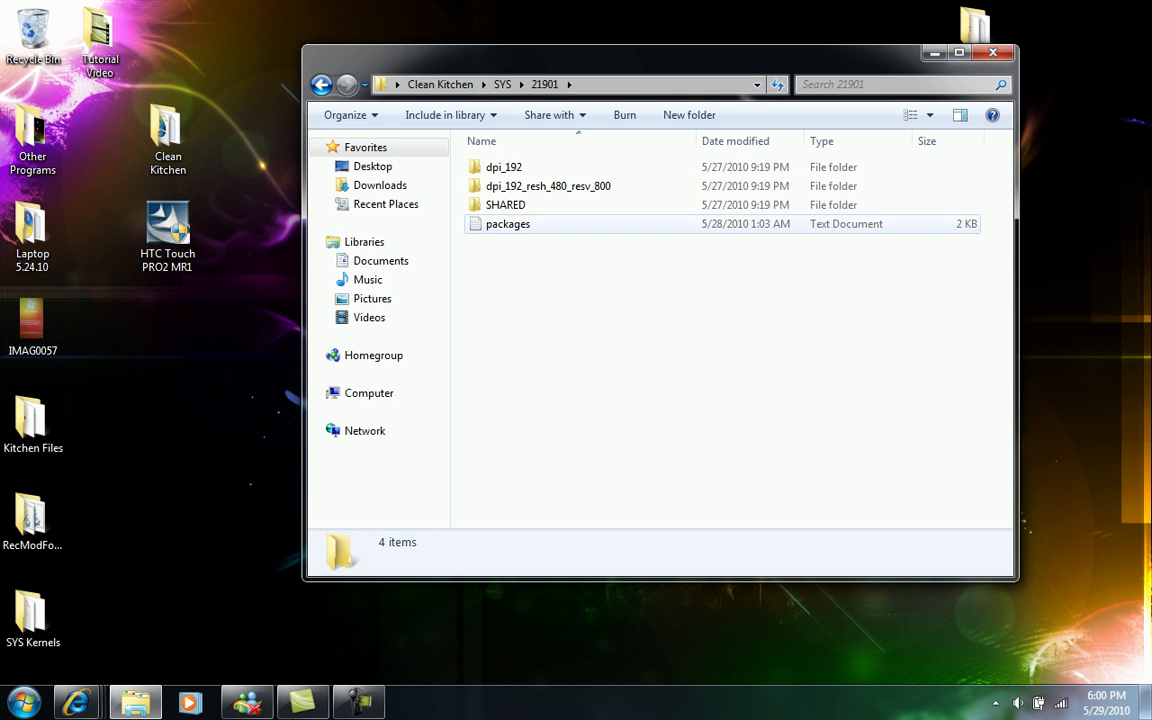
pyautogui.click(548, 186)
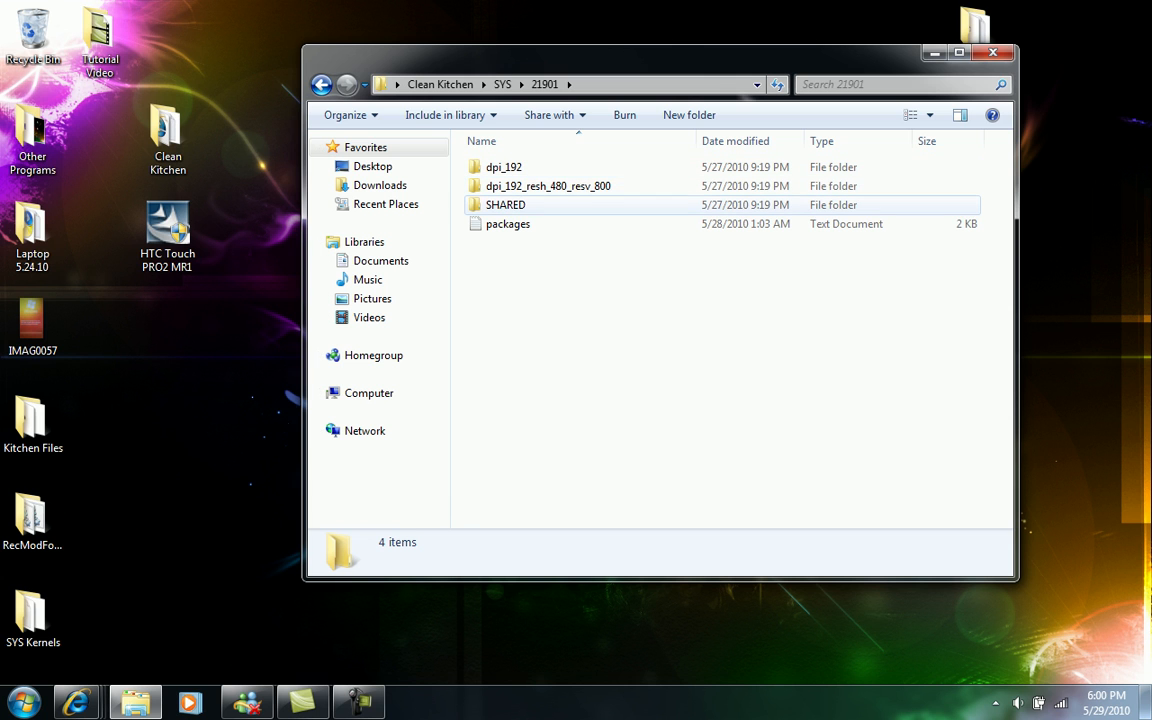
pyautogui.moveTo(504, 204)
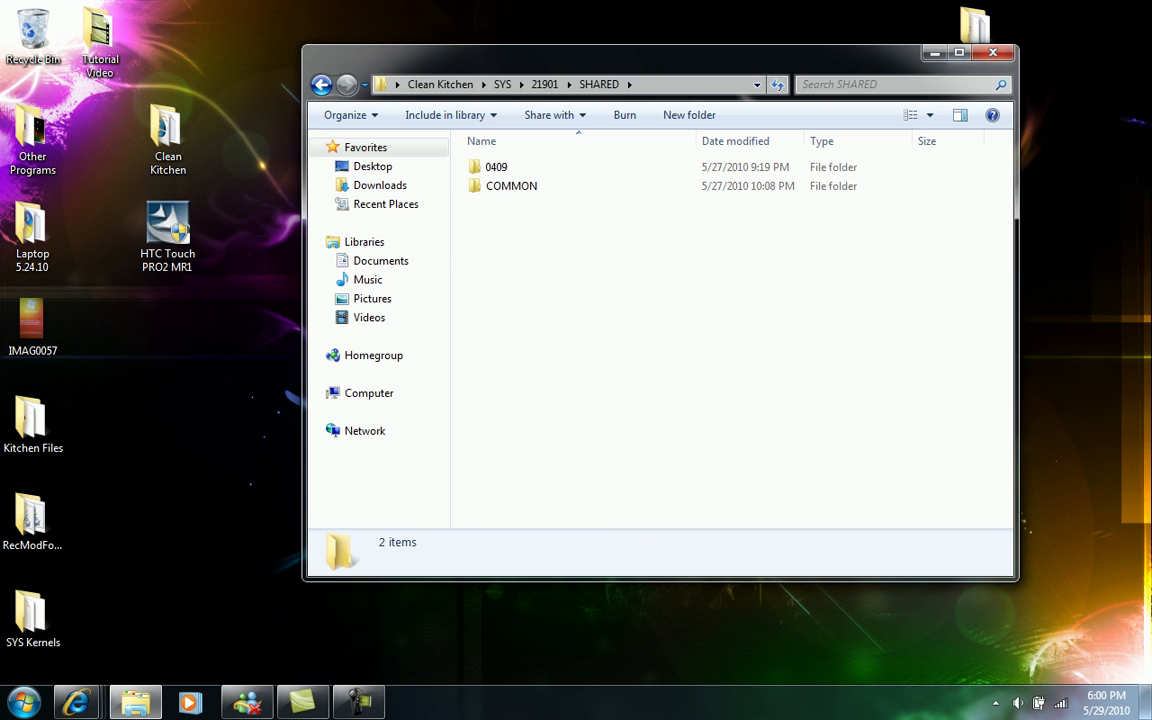
pyautogui.moveTo(512, 186)
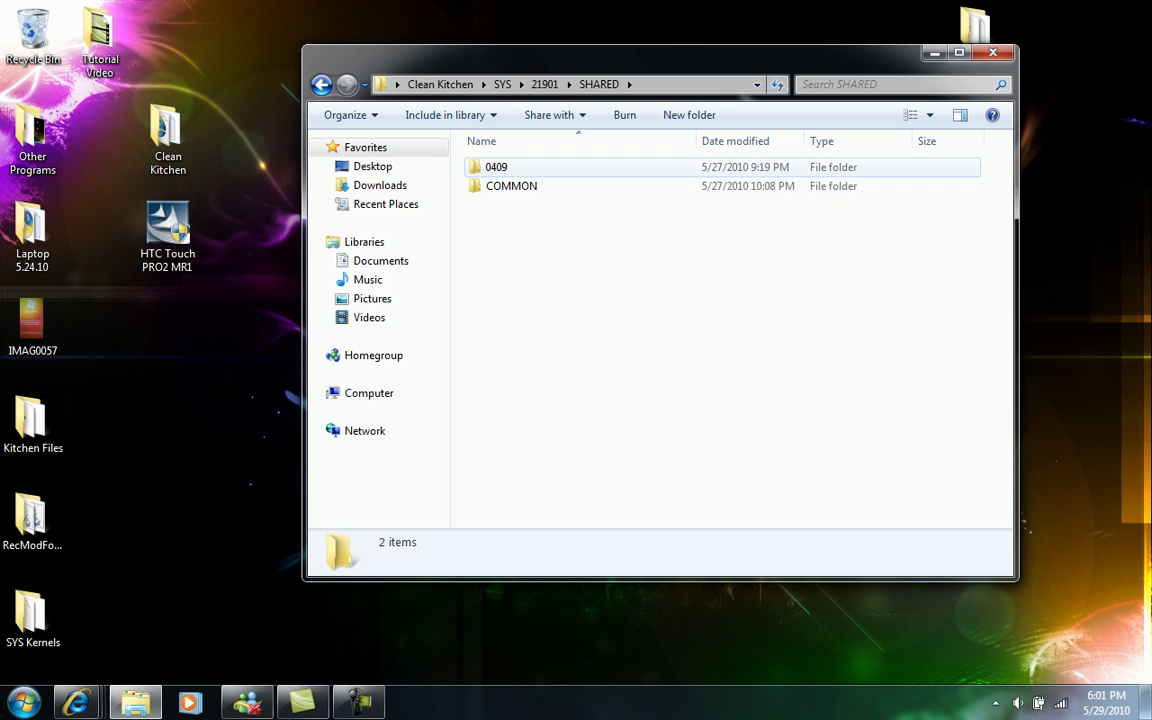
pyautogui.moveTo(512, 186)
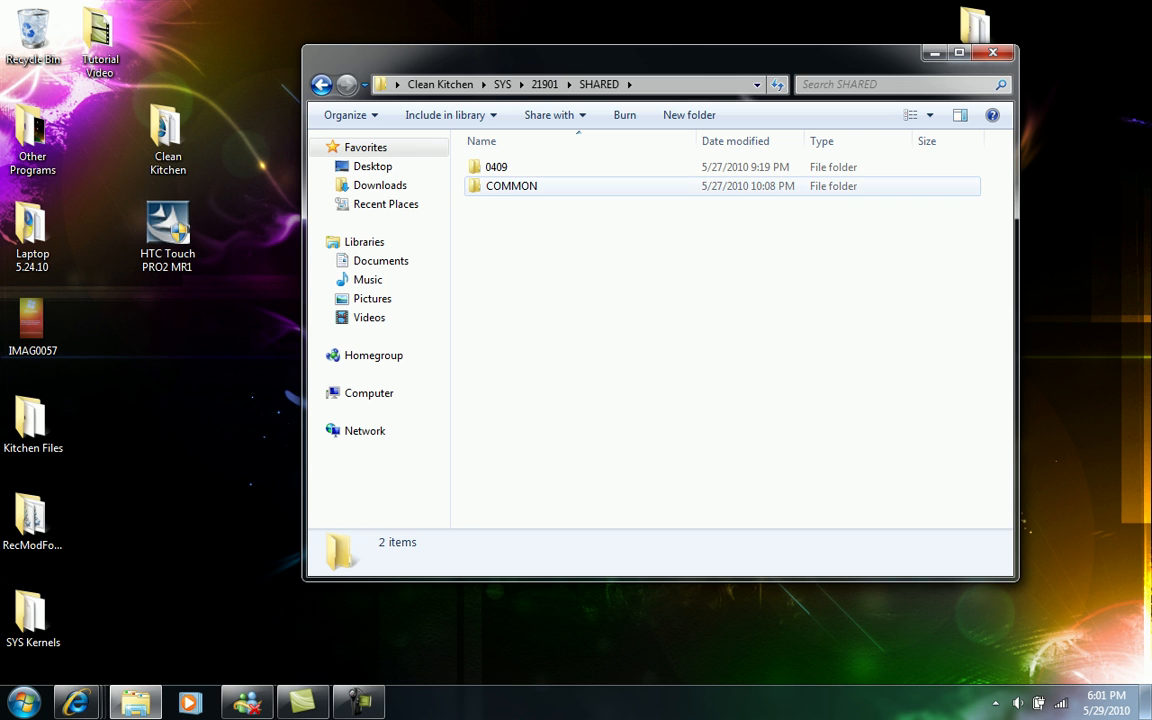
pyautogui.moveTo(512, 186)
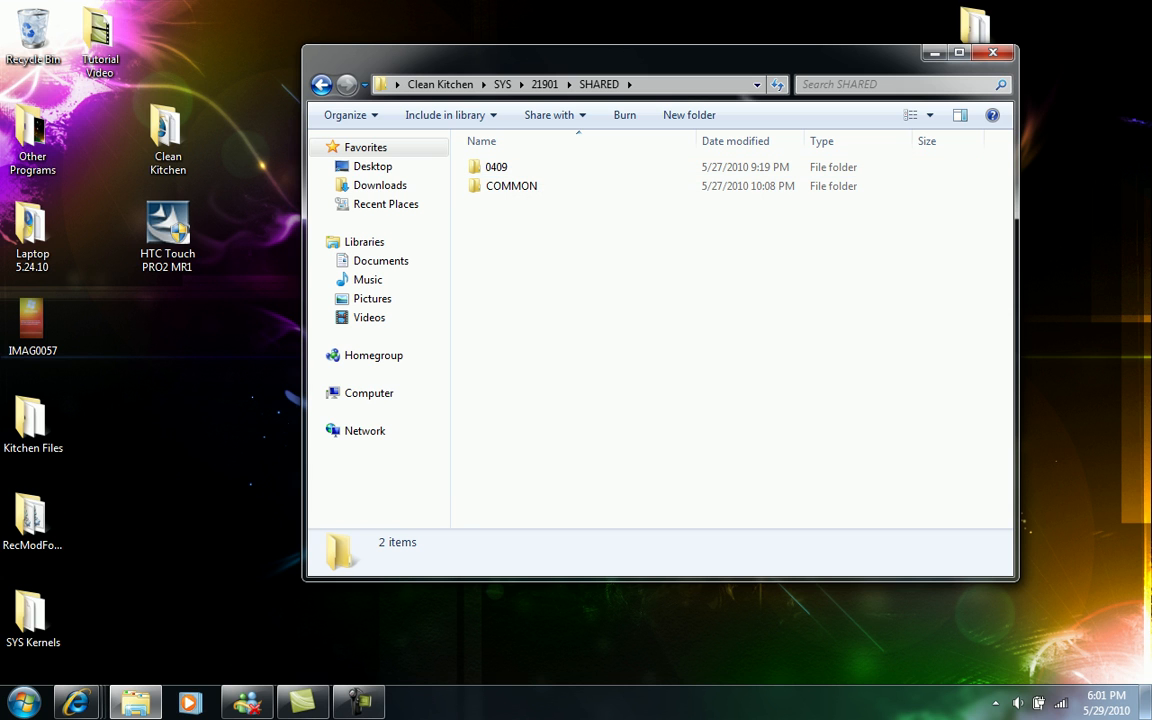
pyautogui.click(512, 186)
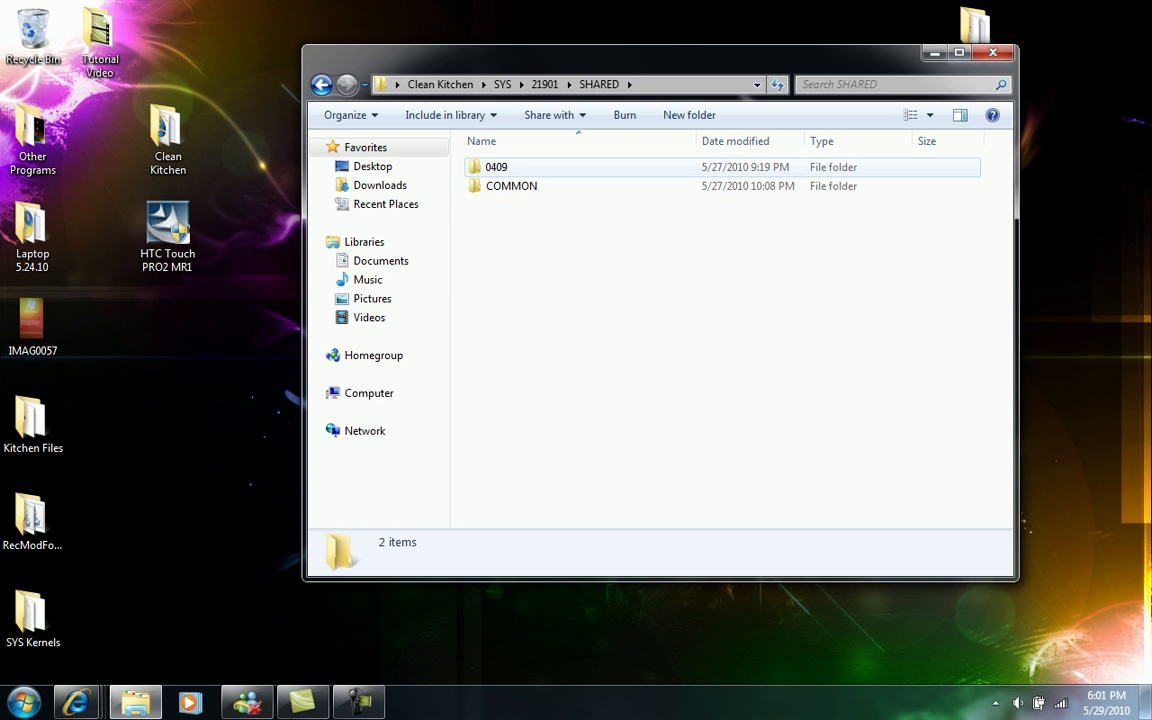
pyautogui.moveTo(496, 168)
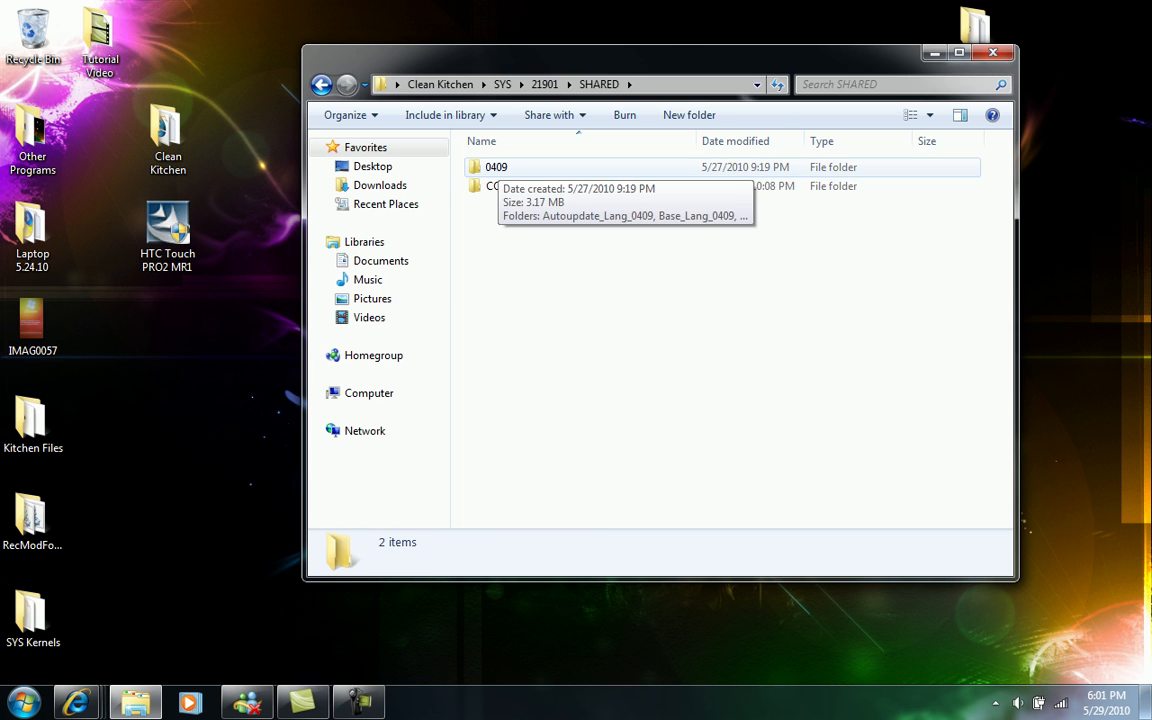
# - Open the 0409 folder and scroll through its 24 Lang_0409 package folders
pyautogui.doubleClick(496, 166)
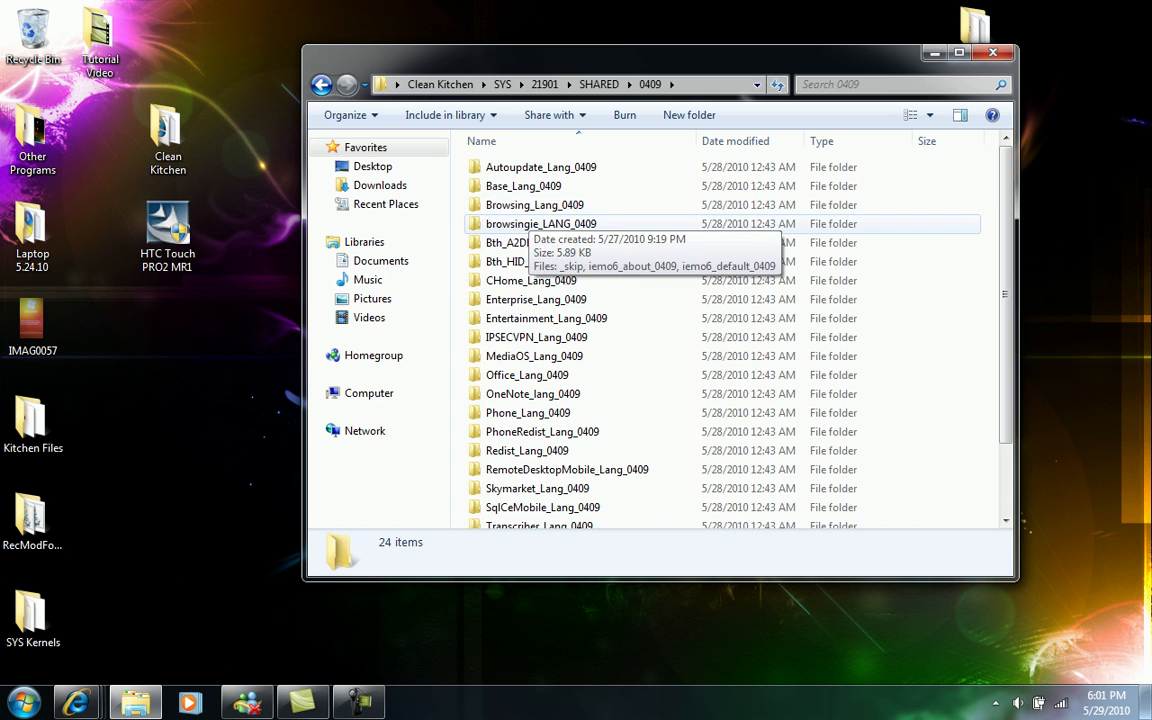
pyautogui.scroll(-3)
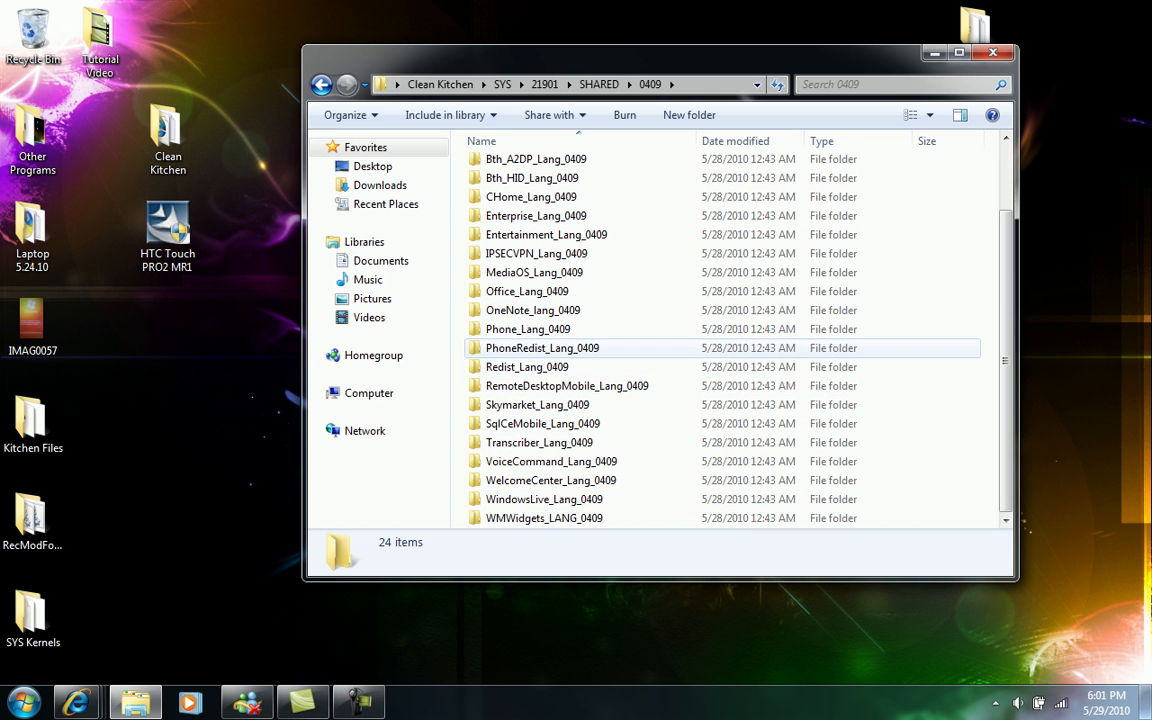
pyautogui.moveTo(568, 384)
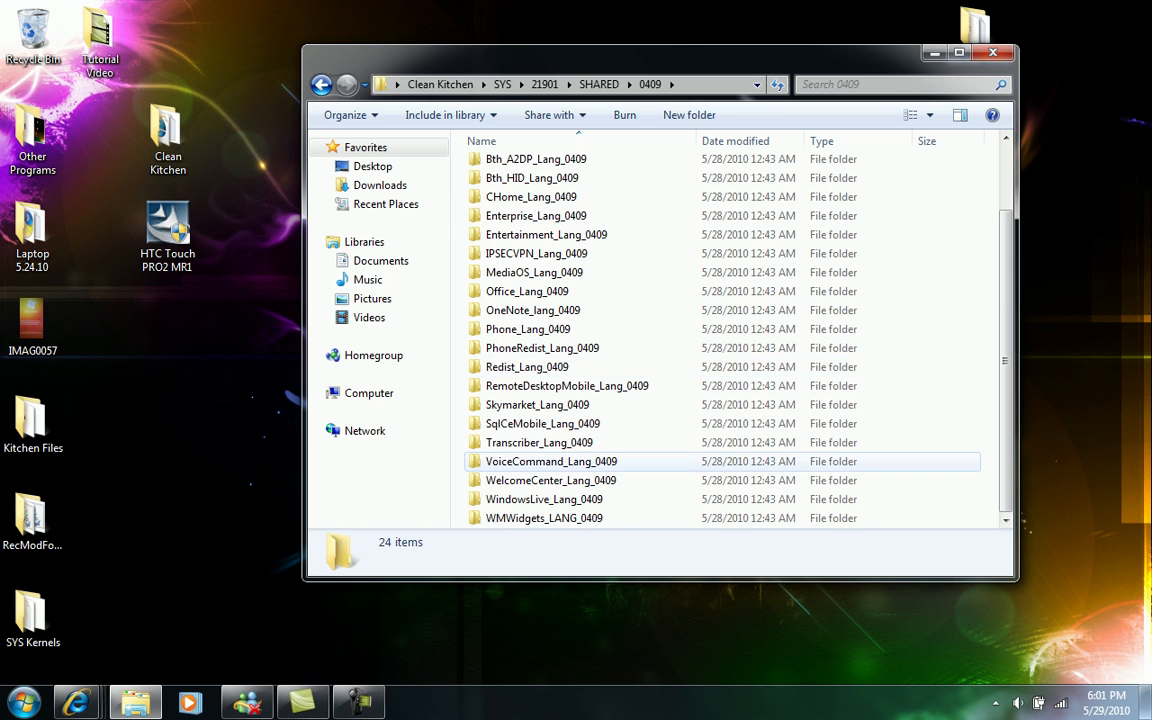
pyautogui.click(528, 366)
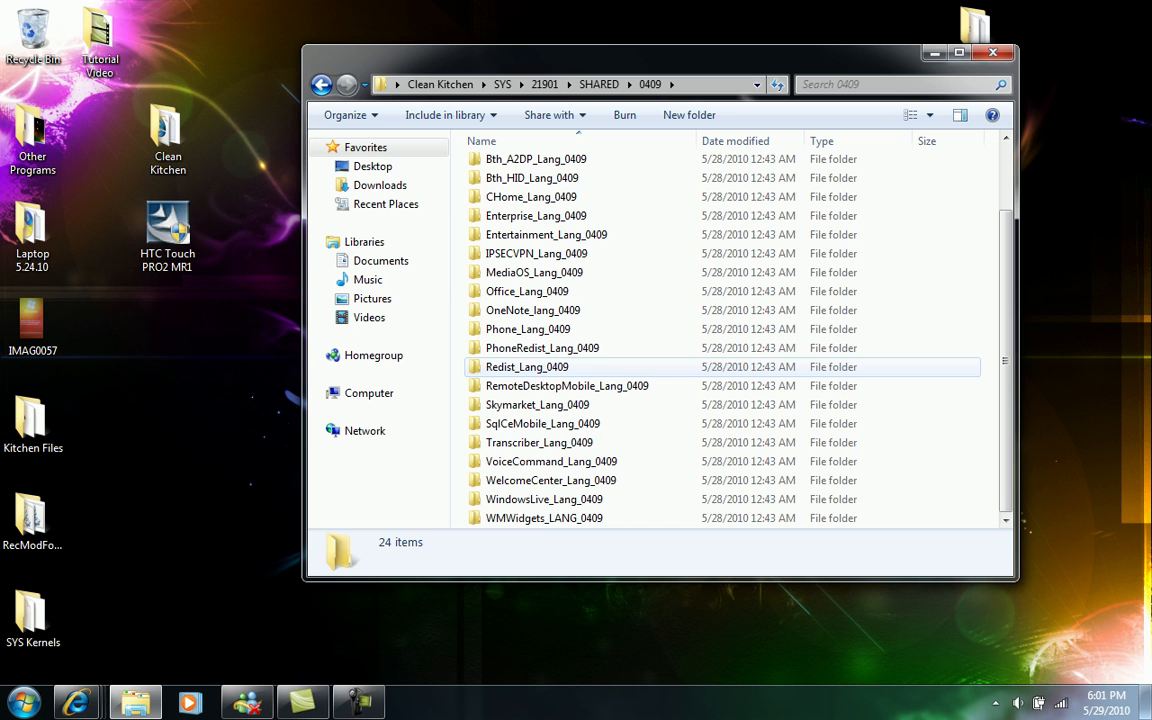
pyautogui.moveTo(532, 308)
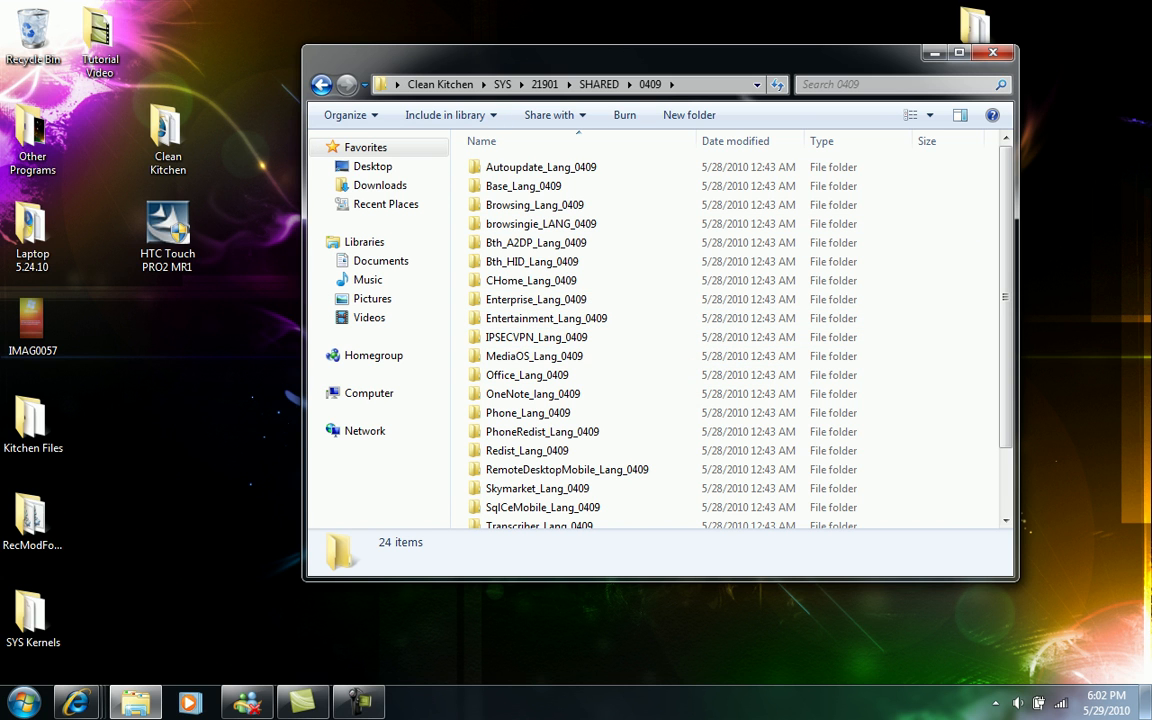
# - Navigate back up through SHARED to the 21901 build folder listing its DPI and SHARED folders
pyautogui.click(322, 84)
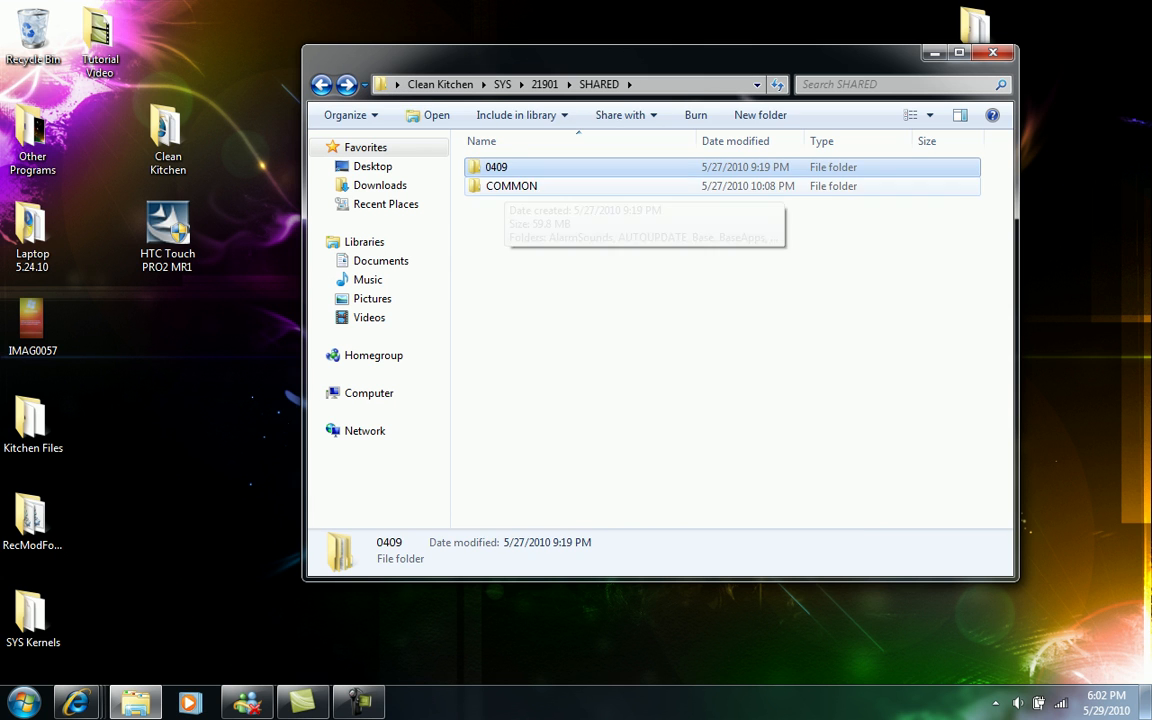
pyautogui.doubleClick(512, 186)
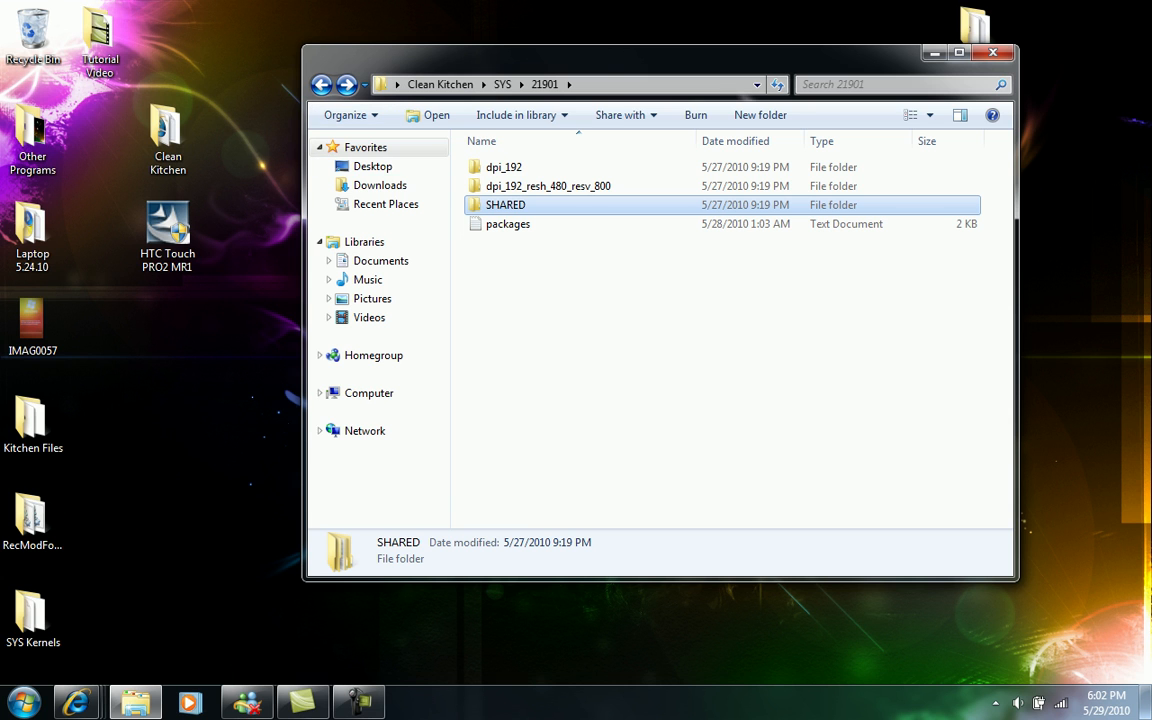
pyautogui.moveTo(504, 204)
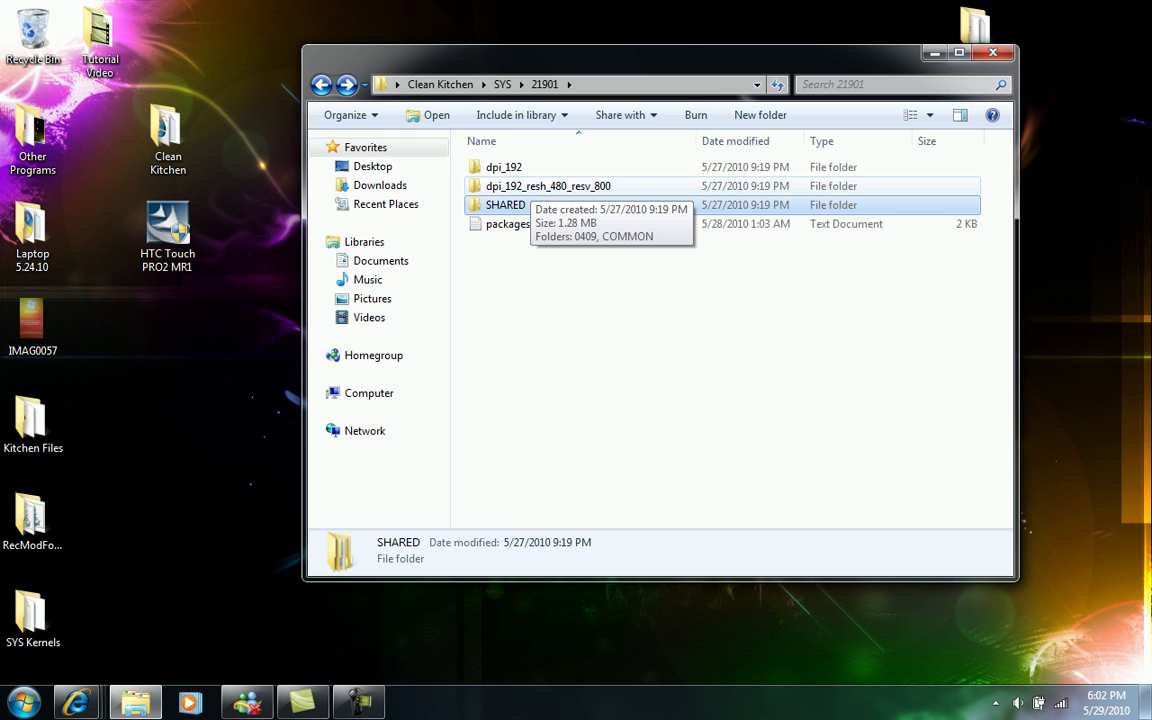
# - Enter dpi_192_resh_480_resv_800, peek into its 0409 language folder, and return to the DPI folder
pyautogui.doubleClick(548, 184)
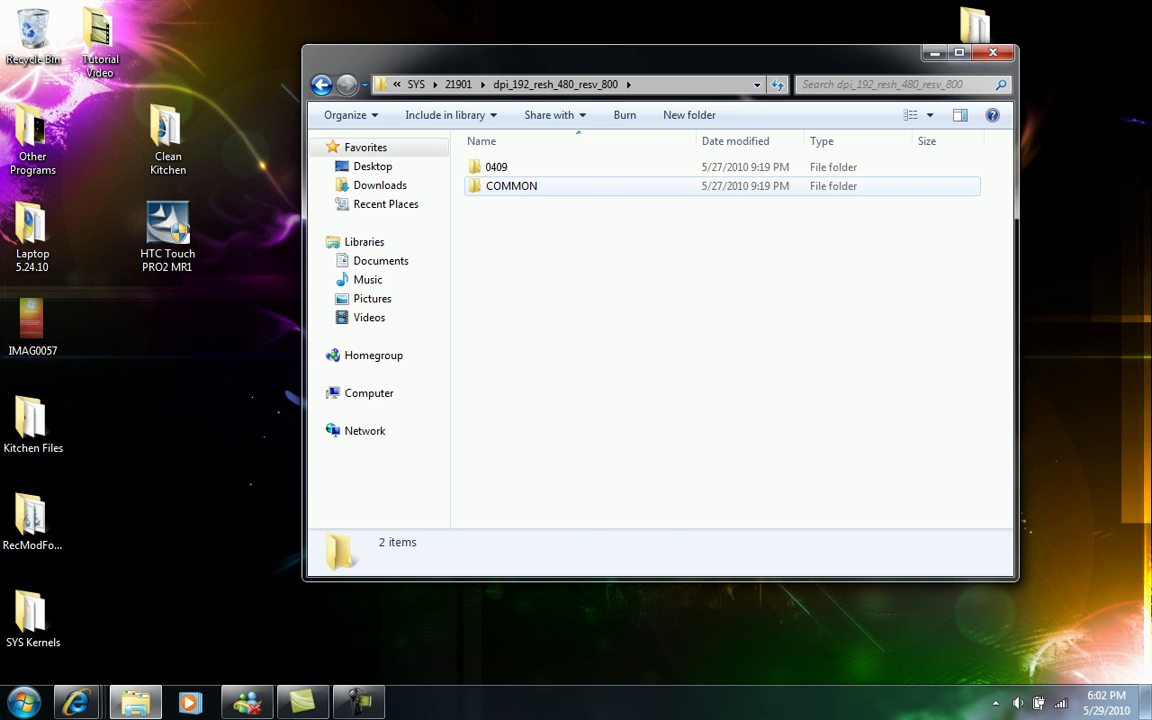
pyautogui.moveTo(512, 186)
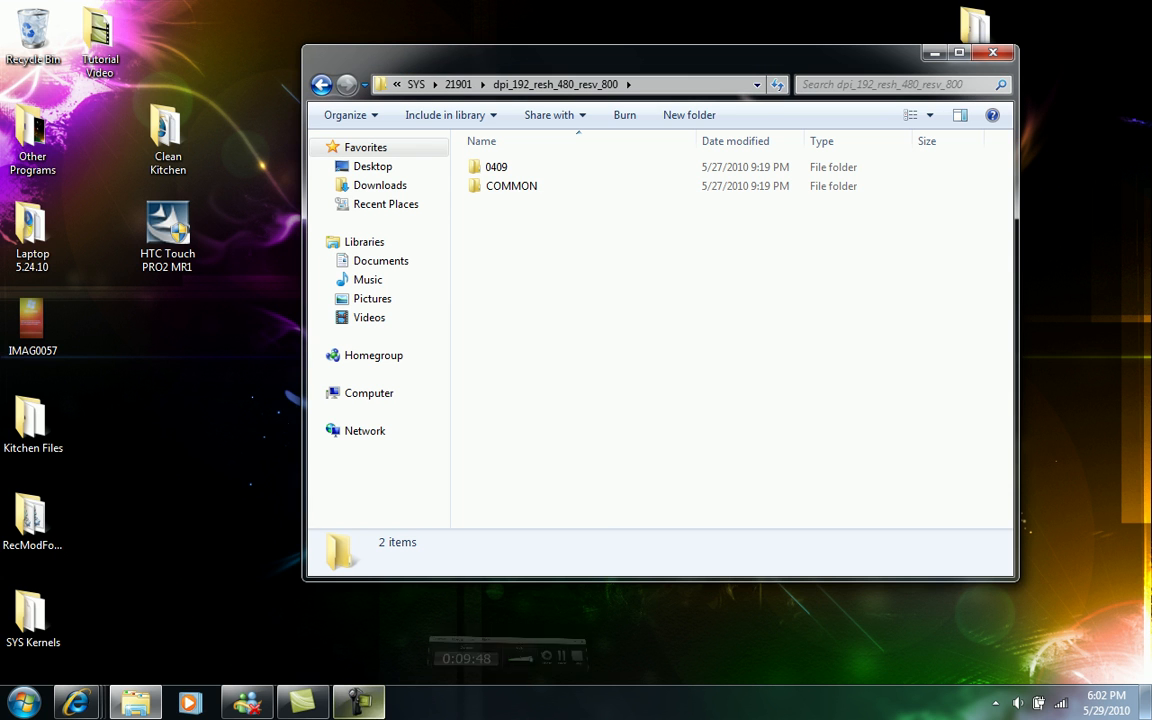
pyautogui.doubleClick(496, 166)
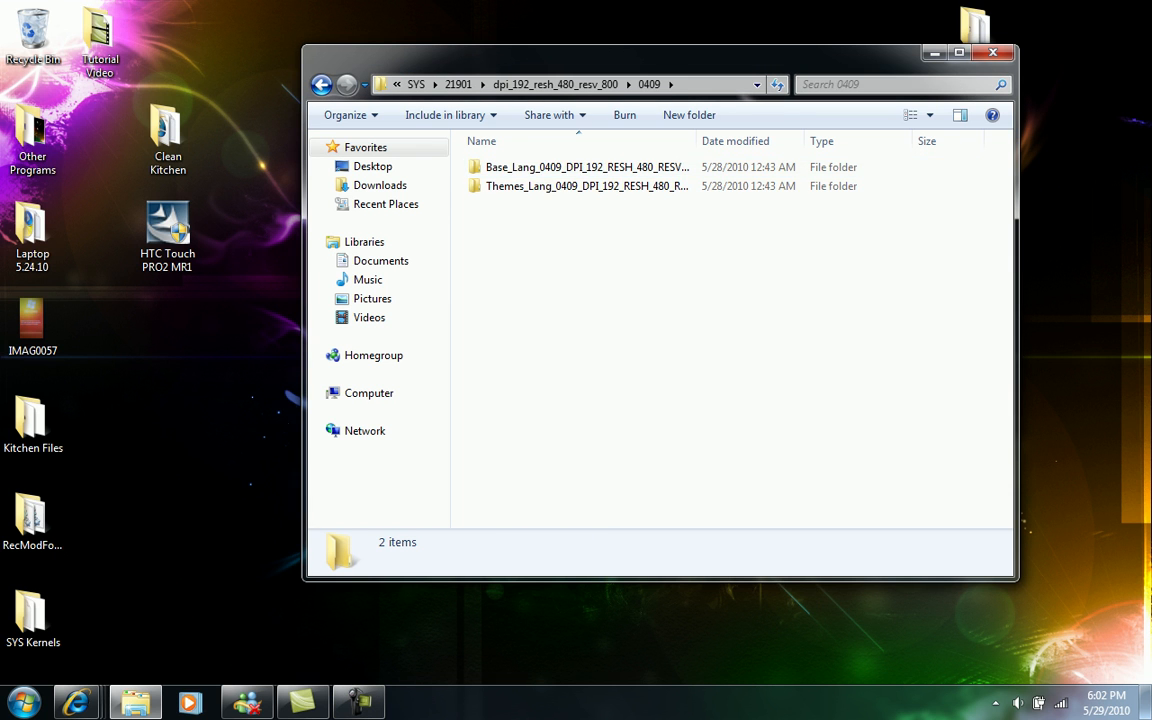
pyautogui.click(322, 84)
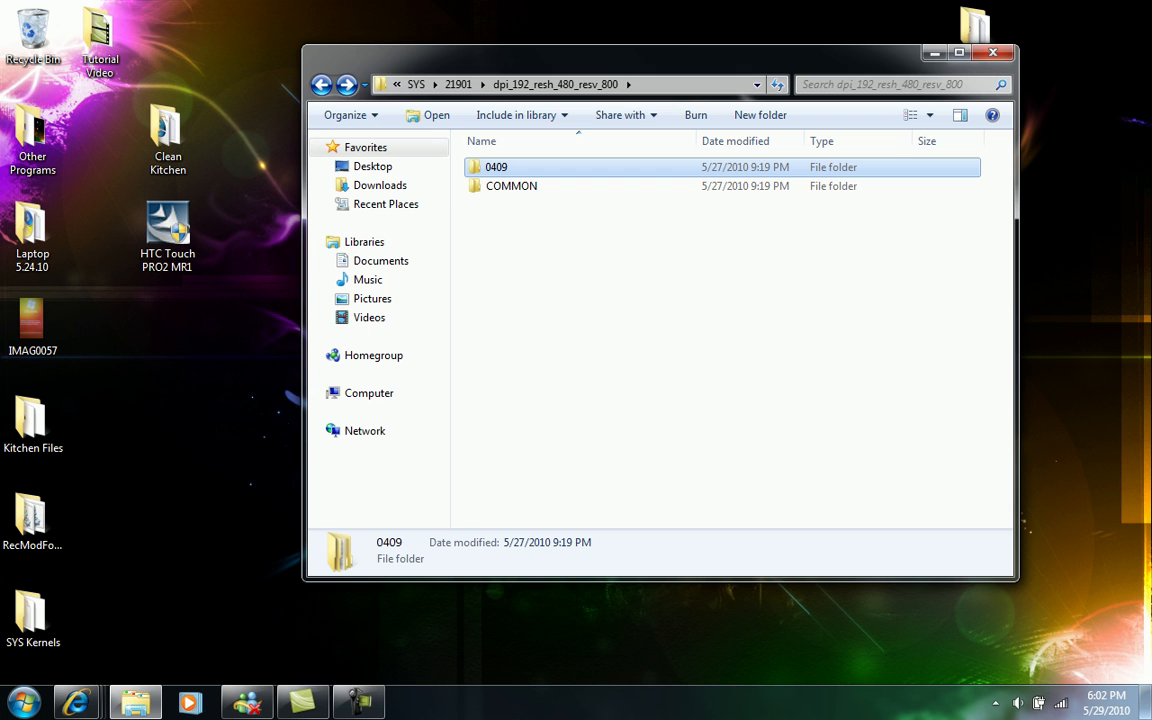